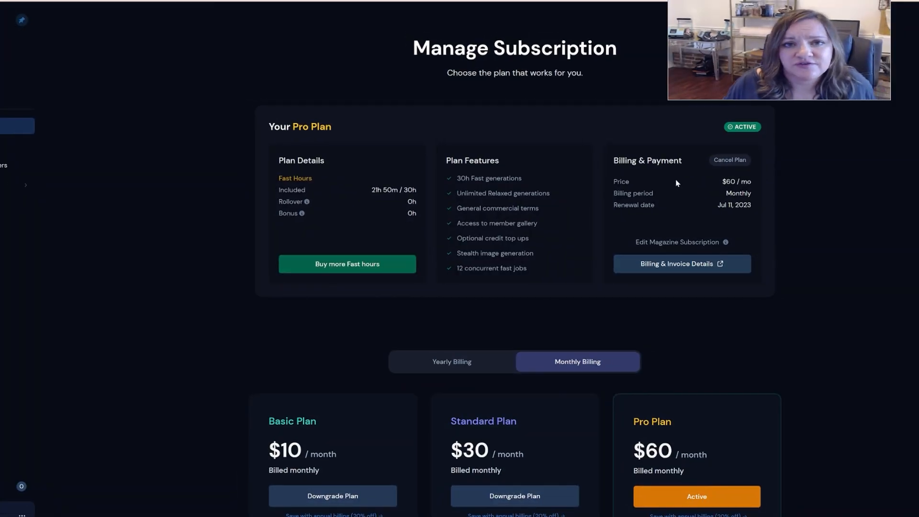
mouse_move(669, 172)
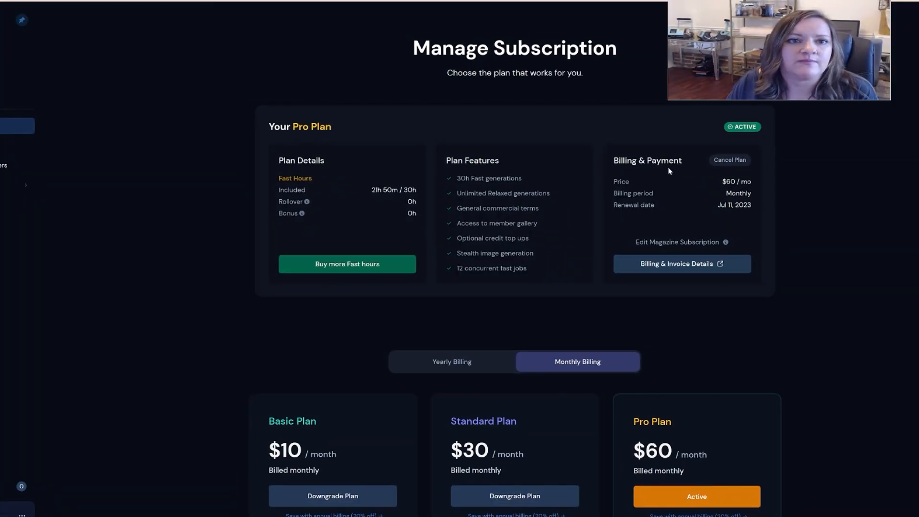
mouse_move(548, 143)
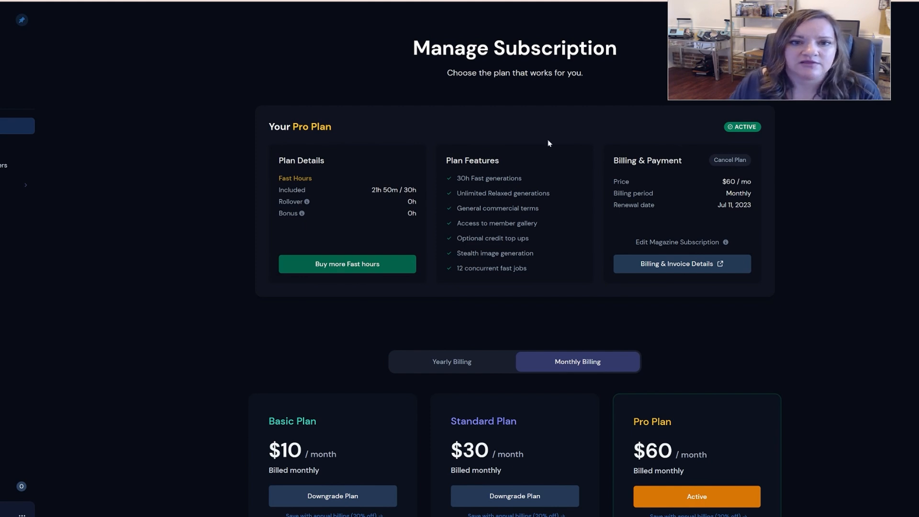
Scroll through the plan page, noting the Pro Plan's Stealth feature, then maximize the Midjourney Bot DM.
scroll(down, 3)
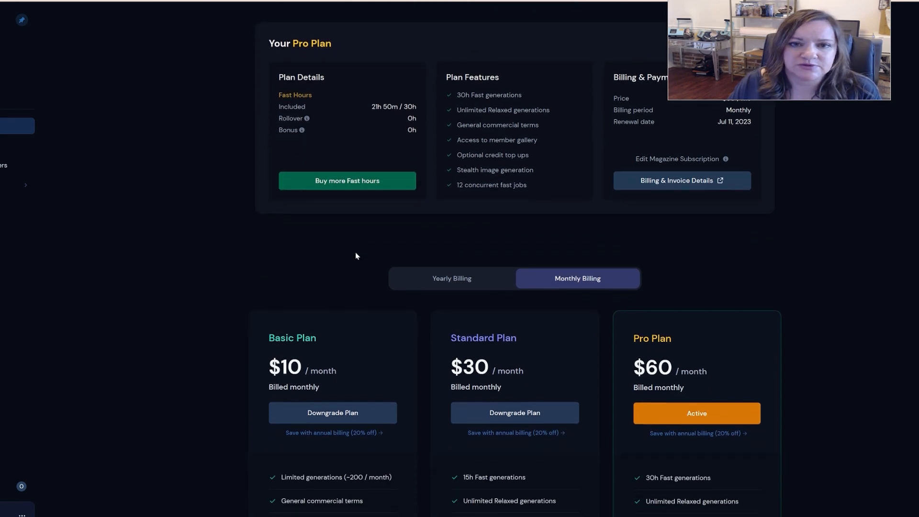
scroll(up, 3)
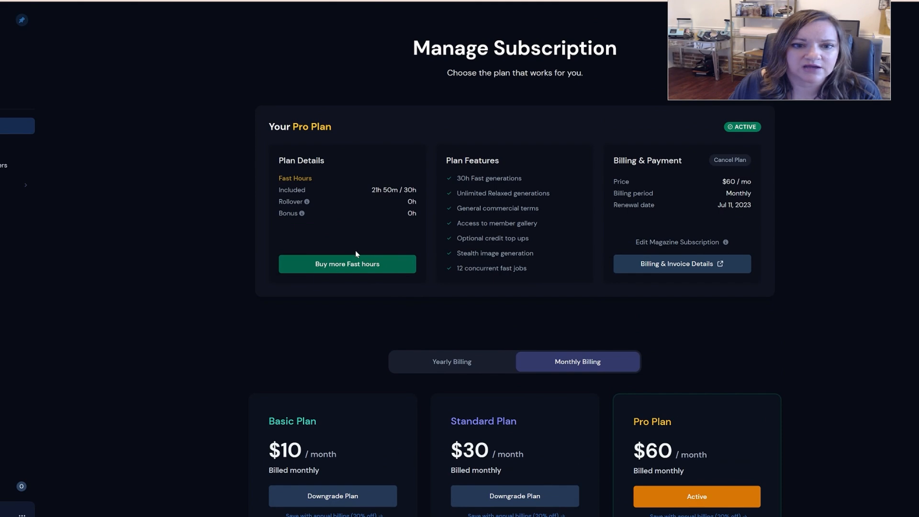
mouse_move(354, 253)
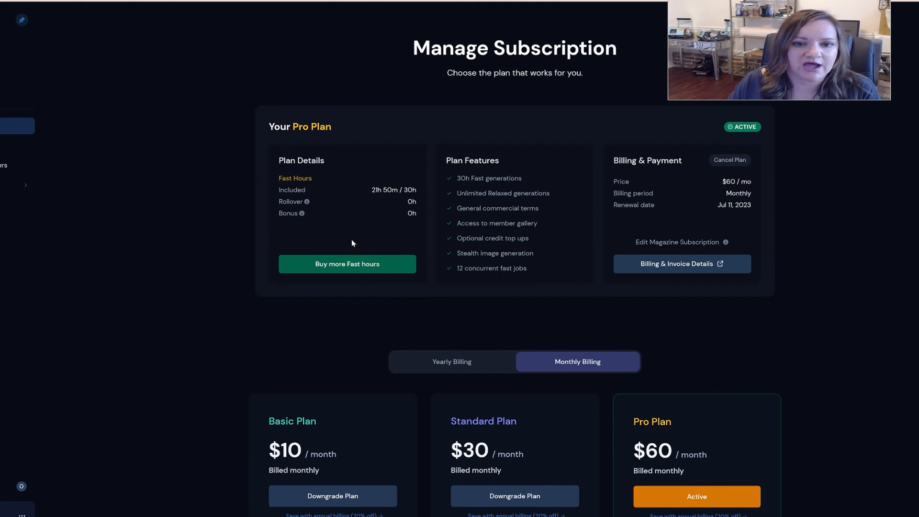
scroll(down, 3)
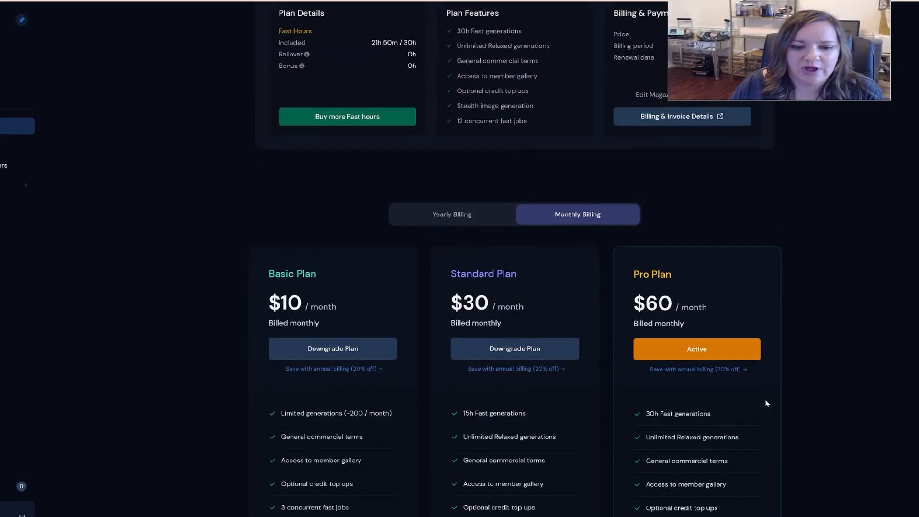
scroll(down, 3)
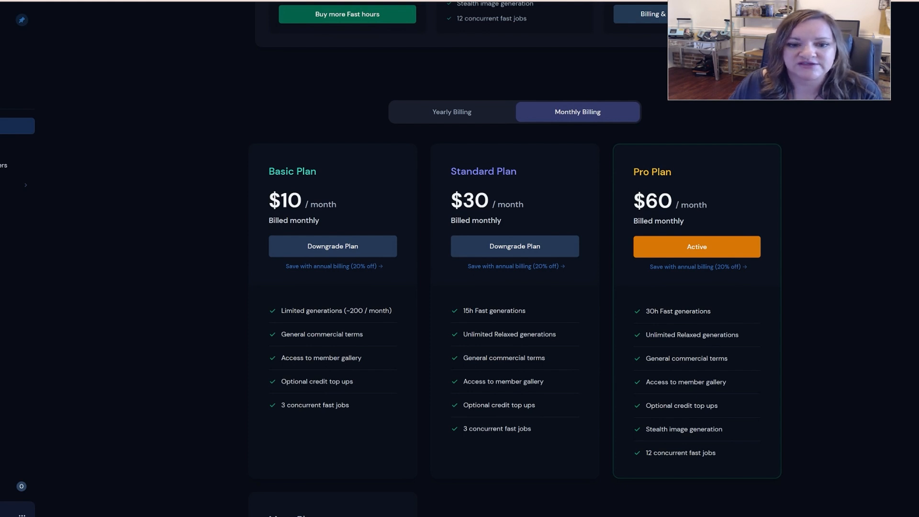
mouse_move(570, 343)
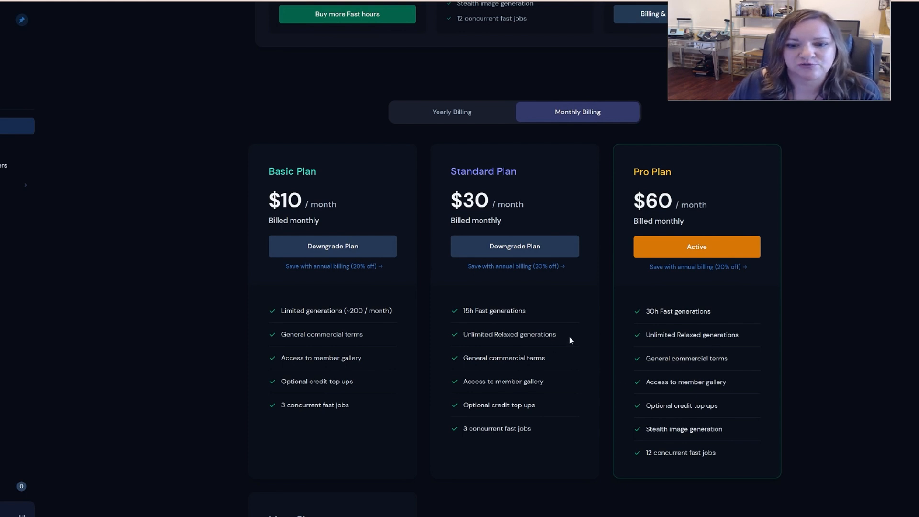
scroll(up, 3)
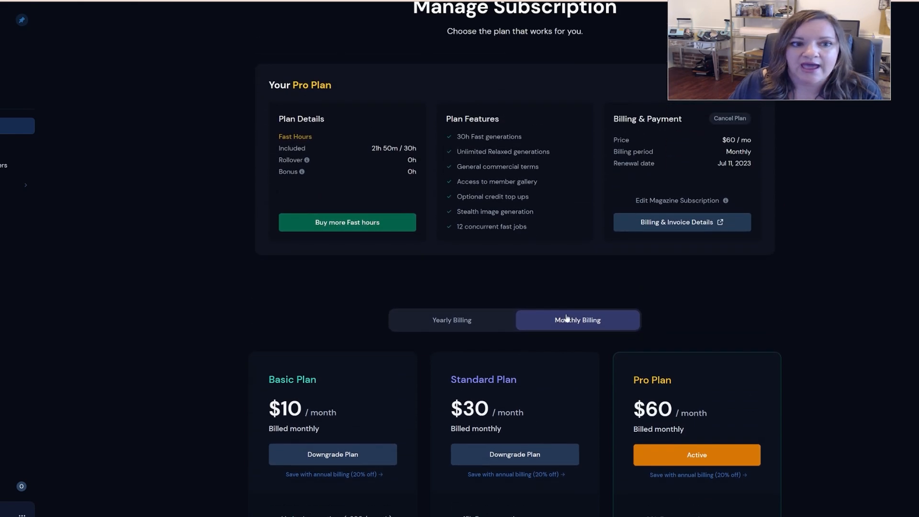
mouse_move(581, 269)
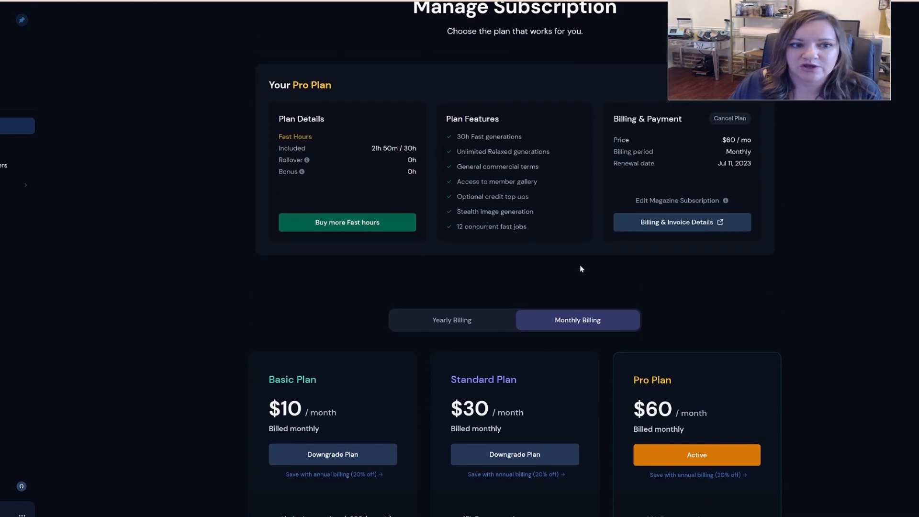
scroll(down, 3)
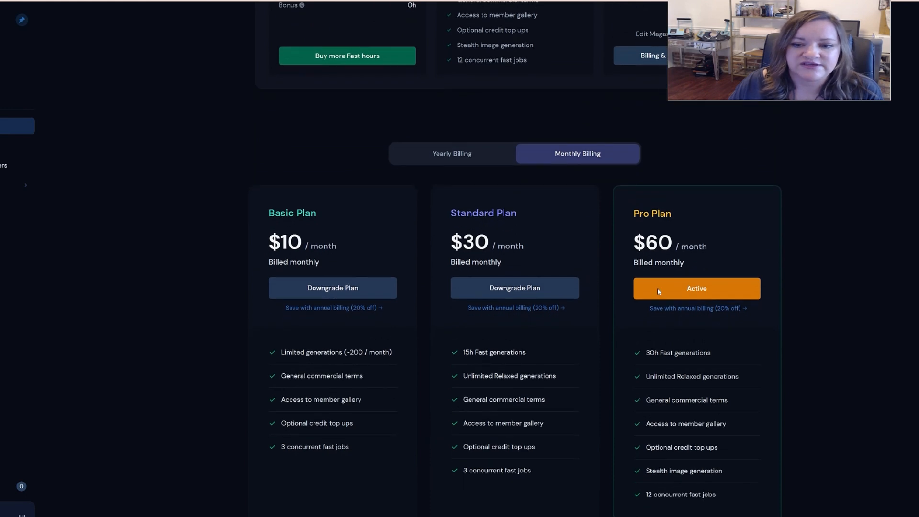
scroll(down, 3)
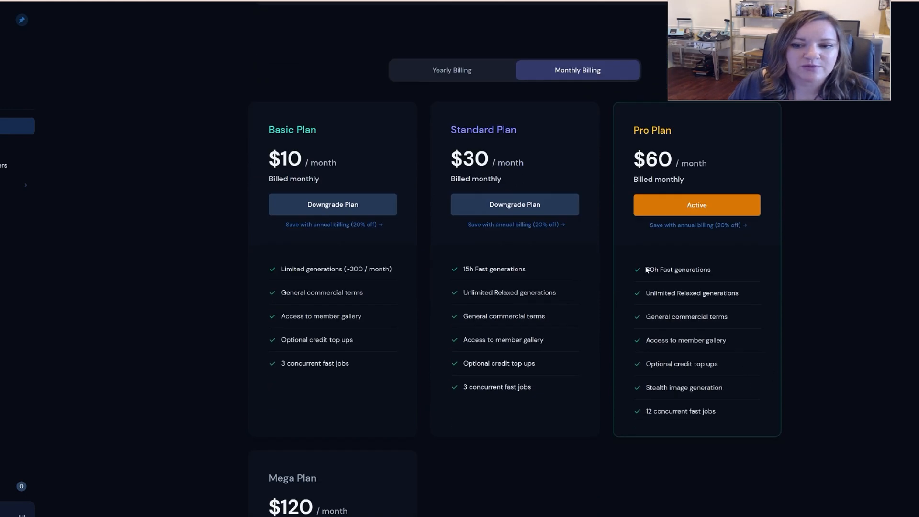
mouse_move(727, 283)
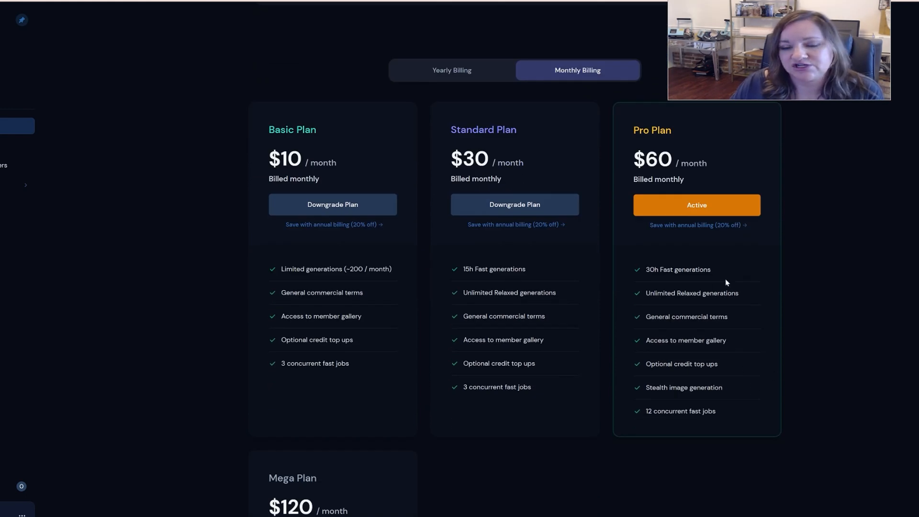
mouse_move(745, 300)
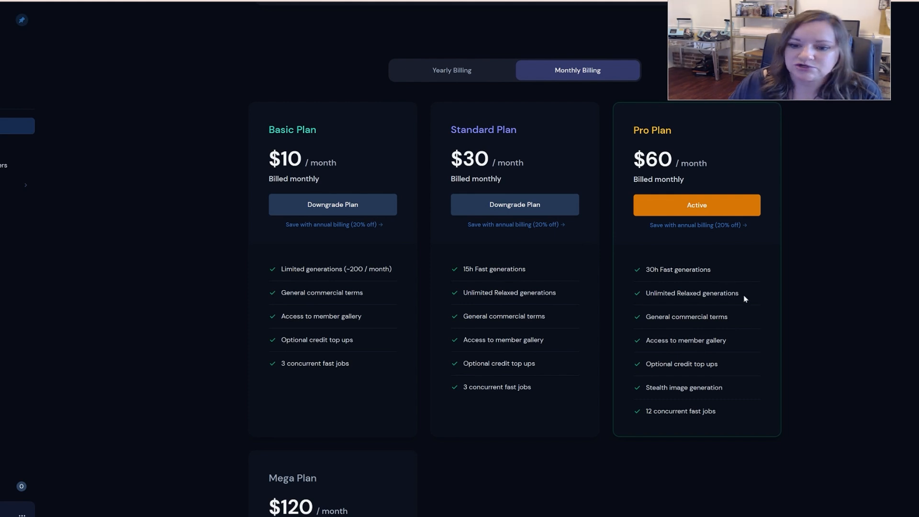
mouse_move(829, 342)
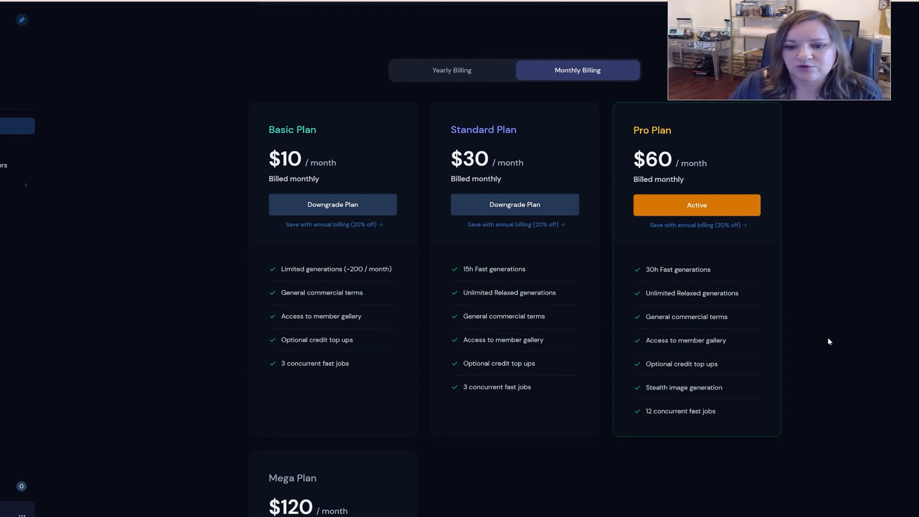
mouse_move(736, 392)
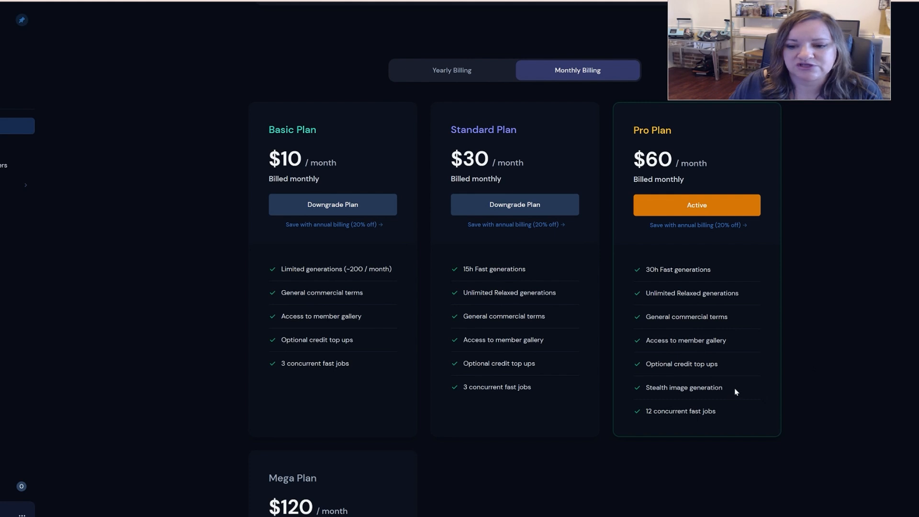
double_click(683, 387)
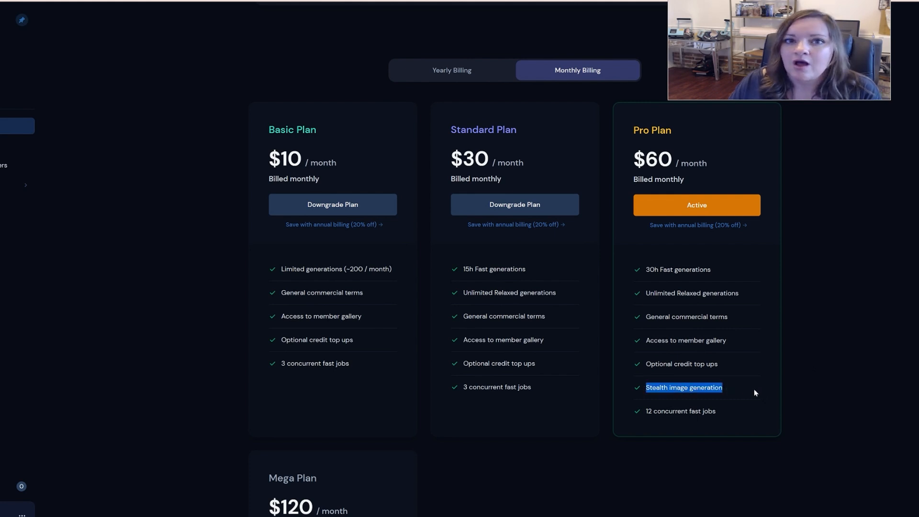
mouse_move(756, 382)
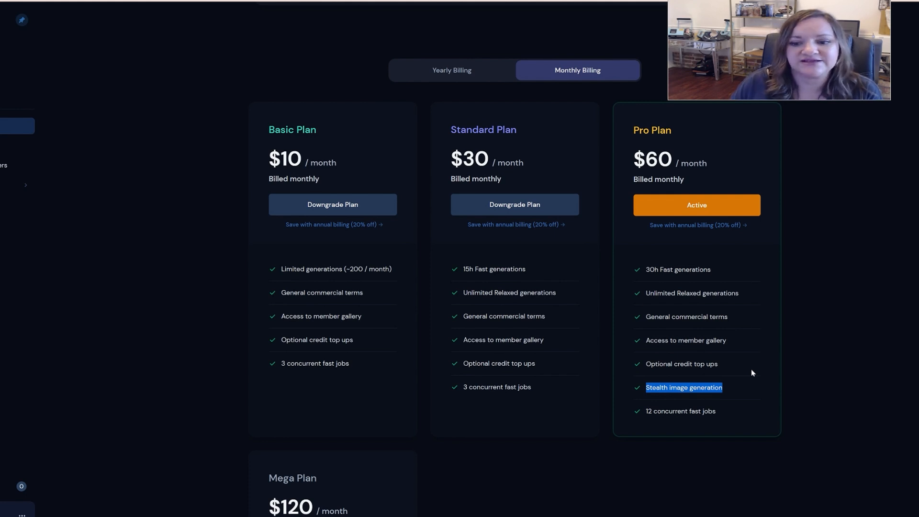
mouse_move(774, 385)
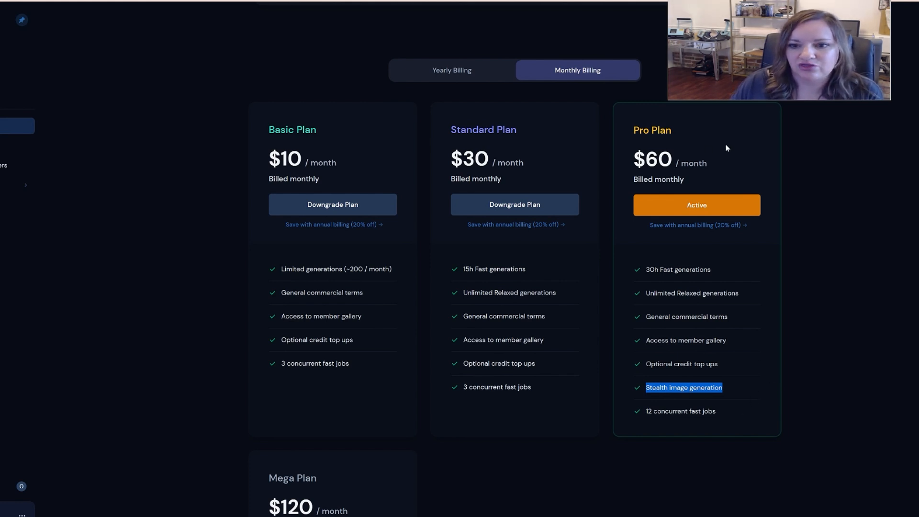
mouse_move(740, 419)
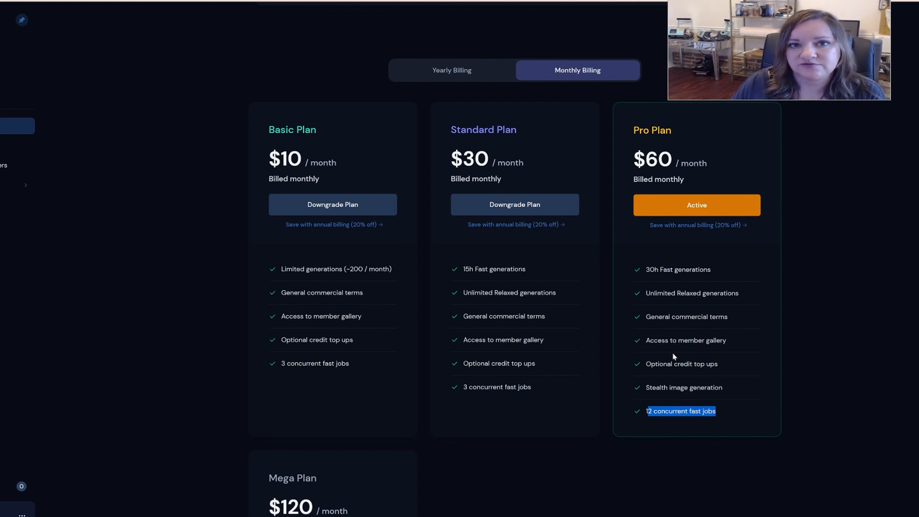
mouse_move(591, 412)
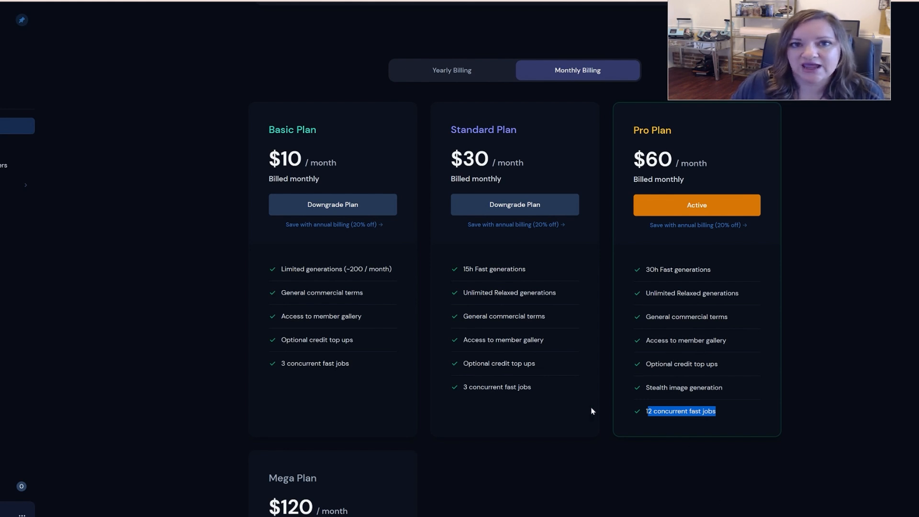
mouse_move(340, 413)
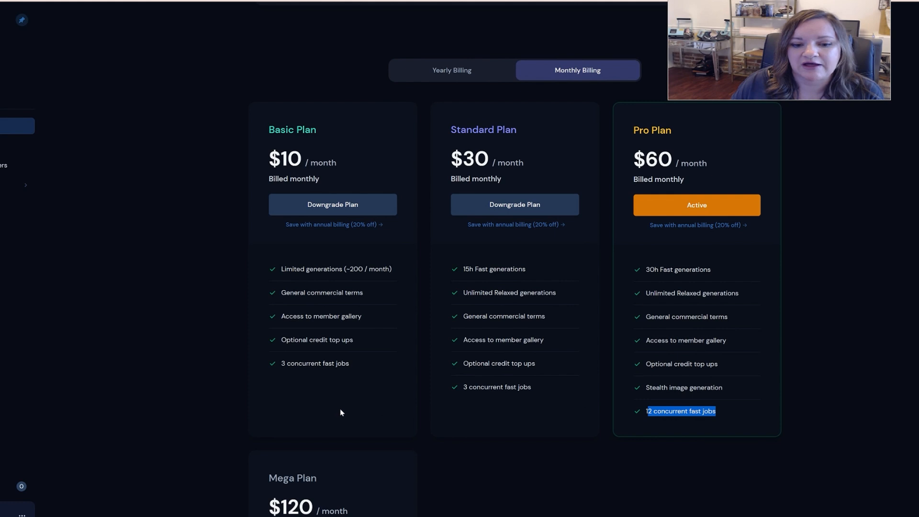
mouse_move(650, 424)
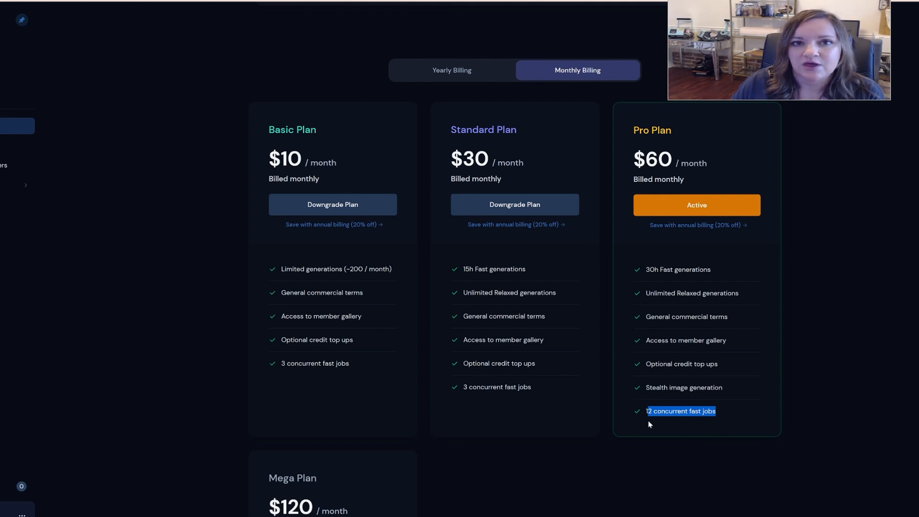
mouse_move(828, 370)
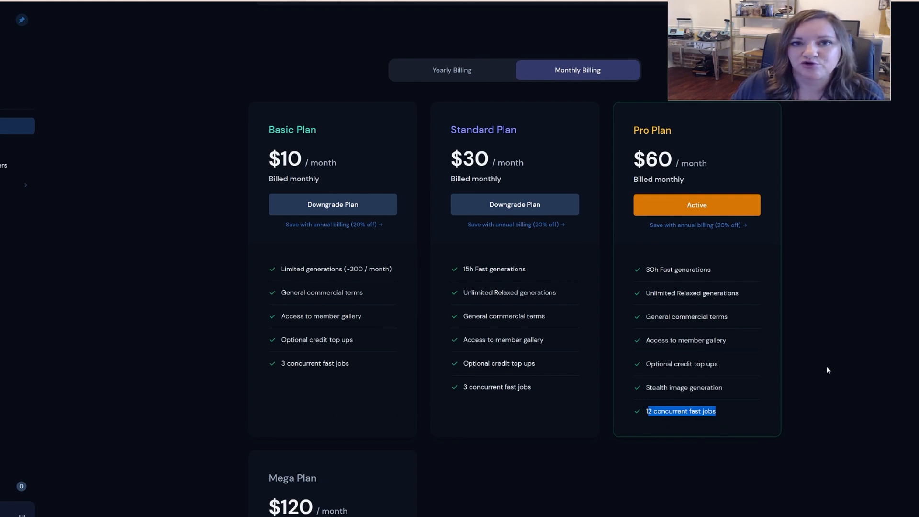
mouse_move(808, 402)
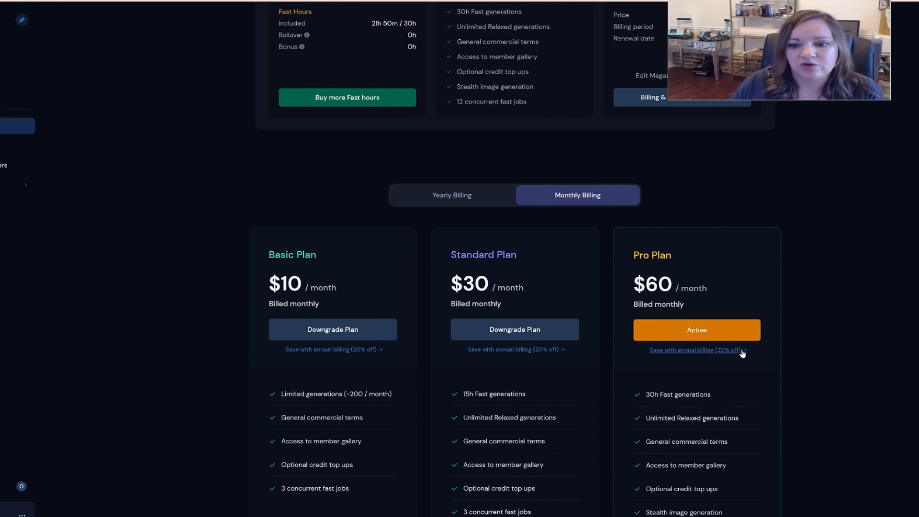
mouse_move(721, 395)
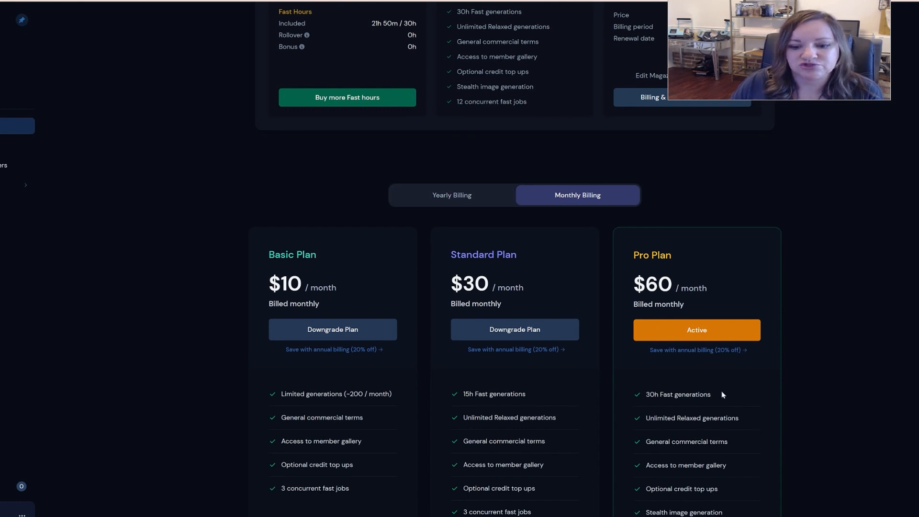
scroll(down, 3)
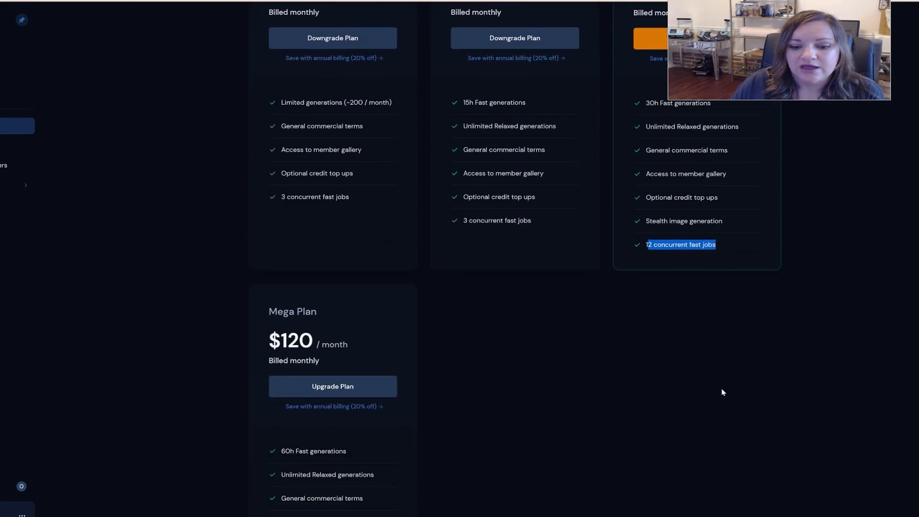
scroll(up, 3)
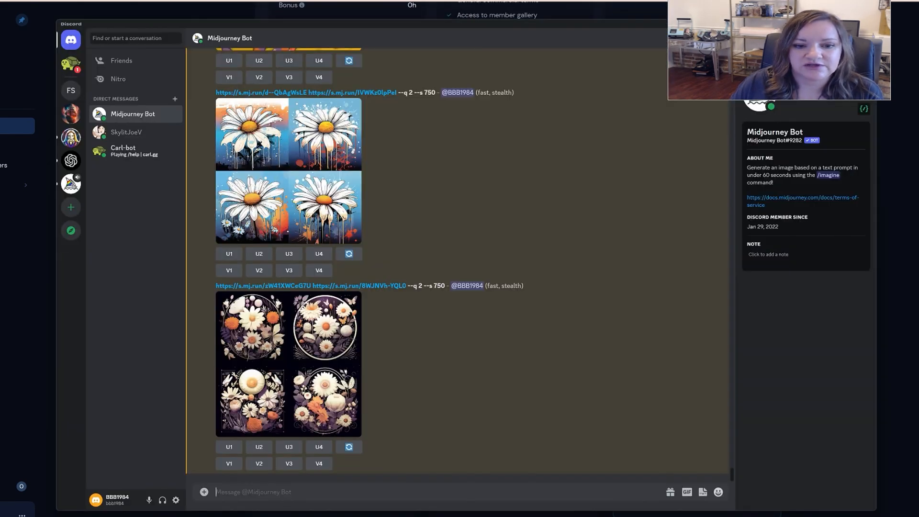
mouse_move(485, 29)
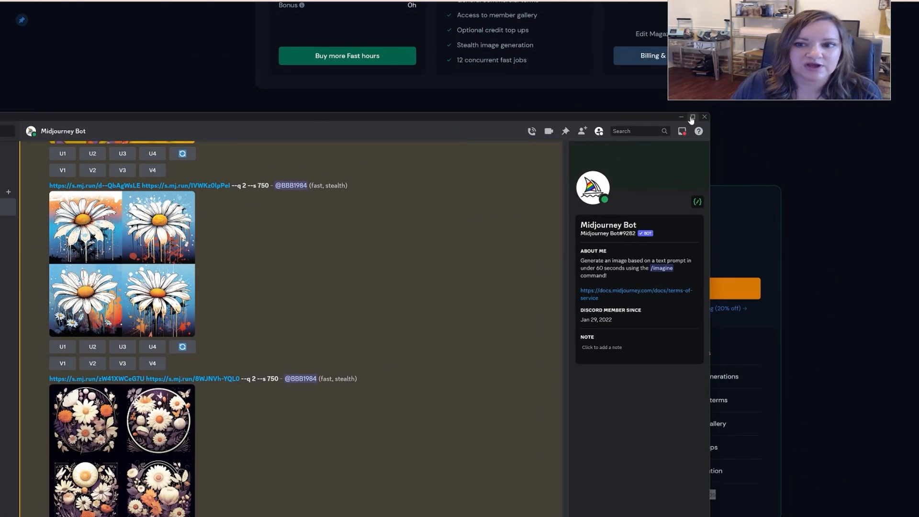
click(691, 116)
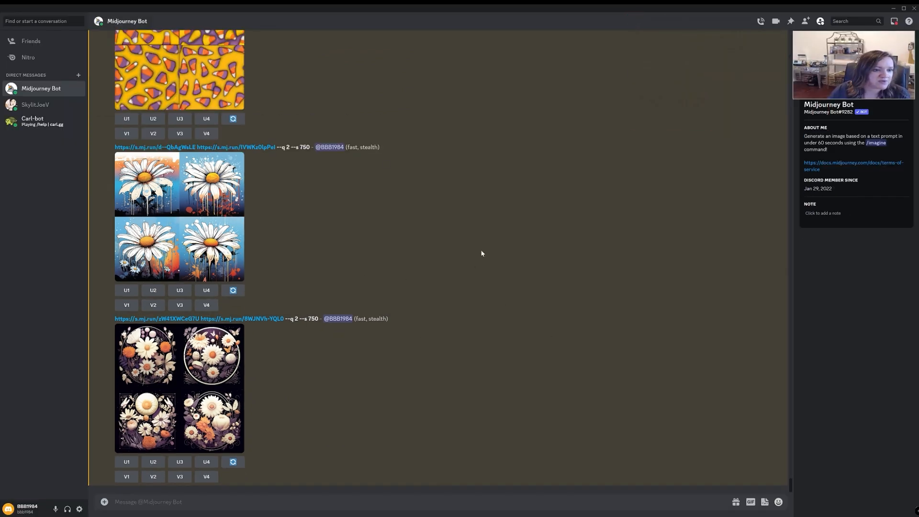
mouse_move(474, 246)
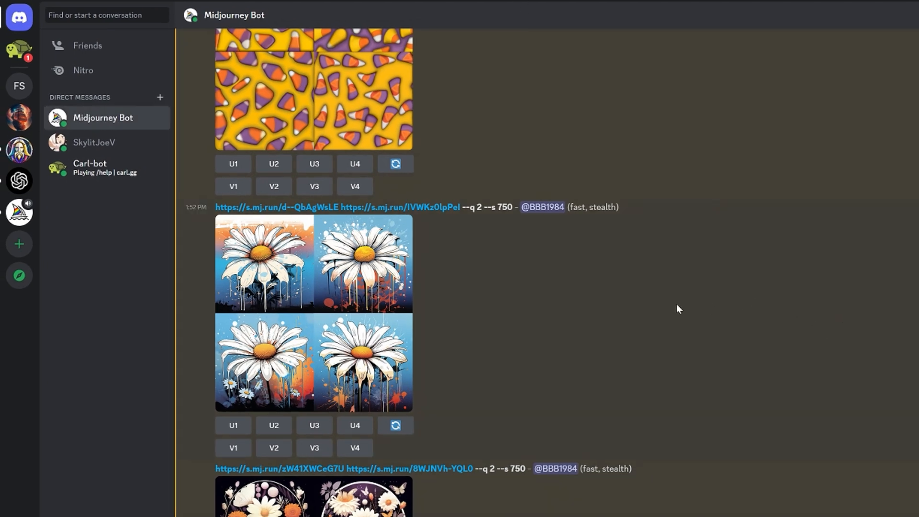
mouse_move(648, 365)
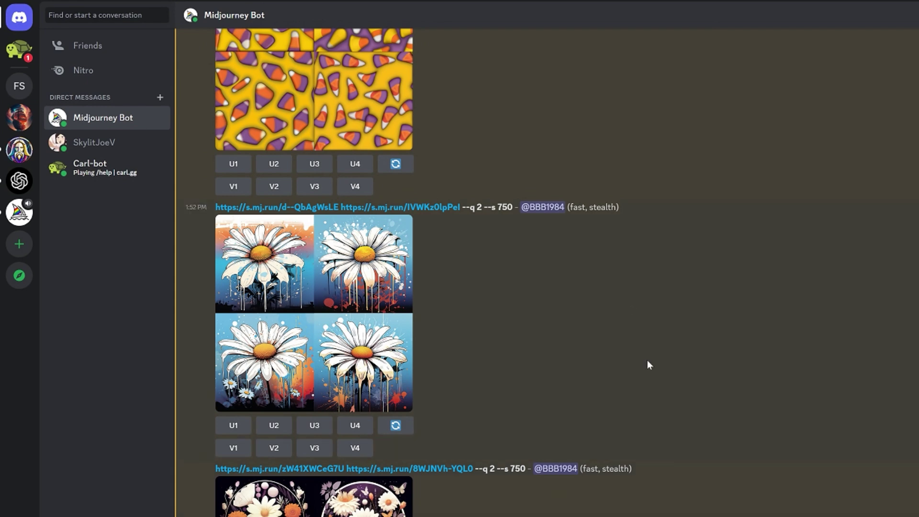
mouse_move(19, 50)
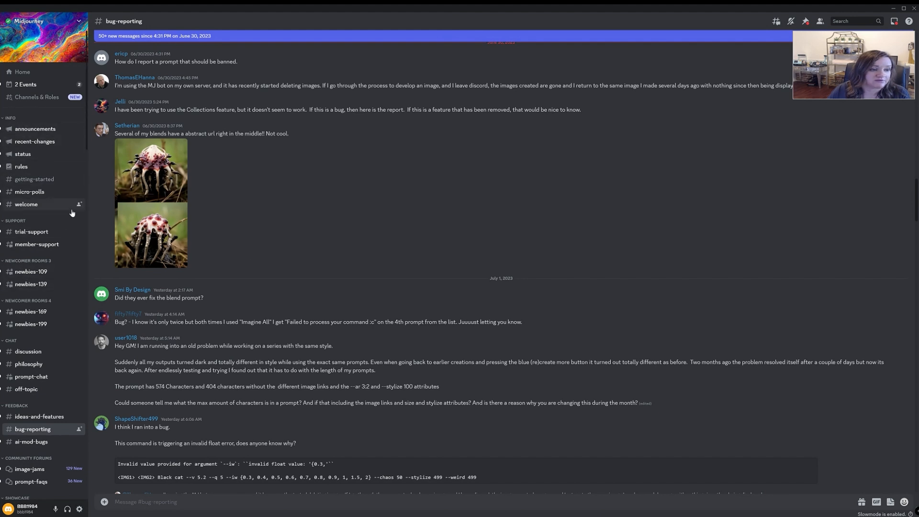
mouse_move(57, 301)
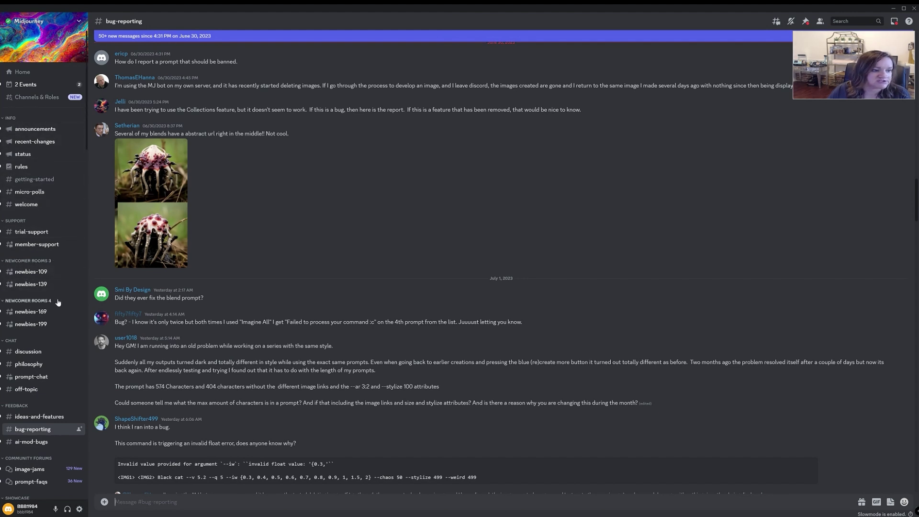
mouse_move(28, 259)
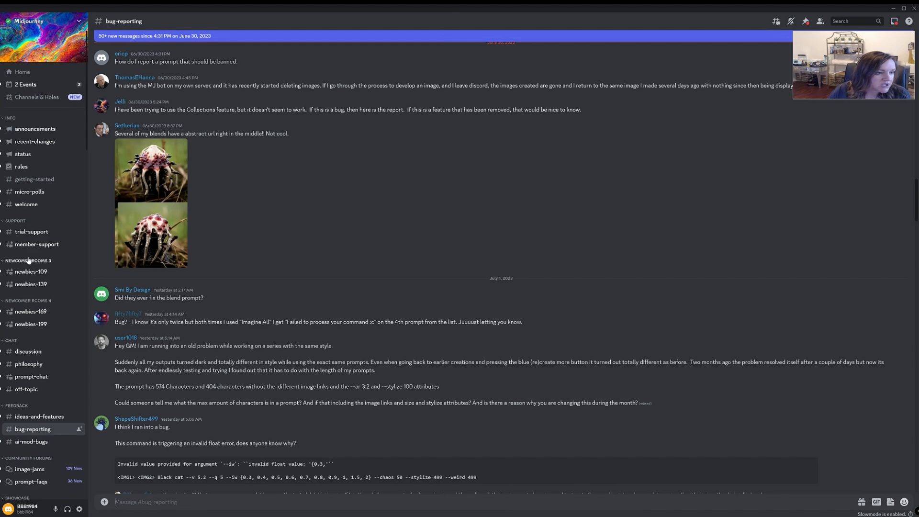
Switch to the newbies-109 channel and browse other users' generated image grids.
click(31, 271)
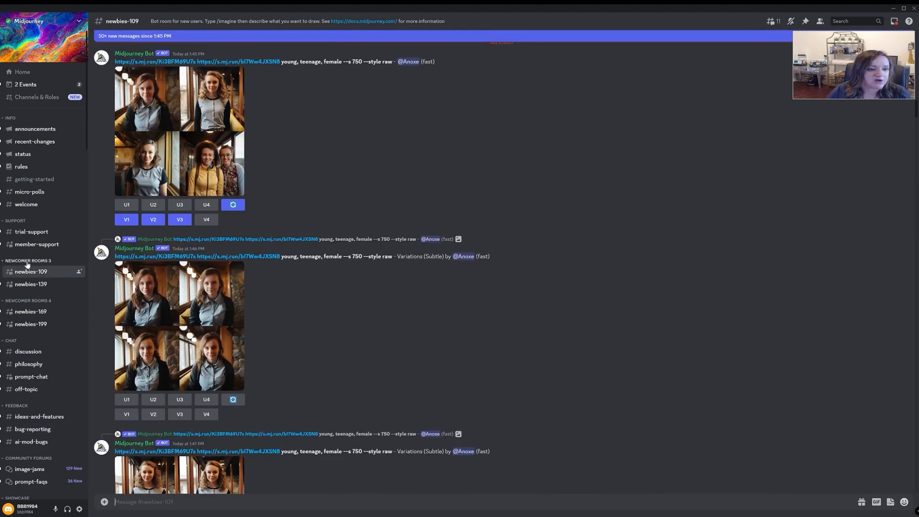
scroll(up, 3)
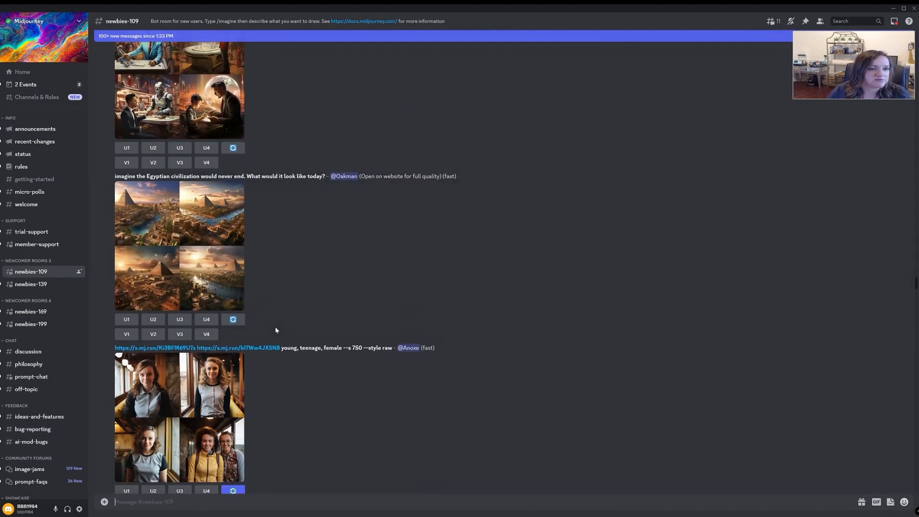
scroll(down, 3)
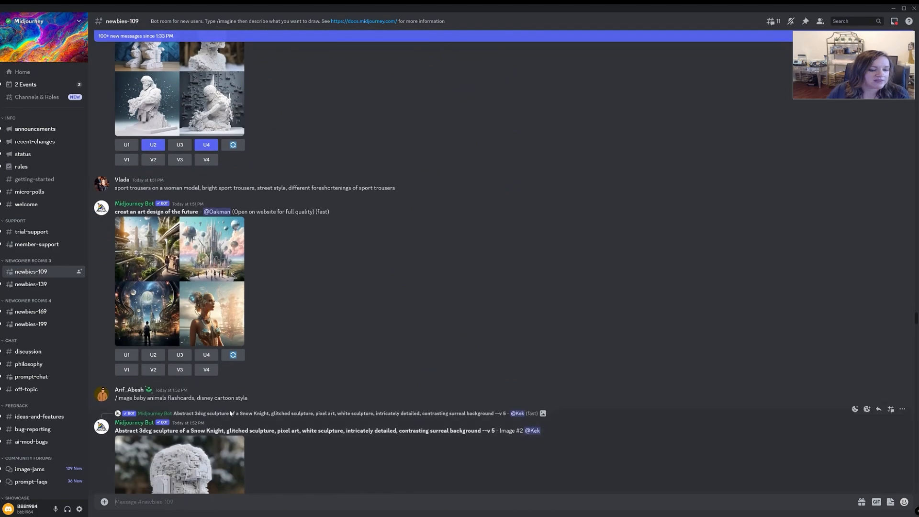
scroll(down, 3)
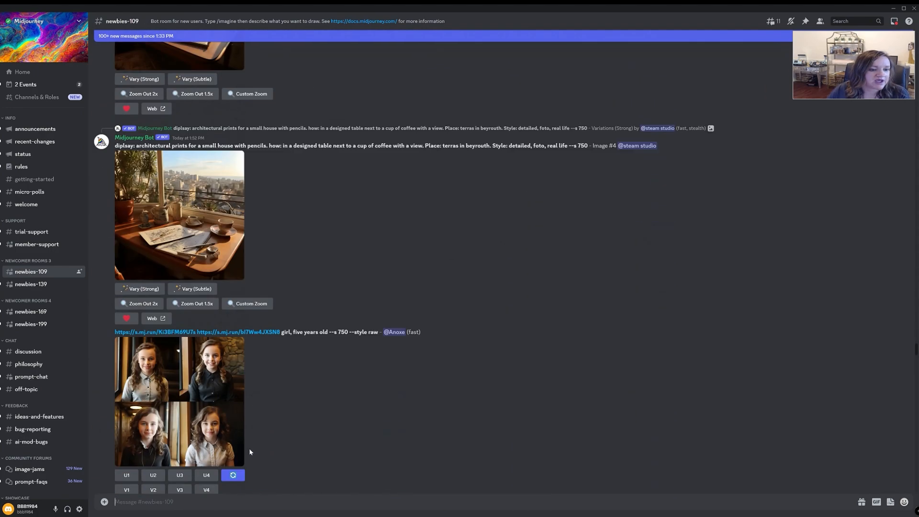
scroll(down, 3)
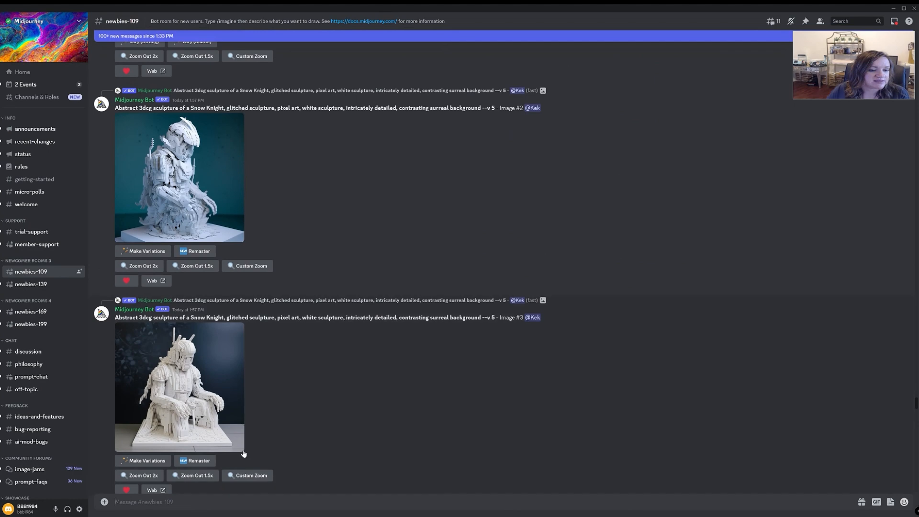
scroll(down, 3)
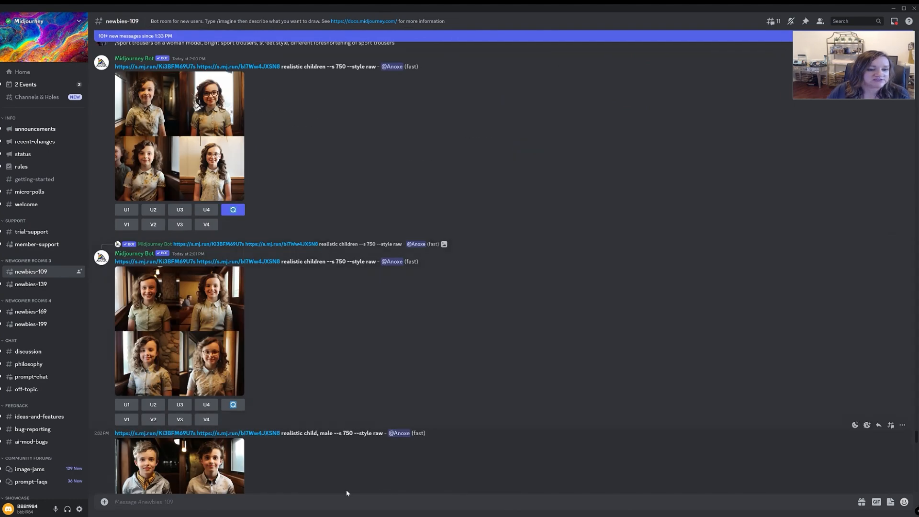
mouse_move(256, 471)
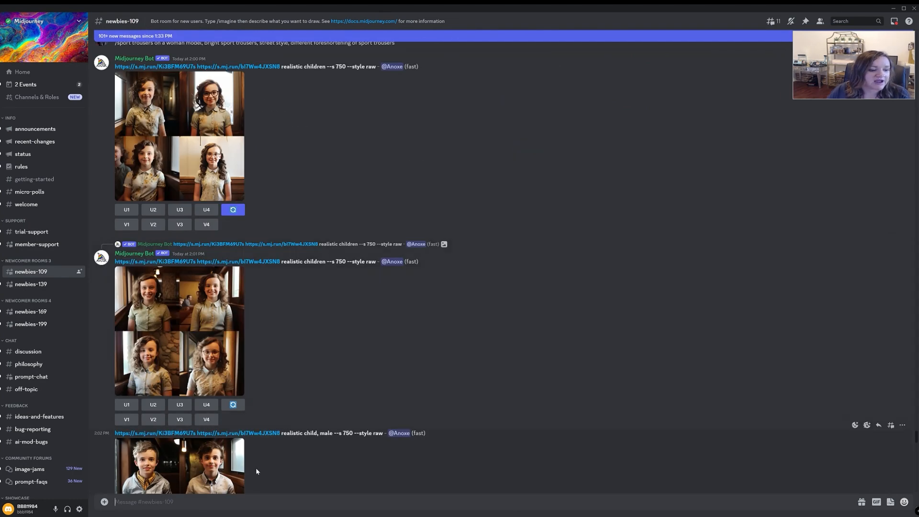
mouse_move(301, 447)
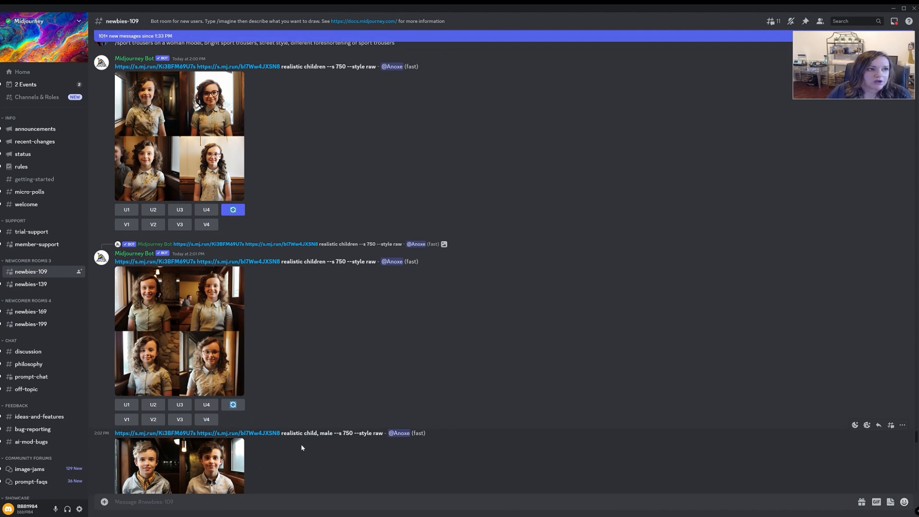
mouse_move(333, 416)
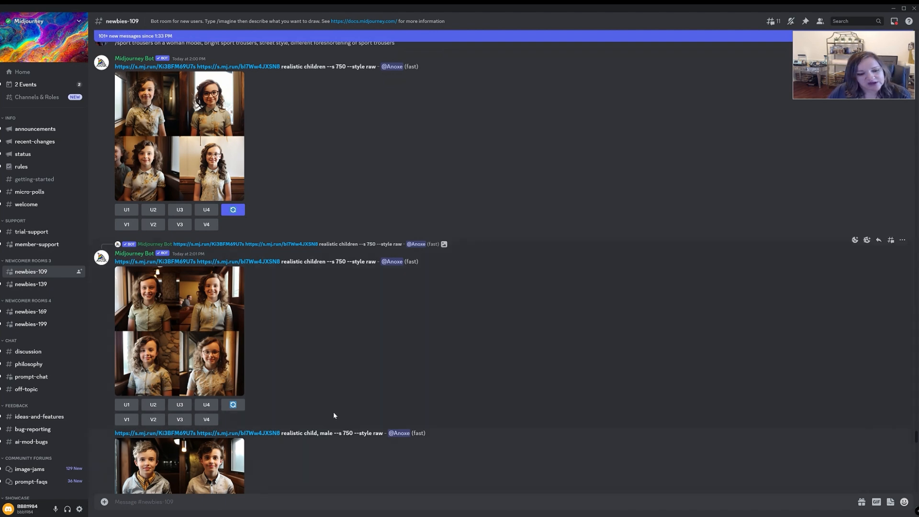
scroll(down, 3)
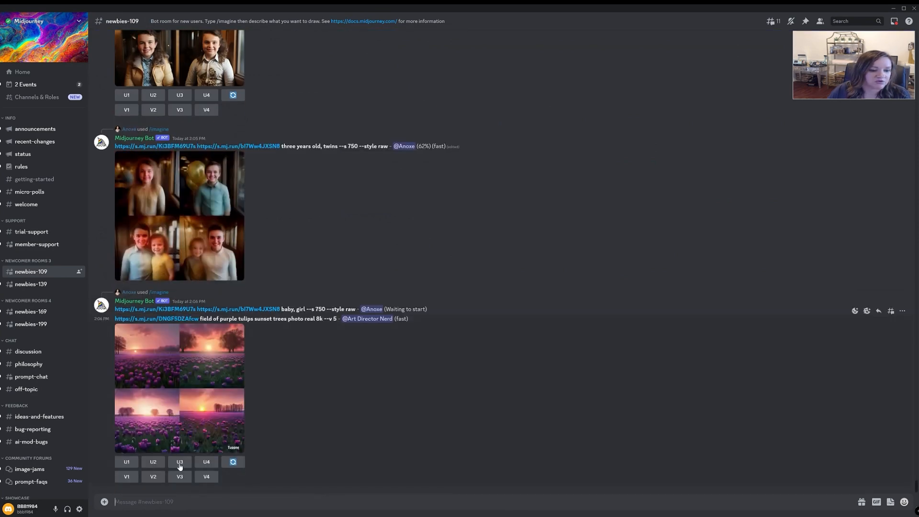
mouse_move(369, 279)
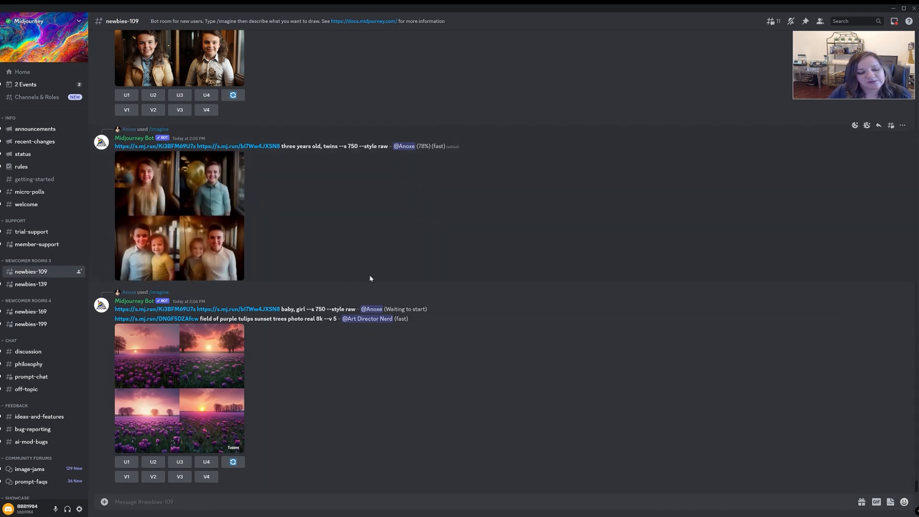
mouse_move(269, 356)
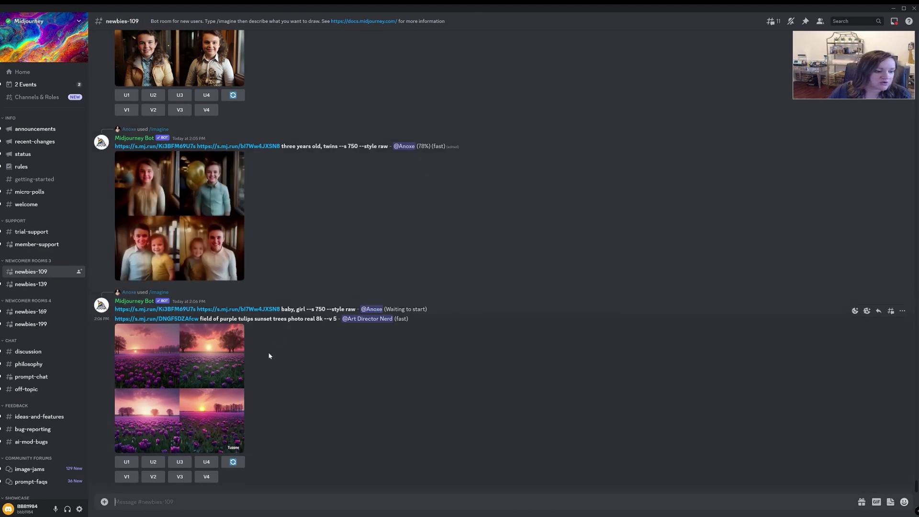
mouse_move(368, 197)
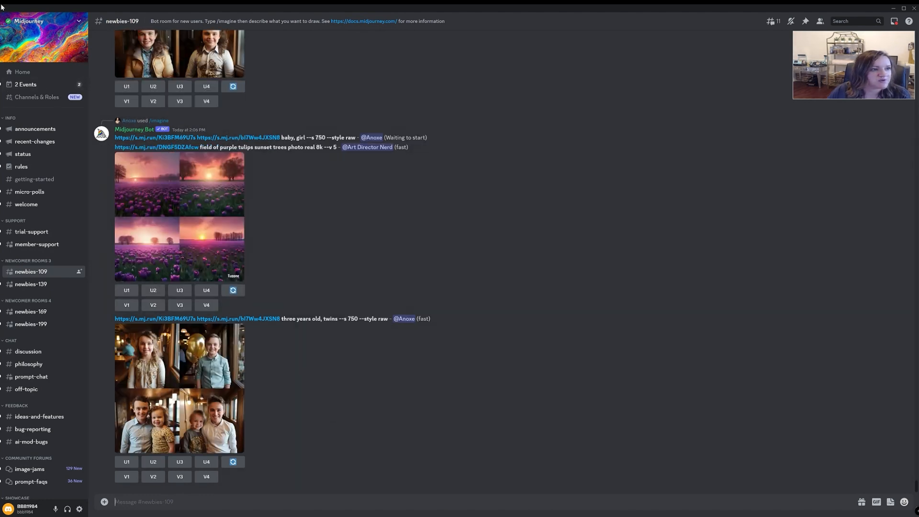
Return to the Midjourney Bot DM, scroll its history, and start a /s slash command listing settings and stealth.
click(32, 86)
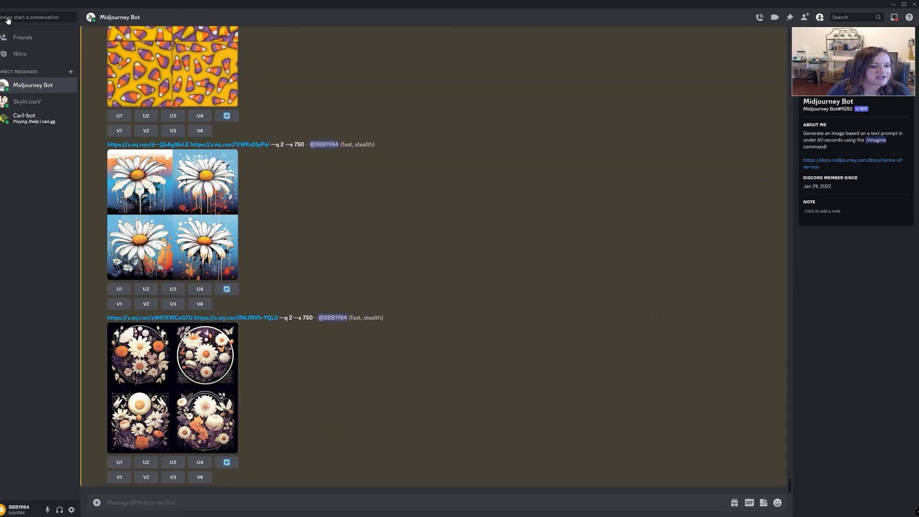
scroll(down, 3)
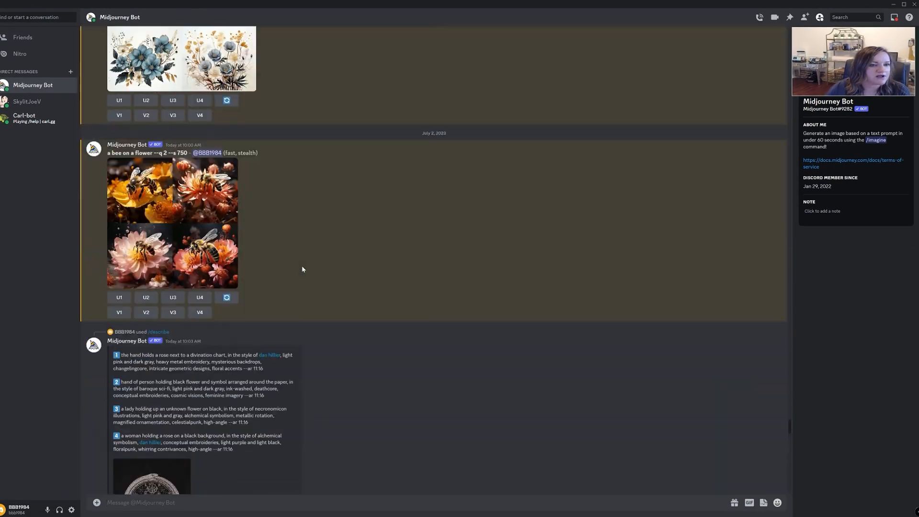
scroll(down, 3)
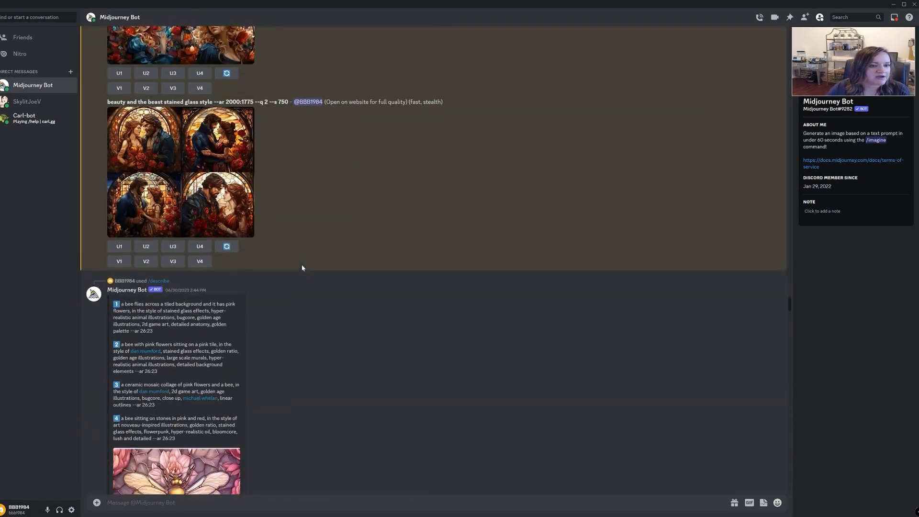
scroll(up, 3)
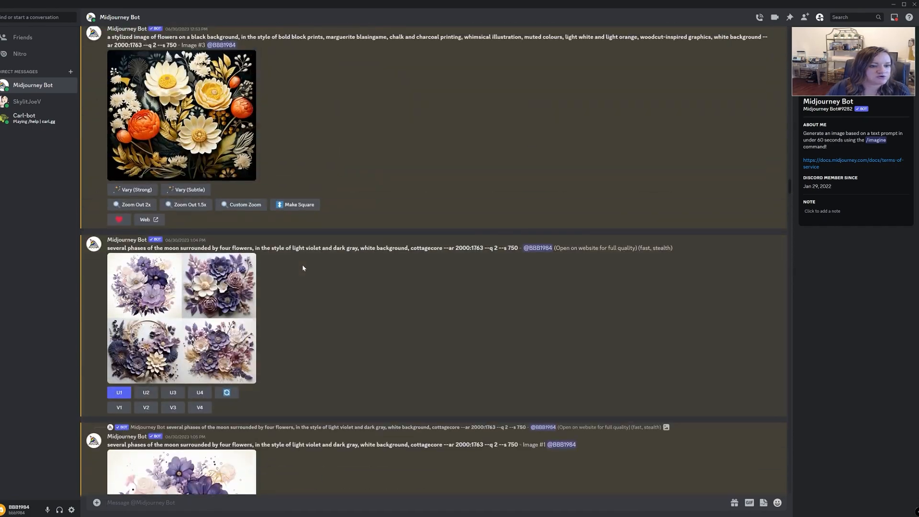
scroll(down, 3)
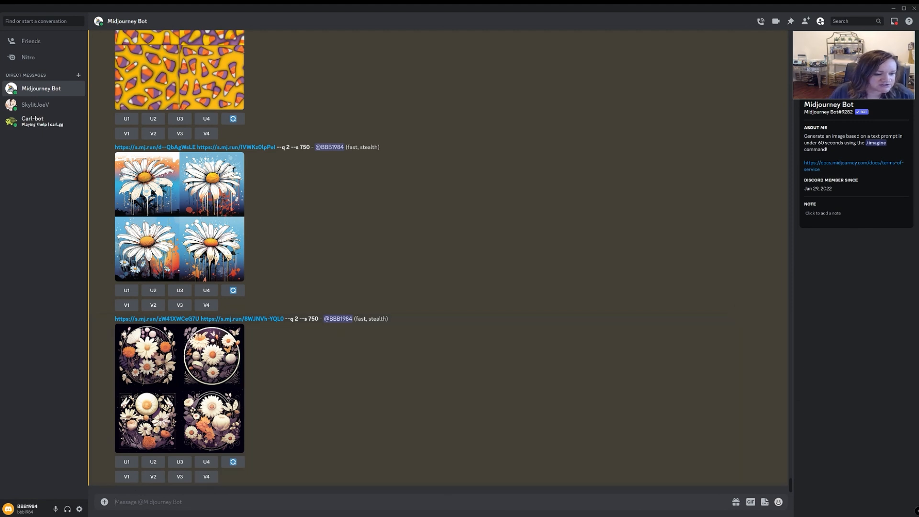
text(/)
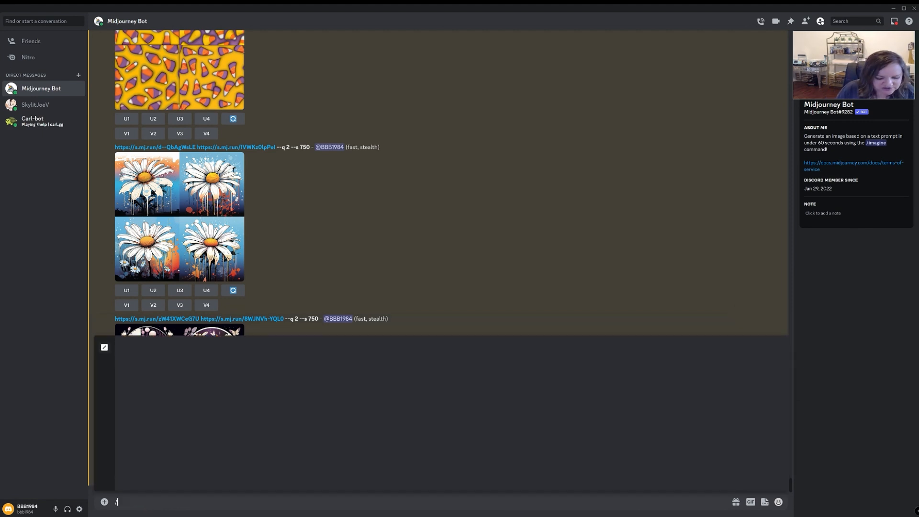
text(/)
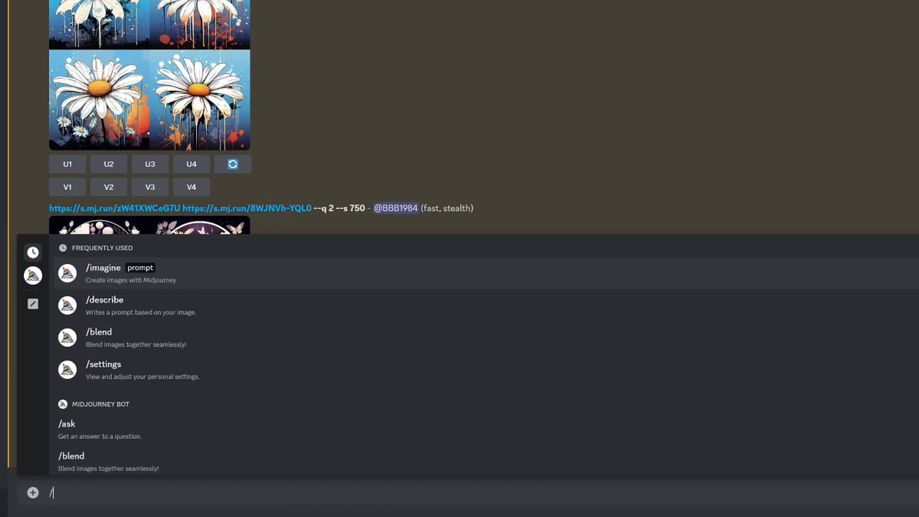
text(s)
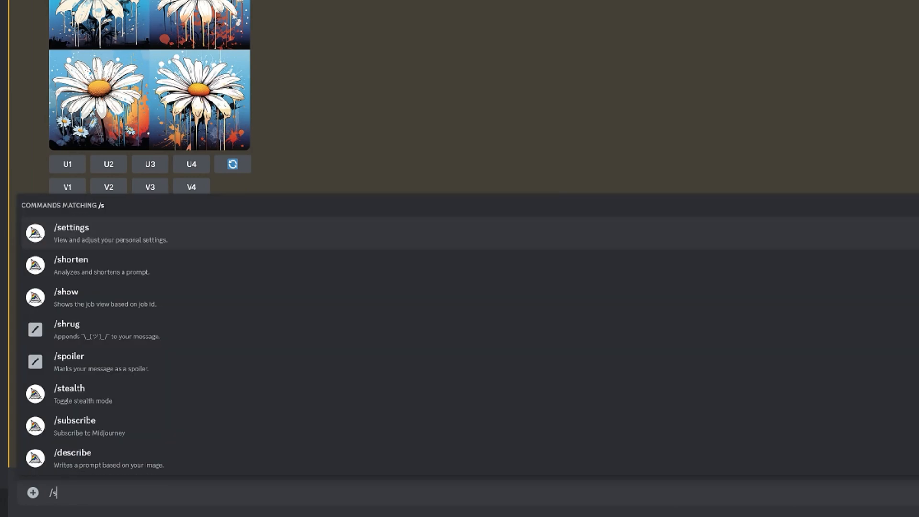
Run /settings to show version 5.2, Stylize very high, Remix and Fast mode active.
click(69, 232)
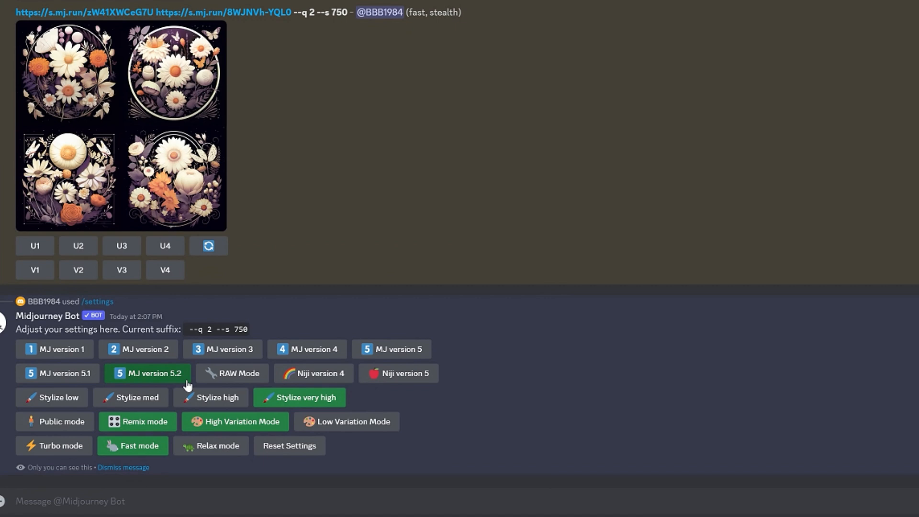
mouse_move(41, 354)
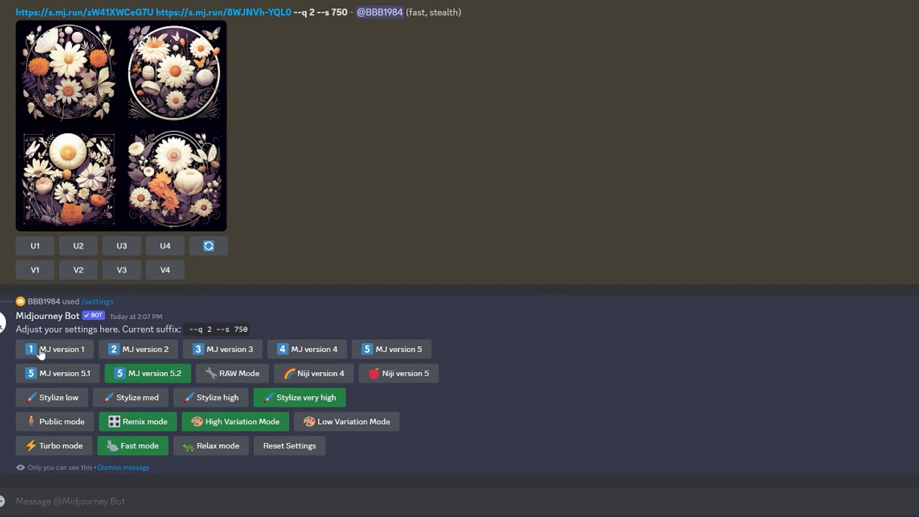
mouse_move(391, 348)
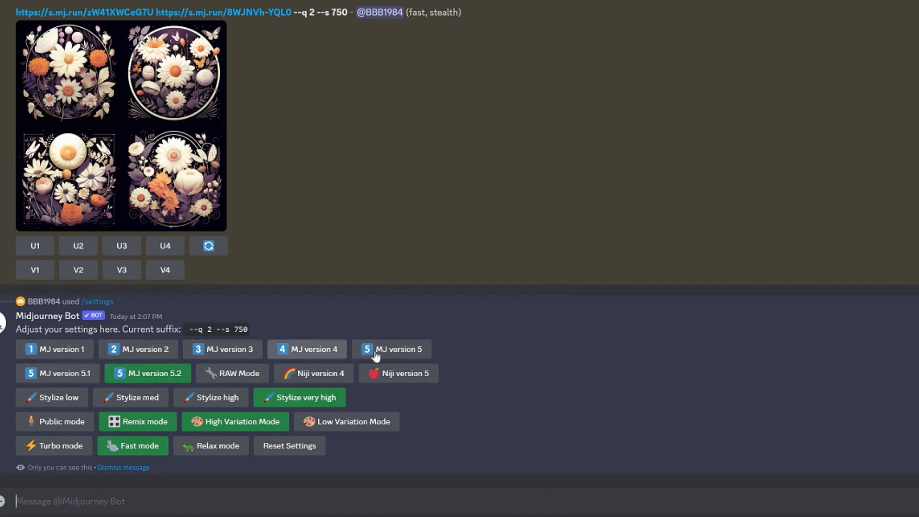
mouse_move(270, 381)
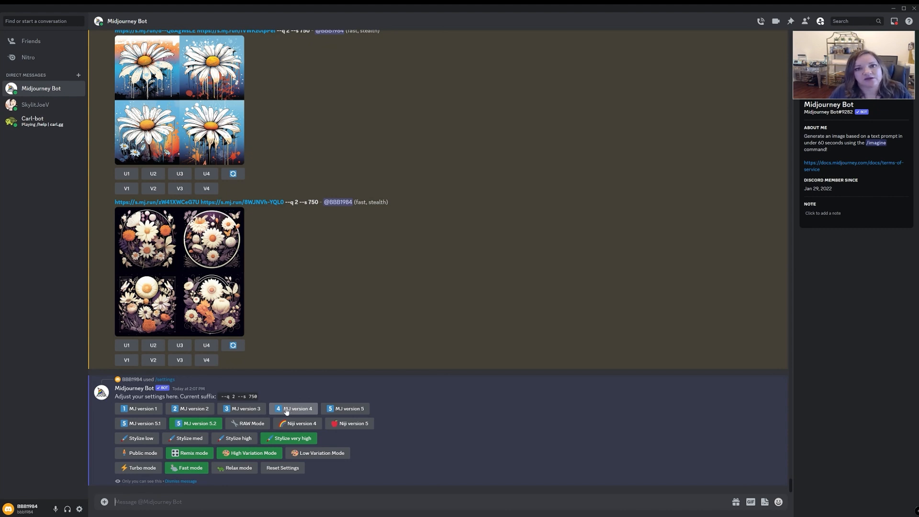
mouse_move(285, 409)
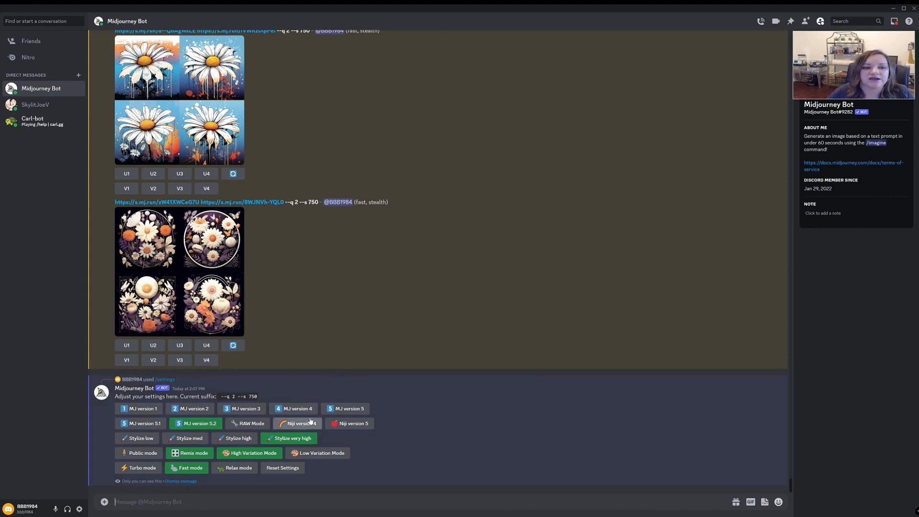
mouse_move(293, 374)
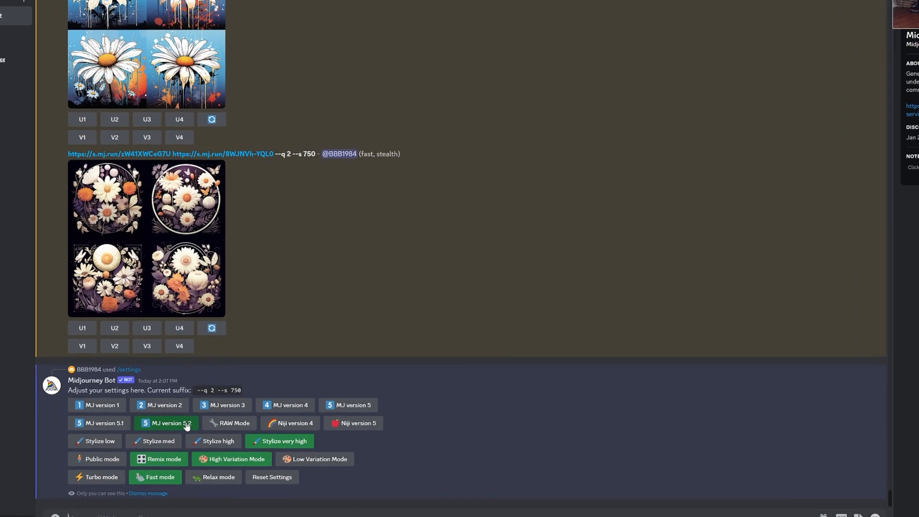
scroll(down, 3)
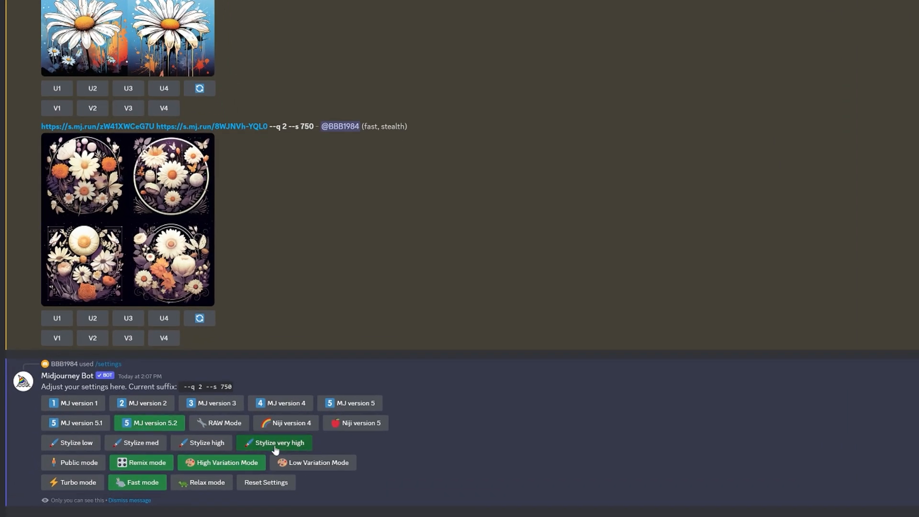
mouse_move(286, 450)
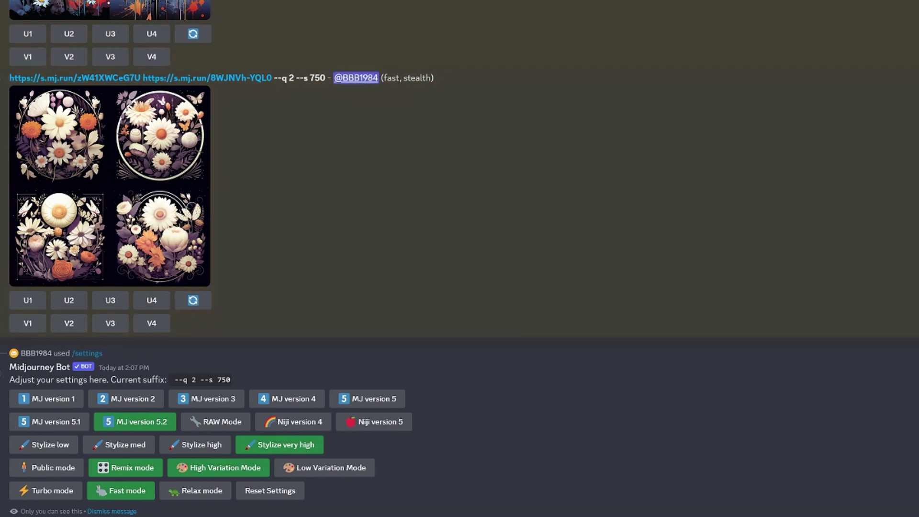
mouse_move(260, 61)
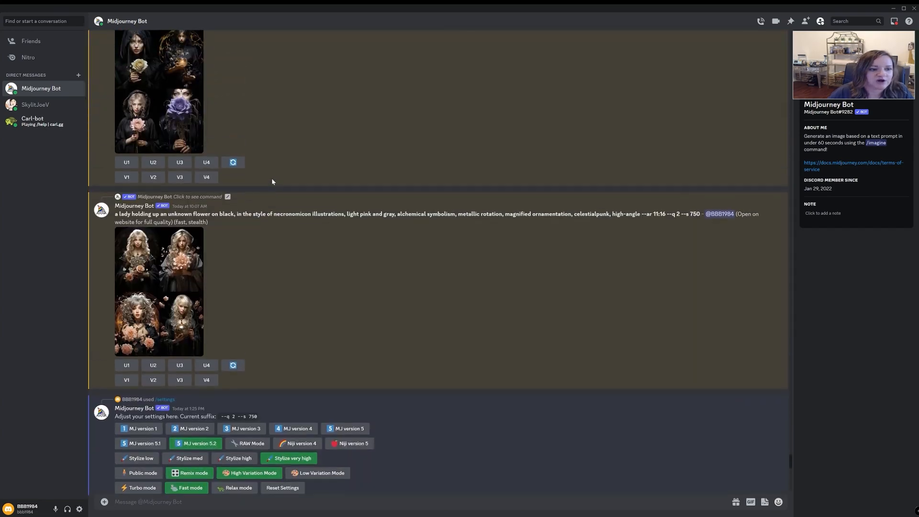
Preview the blonde-ladies grid enlarged, then scroll down to the newest daisy grids and settings panel.
click(158, 290)
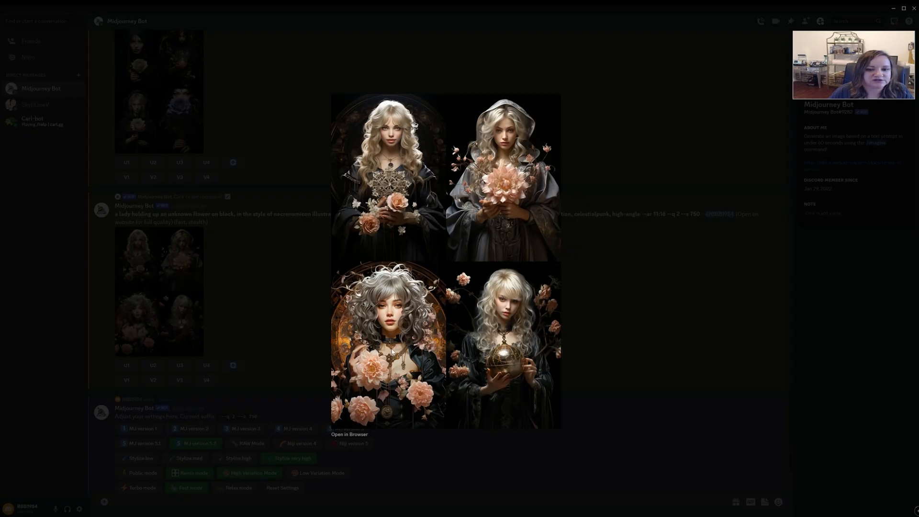
mouse_move(392, 351)
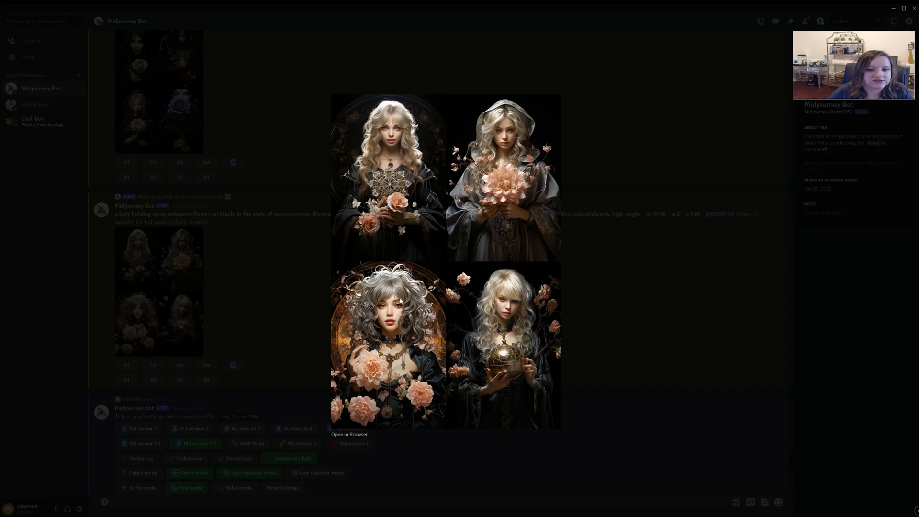
mouse_move(376, 353)
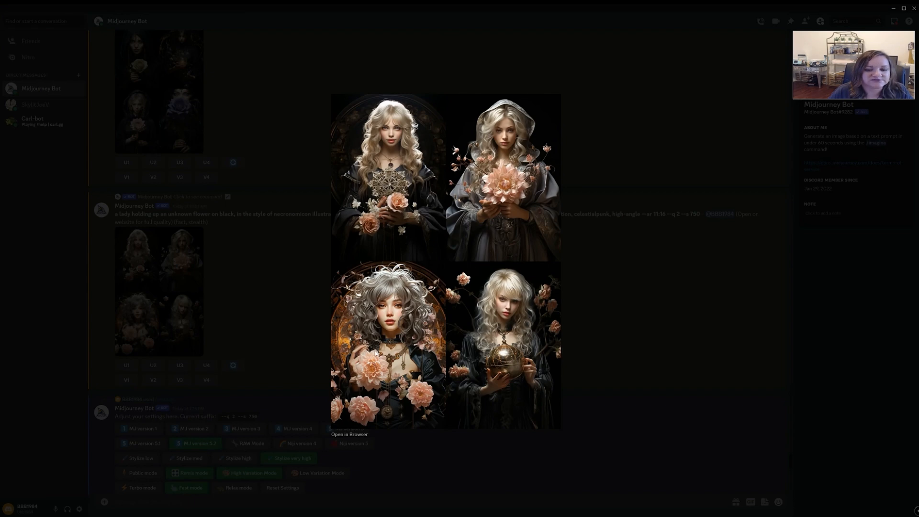
mouse_move(345, 220)
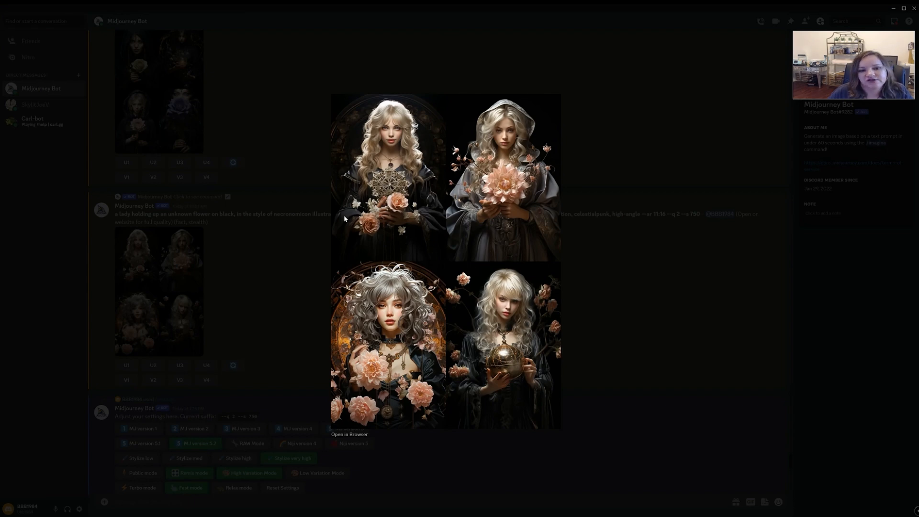
mouse_move(396, 325)
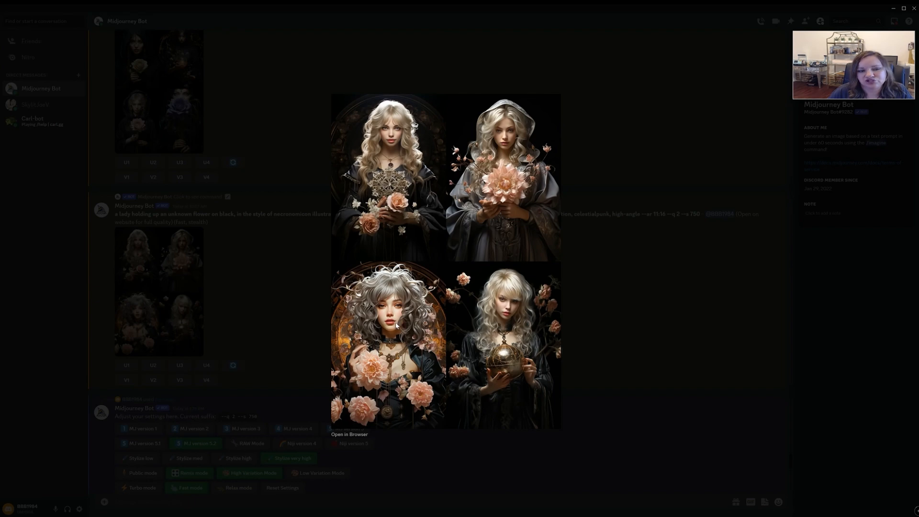
mouse_move(379, 335)
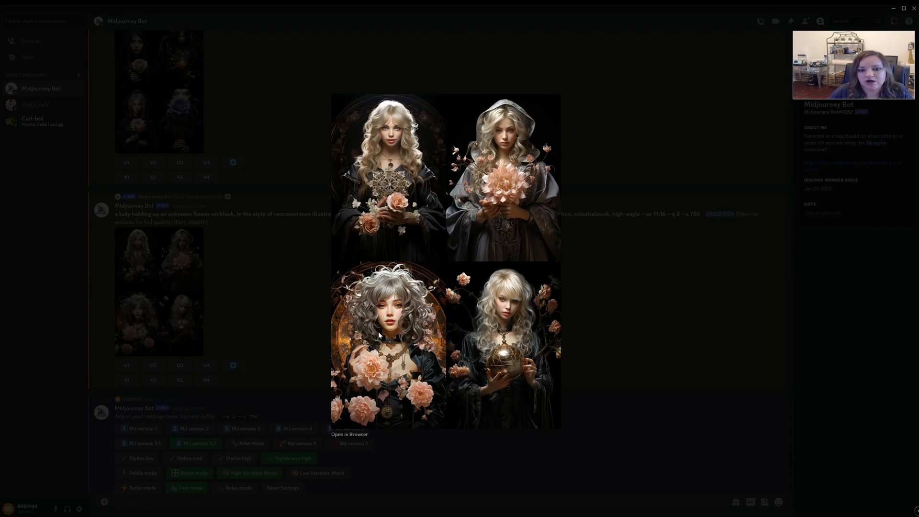
mouse_move(320, 479)
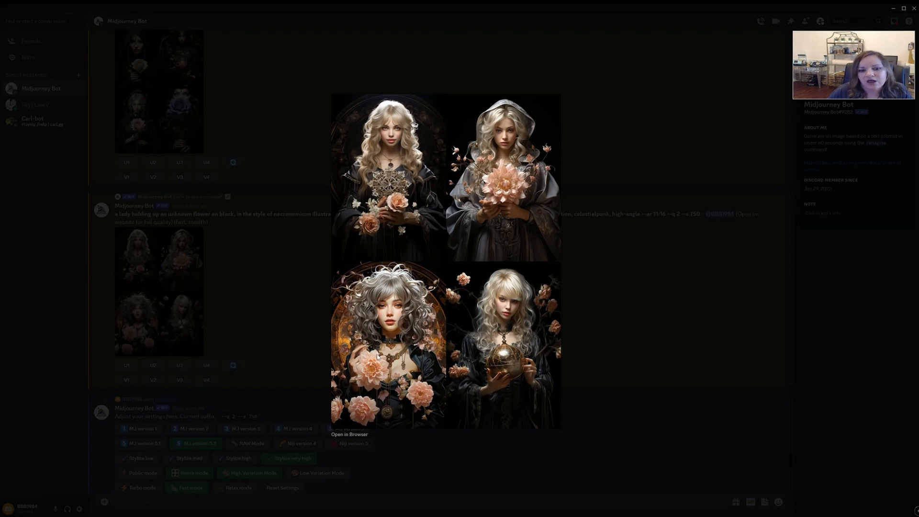
mouse_move(163, 359)
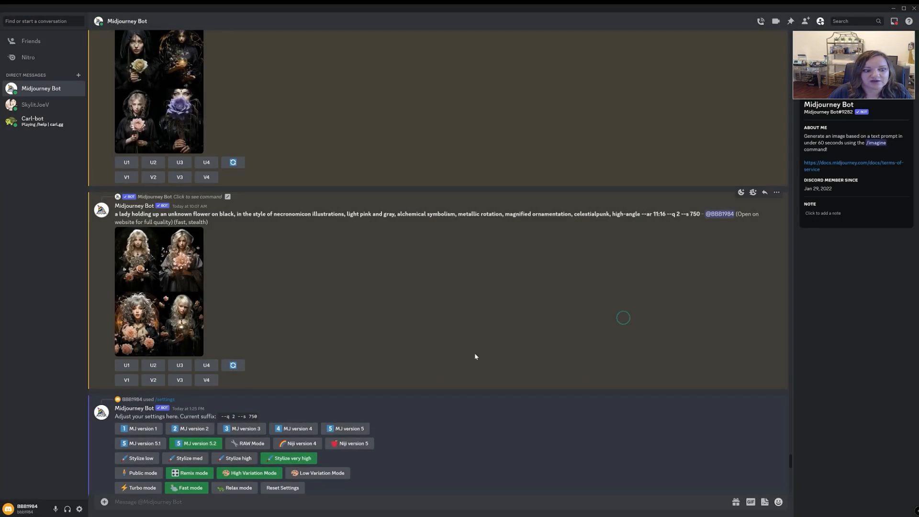
scroll(down, 3)
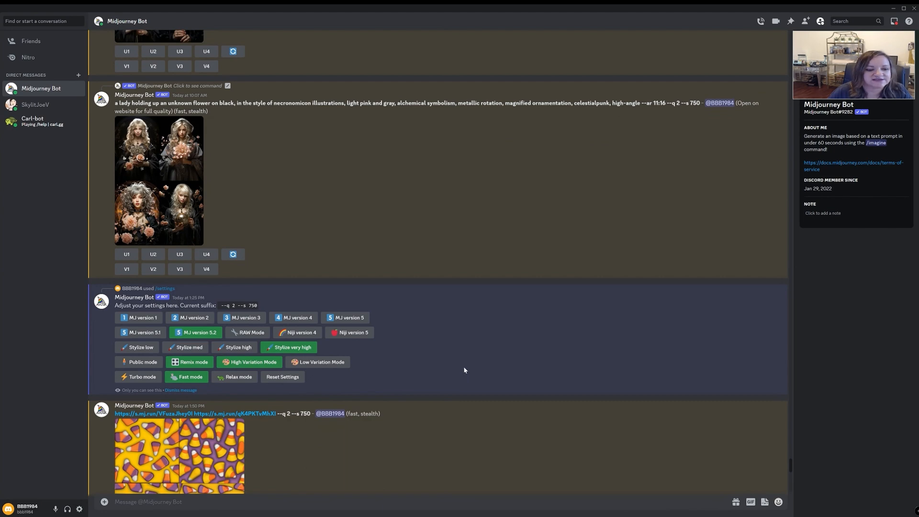
scroll(down, 3)
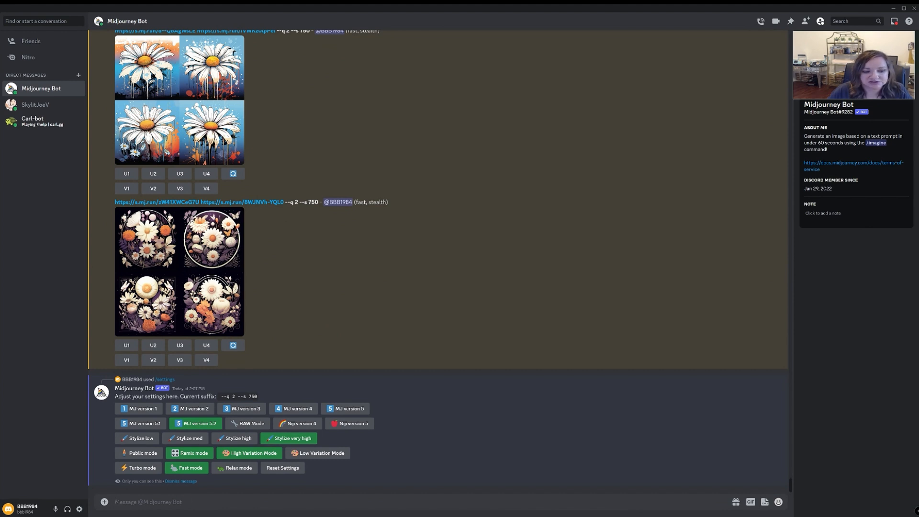
Send /imagine with the prompt 'a bee on a flower --q 2 --s 750'.
text(/)
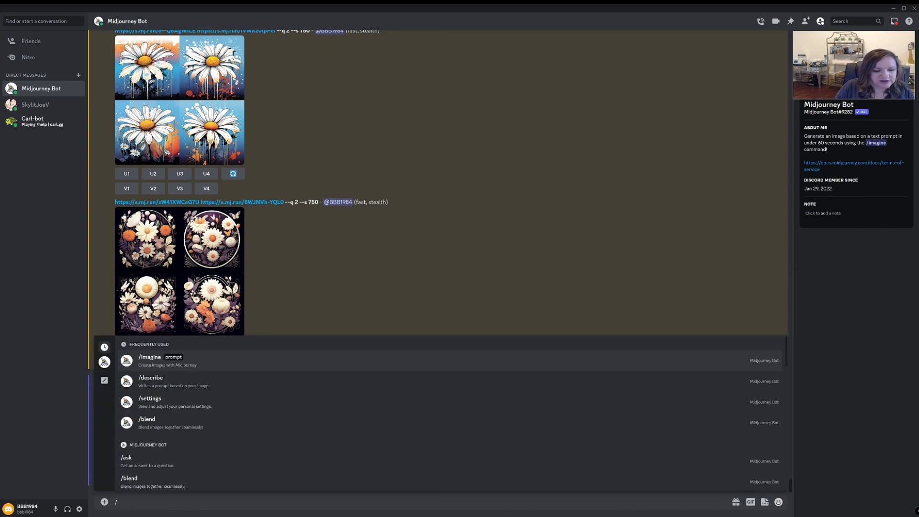
text(imagine)
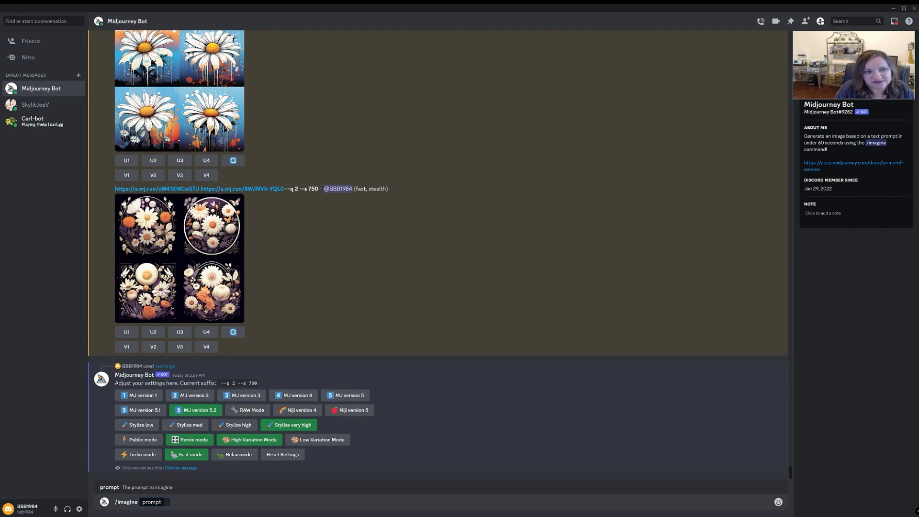
text(a)
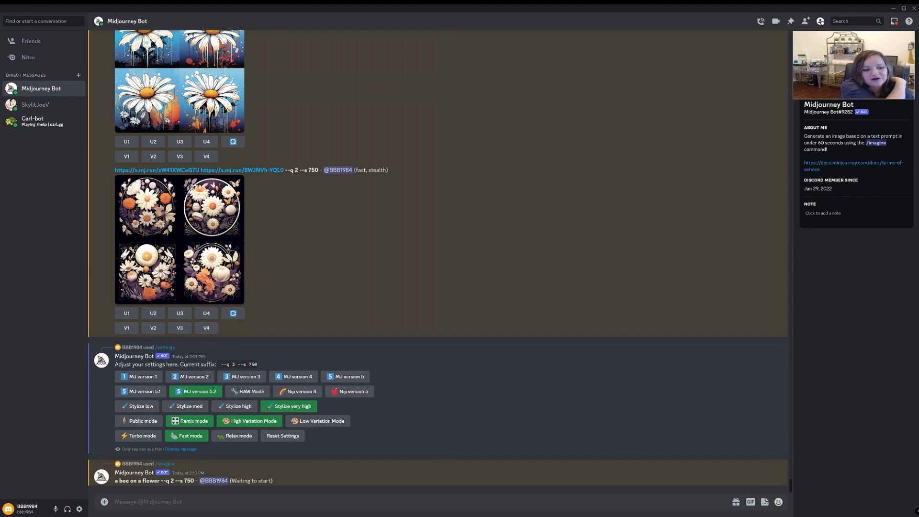
Send the bee on a red rose in spring rain prompt with --ar 2000:1775, then preview the finished bee-on-a-flower grid.
scroll(down, 3)
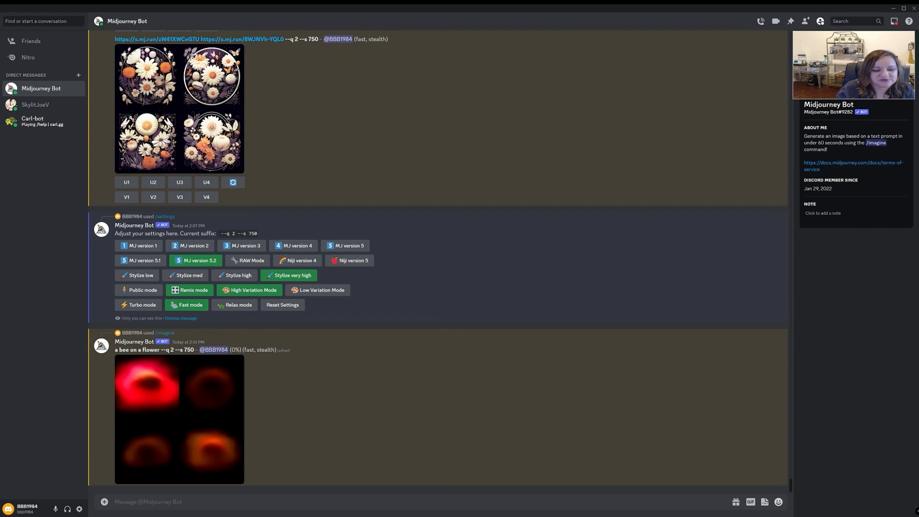
text(/image)
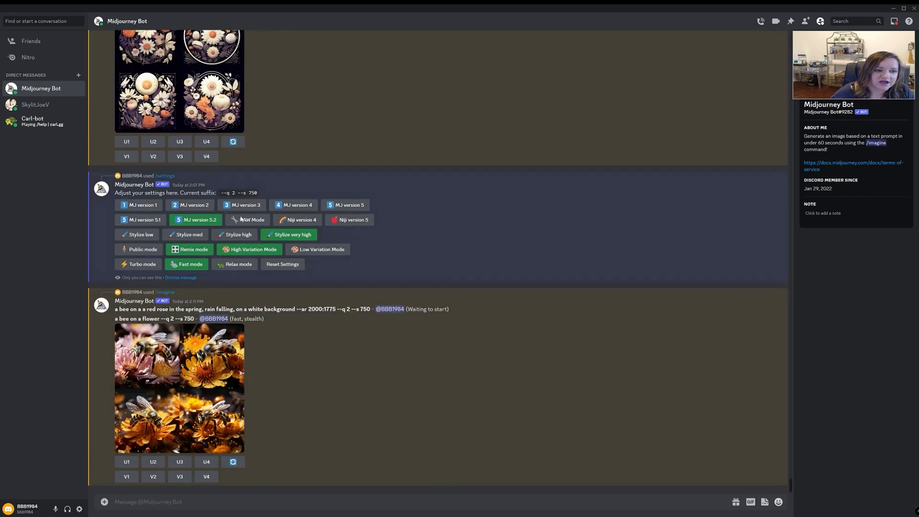
click(180, 386)
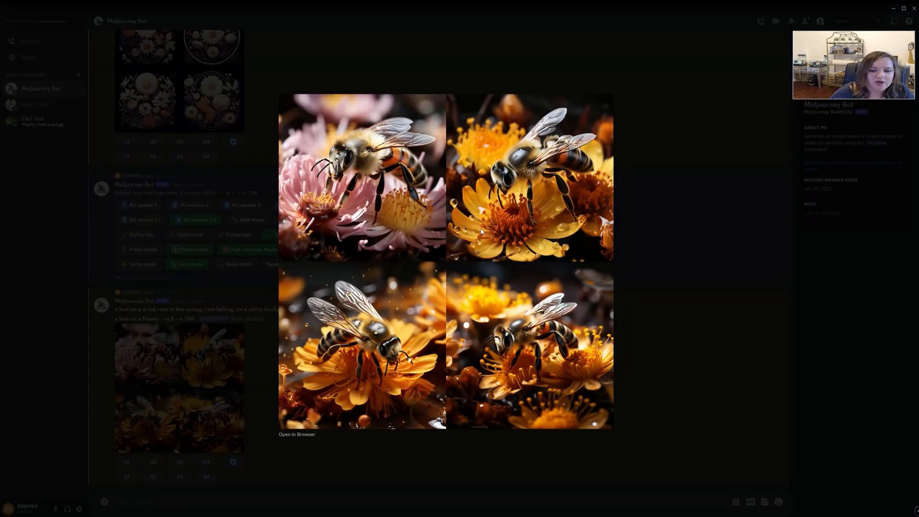
mouse_move(421, 180)
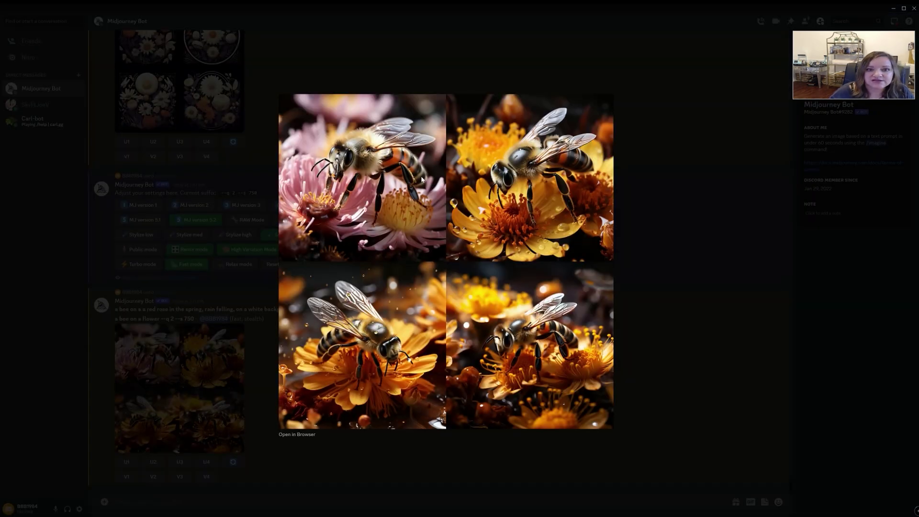
mouse_move(441, 370)
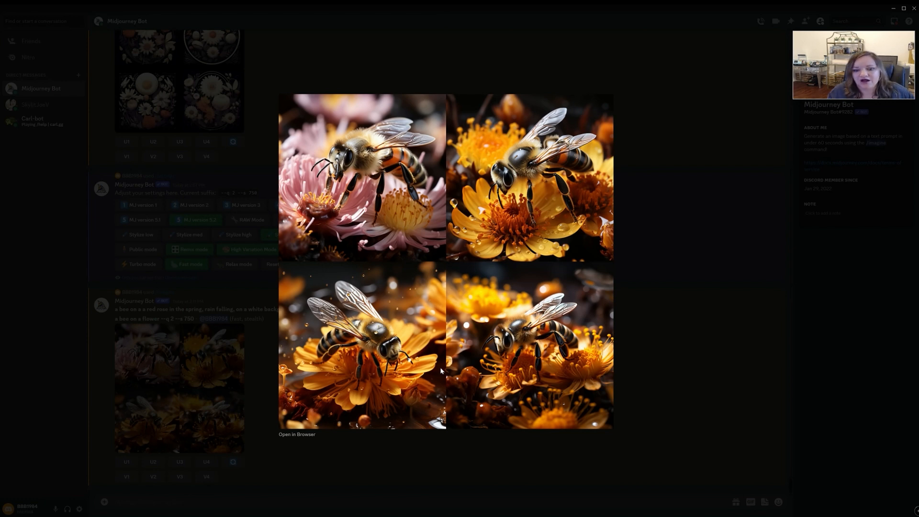
scroll(up, 3)
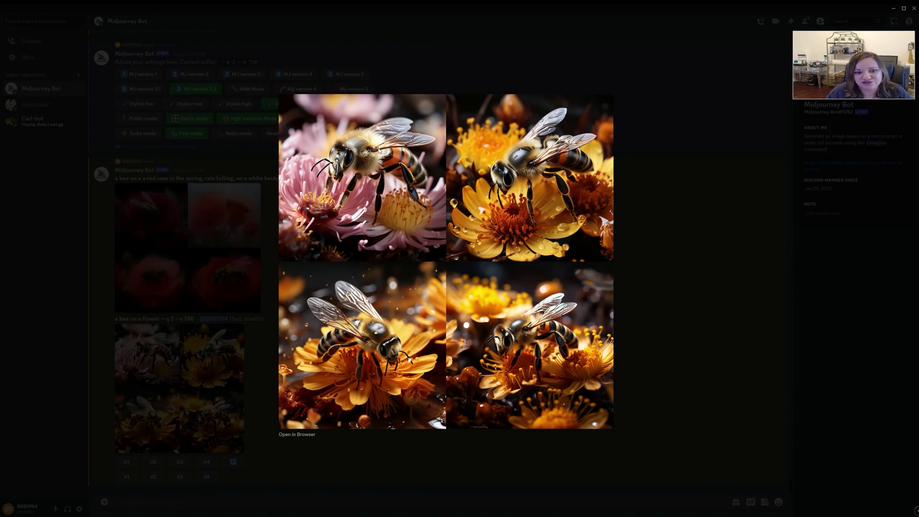
mouse_move(665, 146)
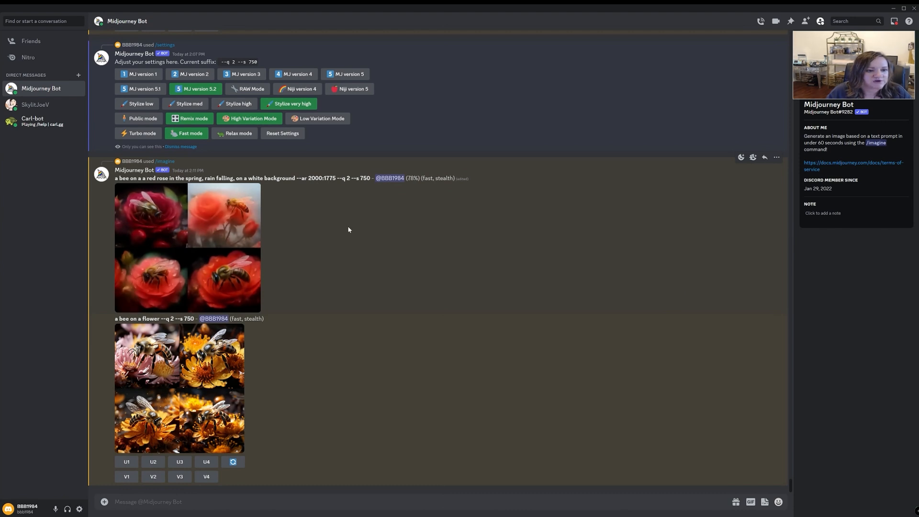
mouse_move(344, 229)
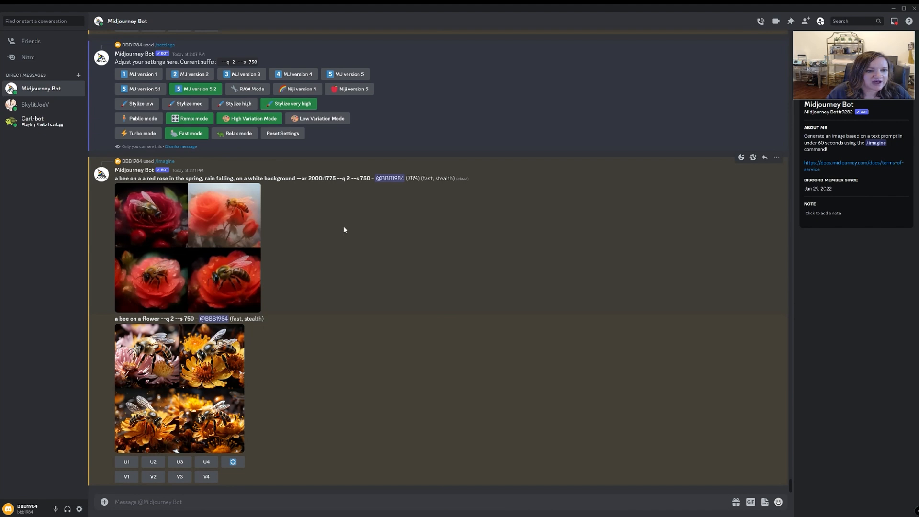
mouse_move(192, 250)
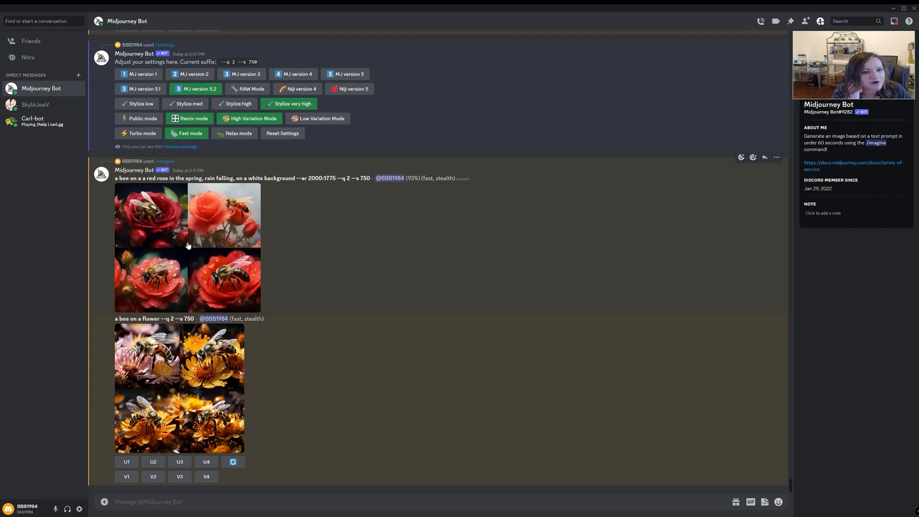
Scroll to the finished four-image grid of bees on red roses in spring rain.
scroll(down, 3)
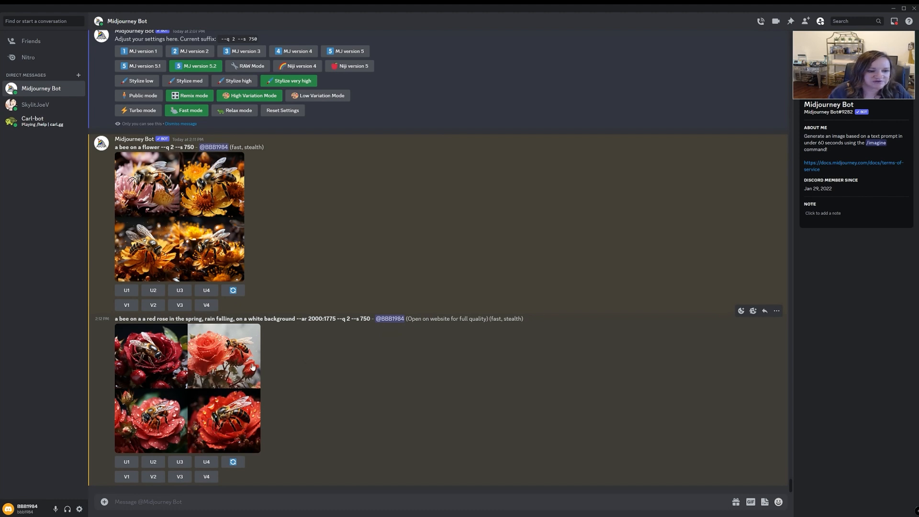
mouse_move(250, 388)
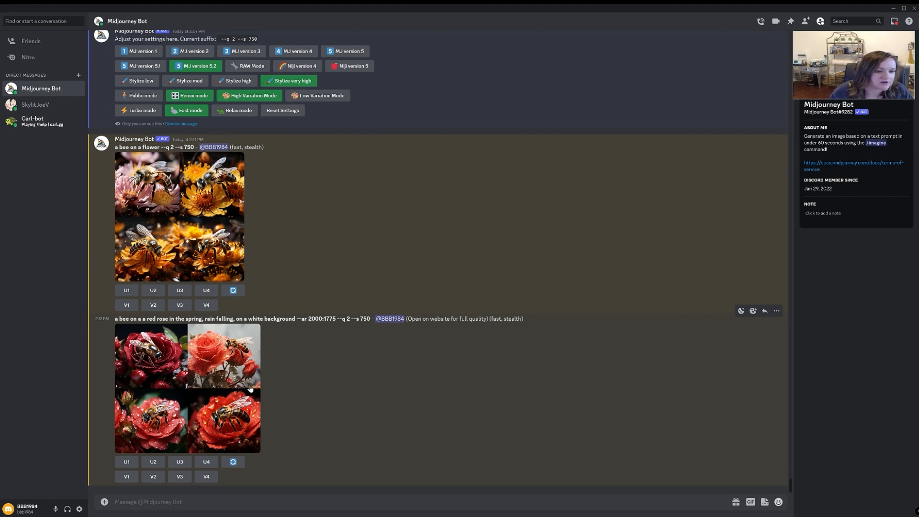
mouse_move(215, 355)
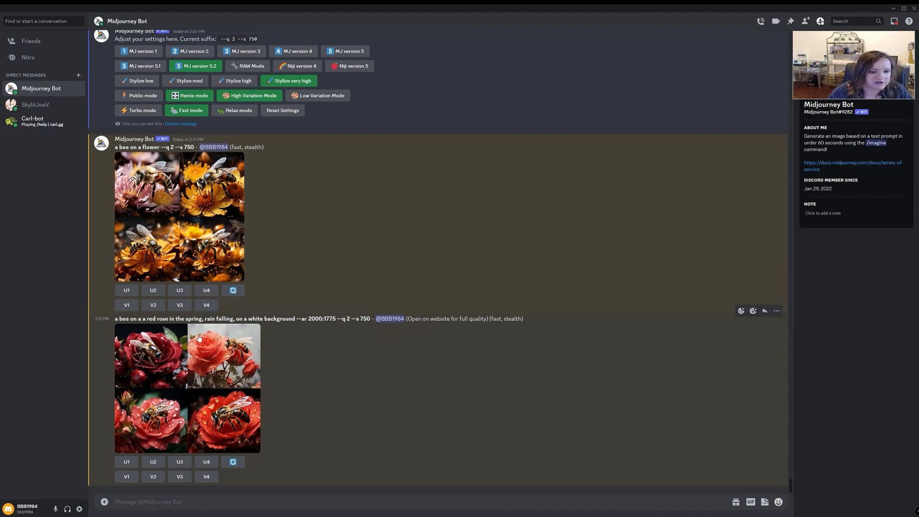
mouse_move(253, 343)
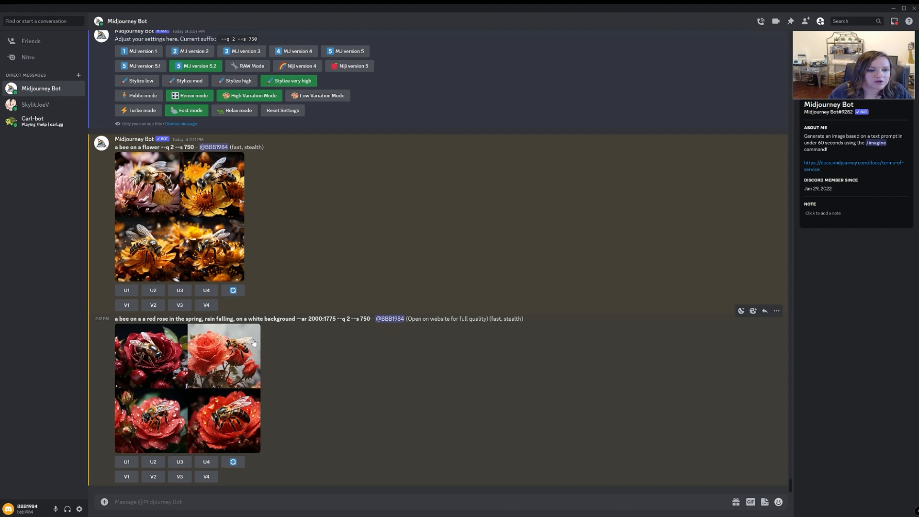
mouse_move(253, 344)
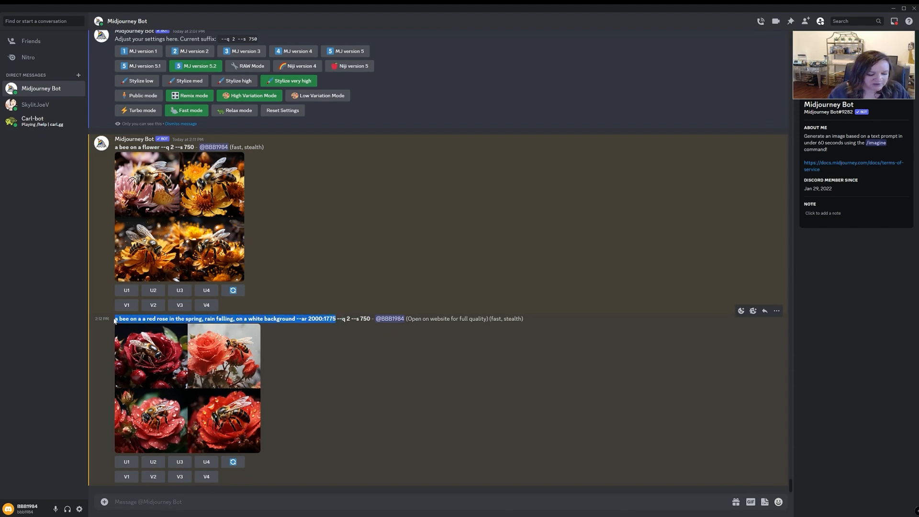
Send the red-rose bee prompt again with 'in the style of watercolor' and the same --ar, --q and --s parameters.
text(/i)
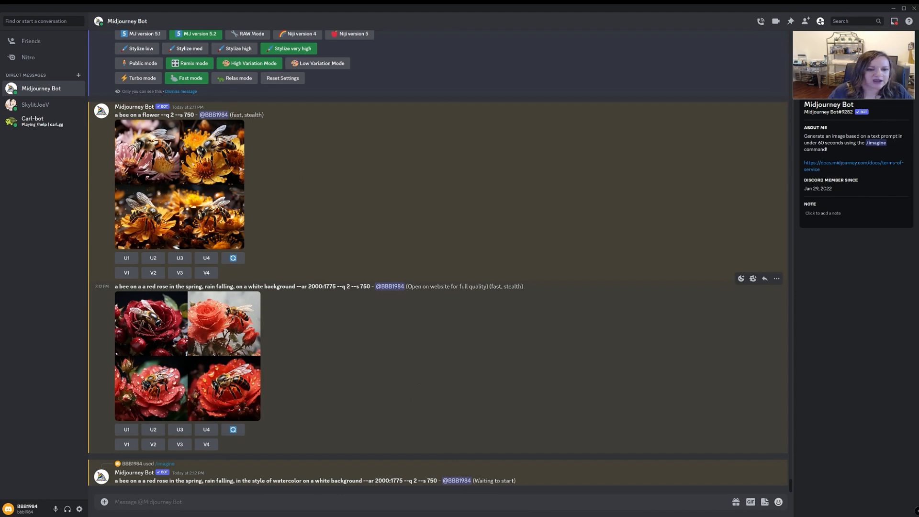
double_click(317, 286)
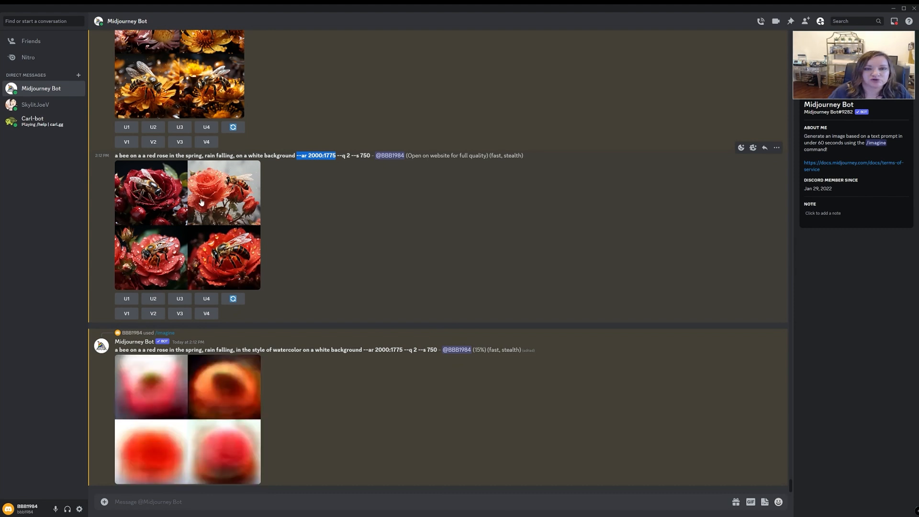
mouse_move(341, 224)
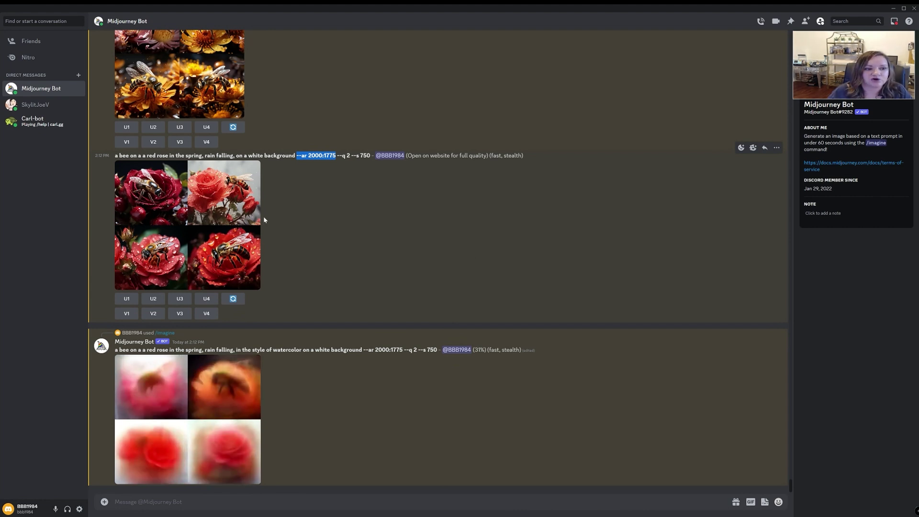
mouse_move(286, 238)
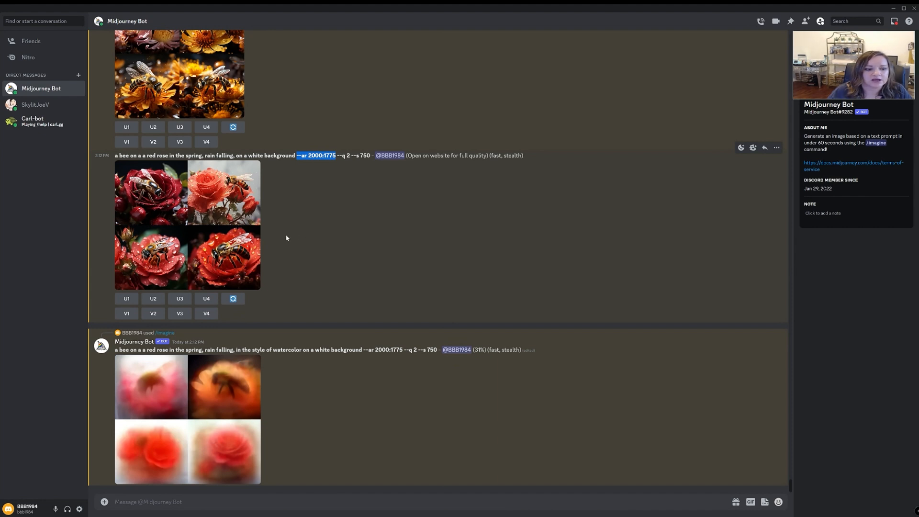
mouse_move(375, 321)
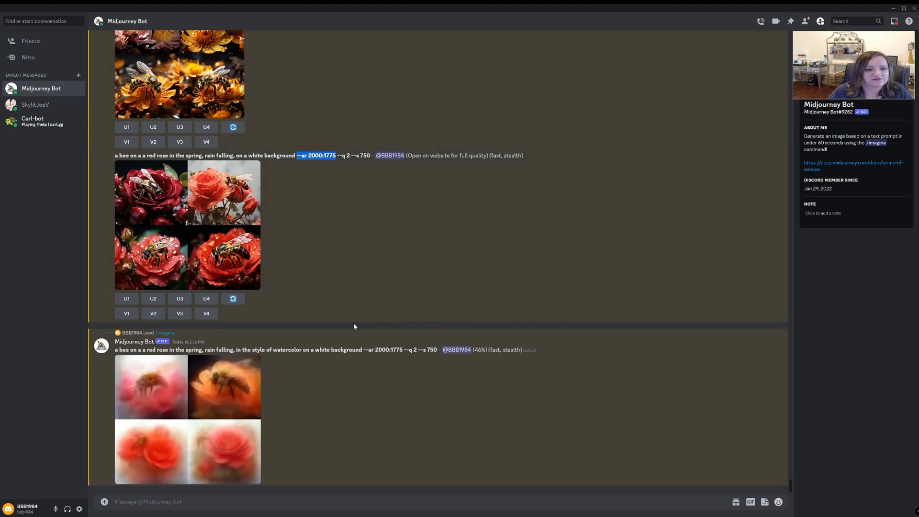
mouse_move(351, 321)
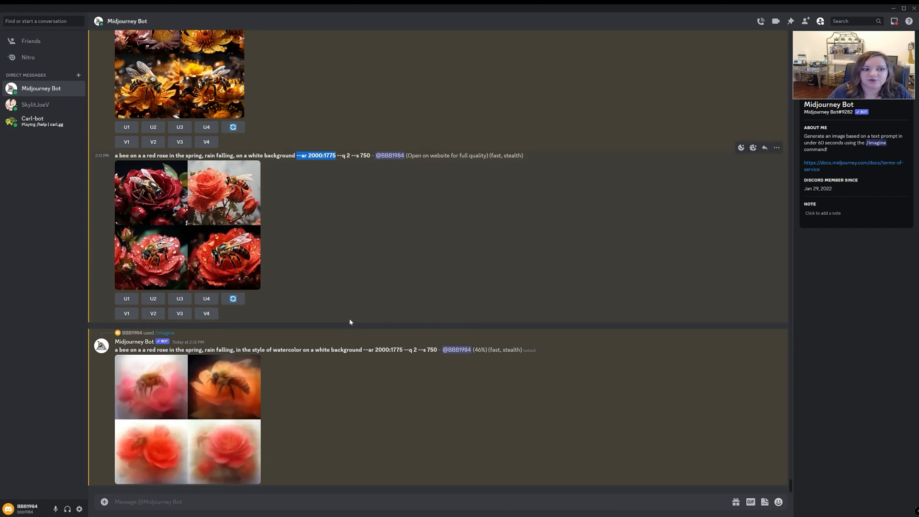
mouse_move(345, 325)
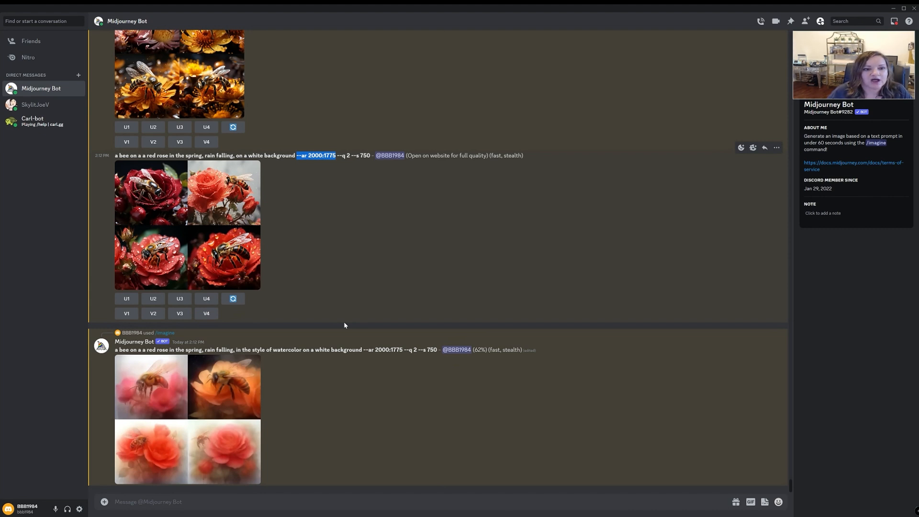
mouse_move(278, 246)
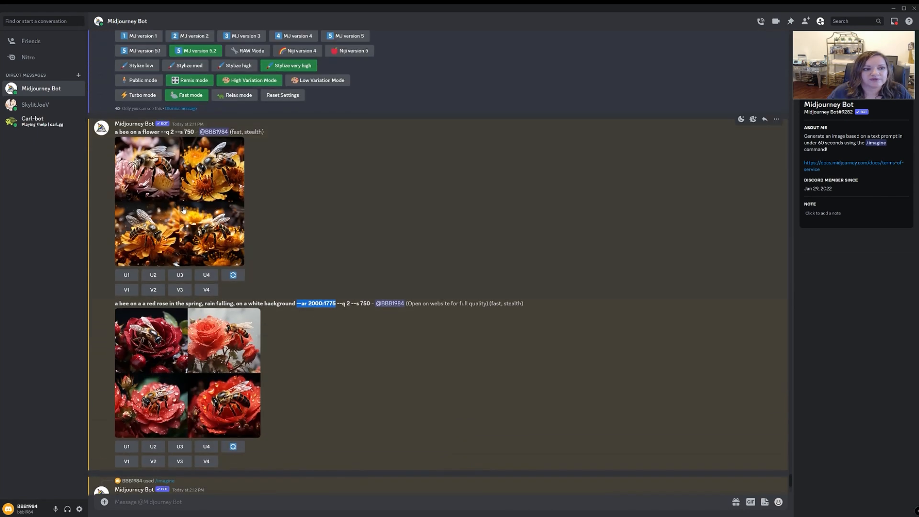
Preview the finished watercolor grid of painted bees on pink, orange and red roses.
click(179, 201)
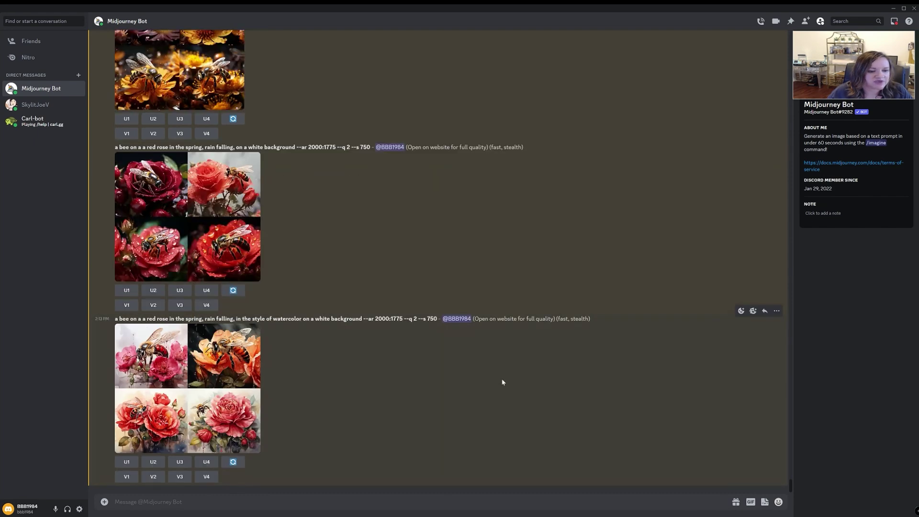
mouse_move(322, 386)
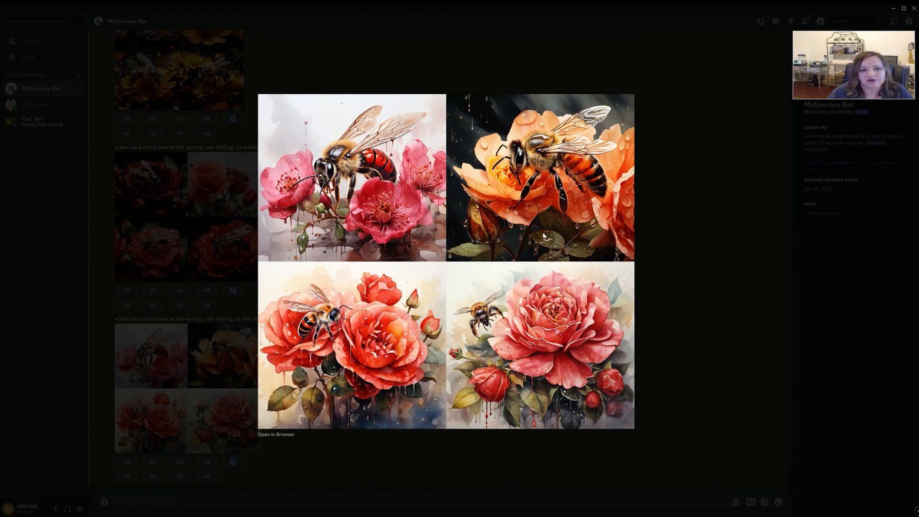
mouse_move(544, 210)
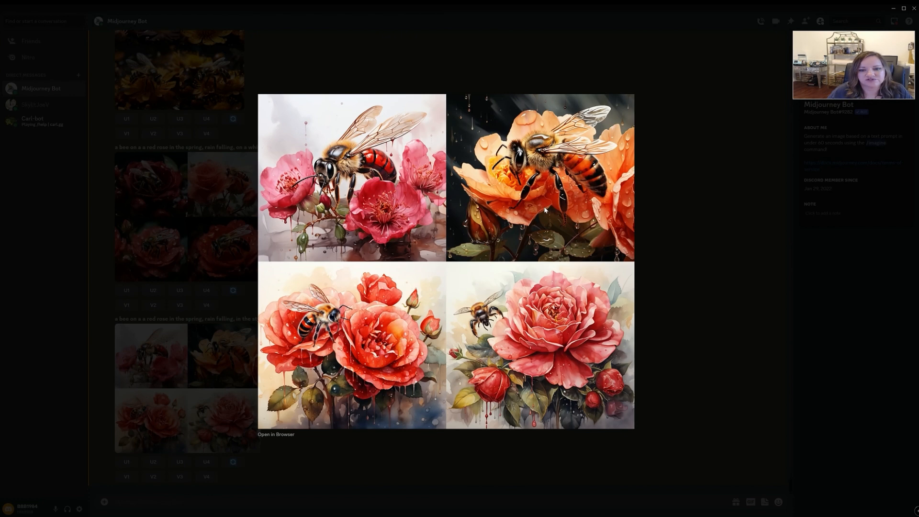
mouse_move(547, 211)
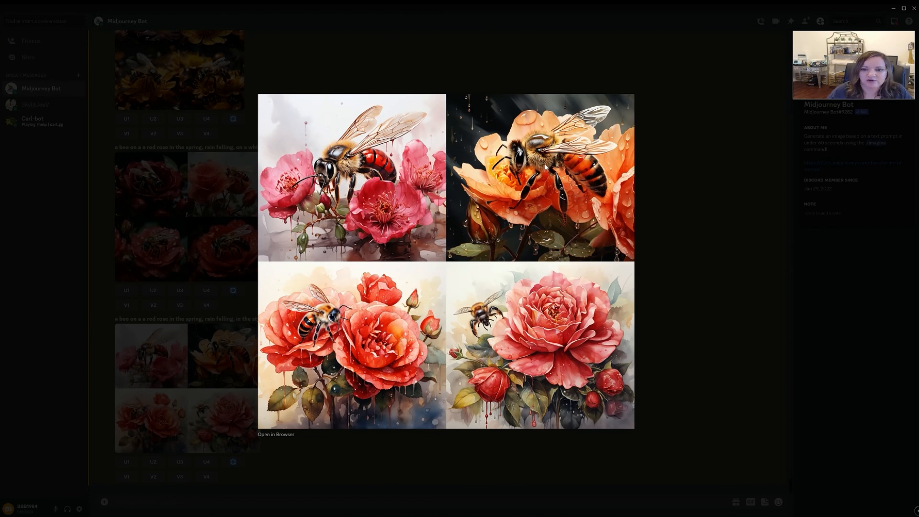
mouse_move(538, 357)
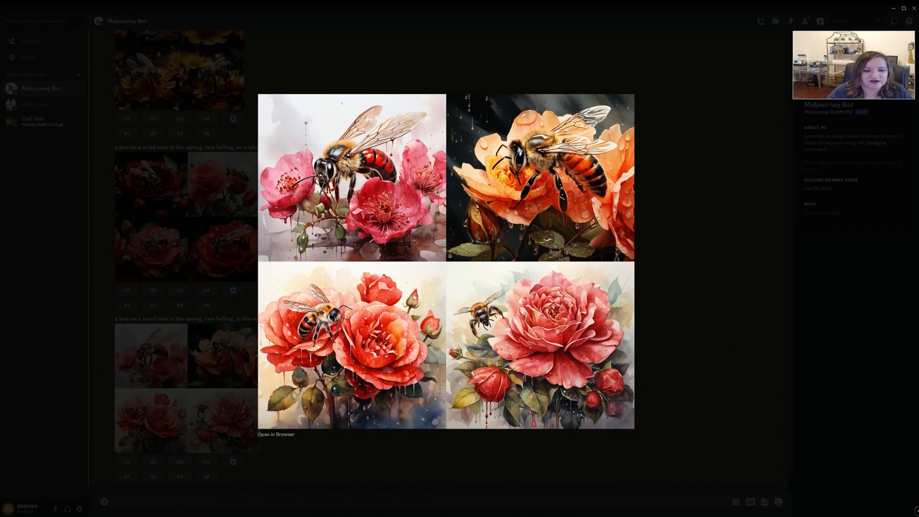
mouse_move(380, 309)
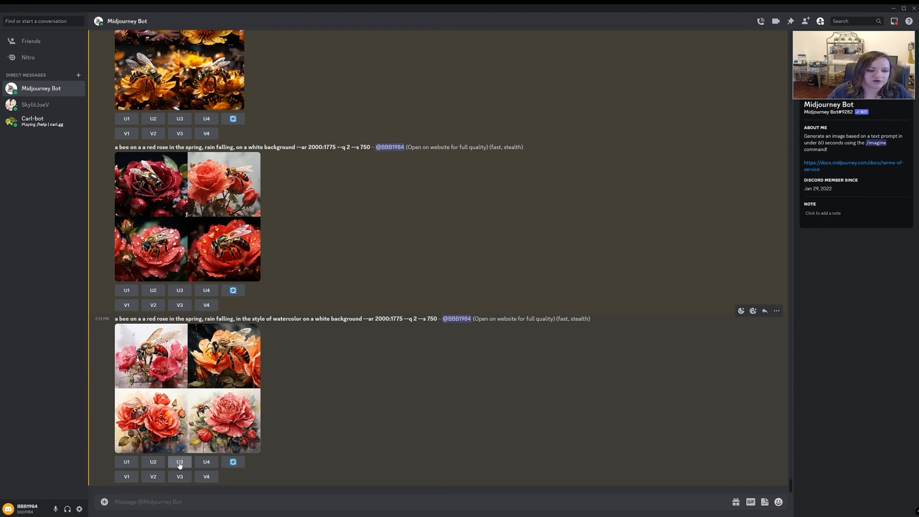
Upscale image 3 of the watercolor bee grid and request its variations, submitting the remix prompt unchanged.
scroll(down, 3)
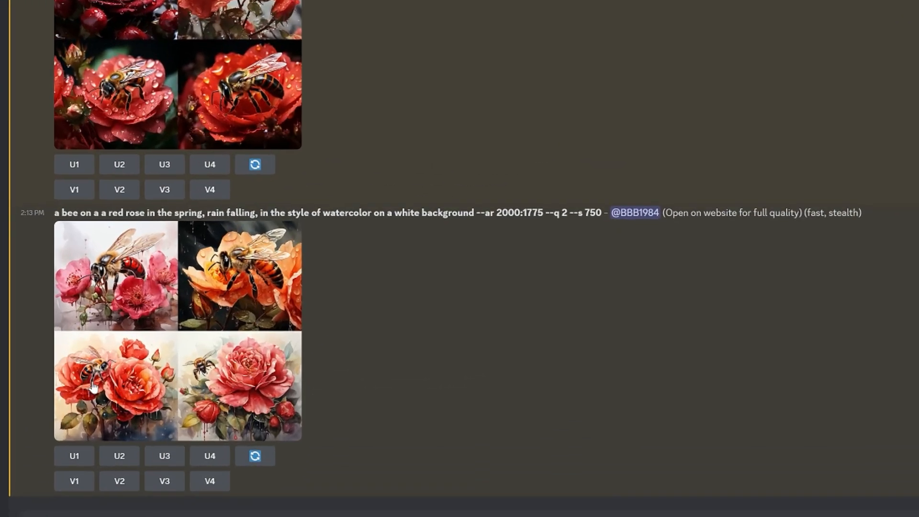
mouse_move(152, 393)
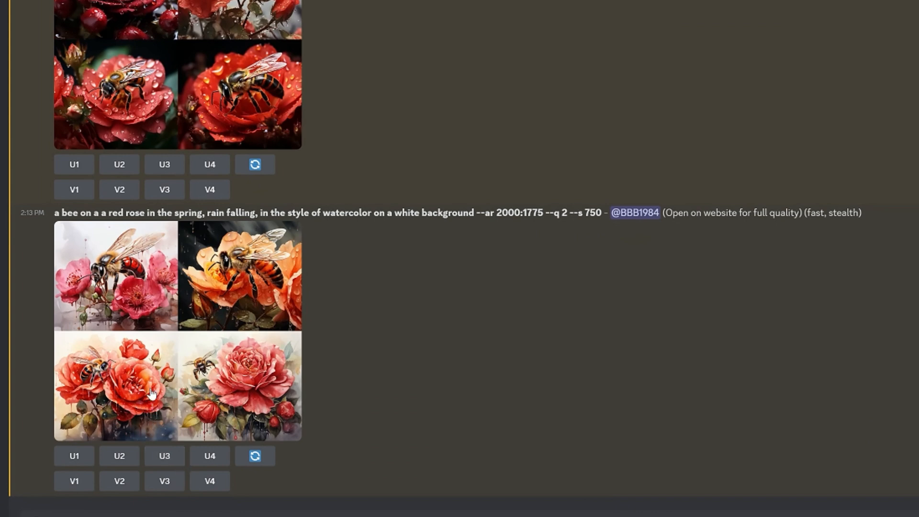
mouse_move(108, 409)
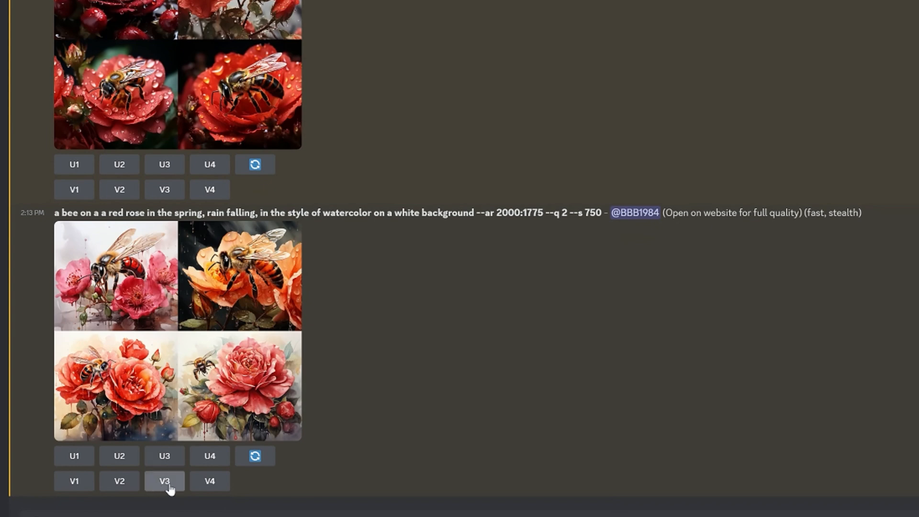
click(164, 456)
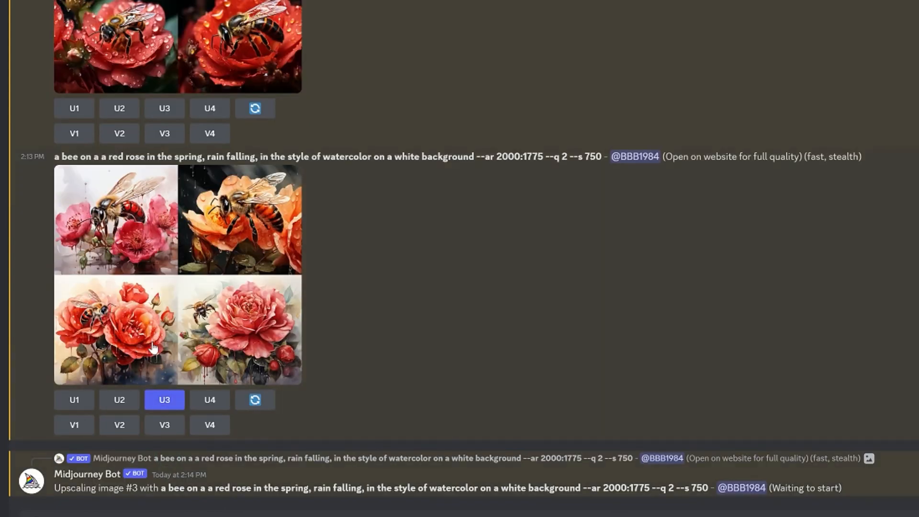
click(165, 425)
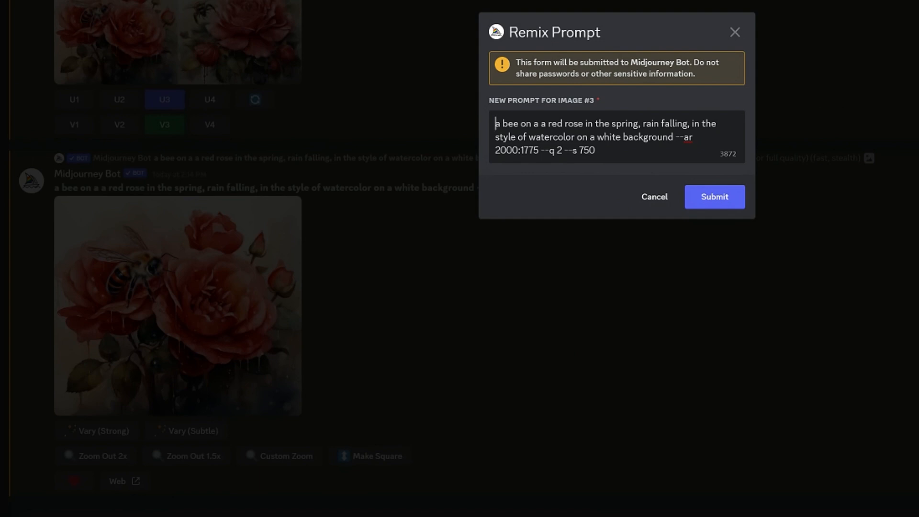
click(714, 196)
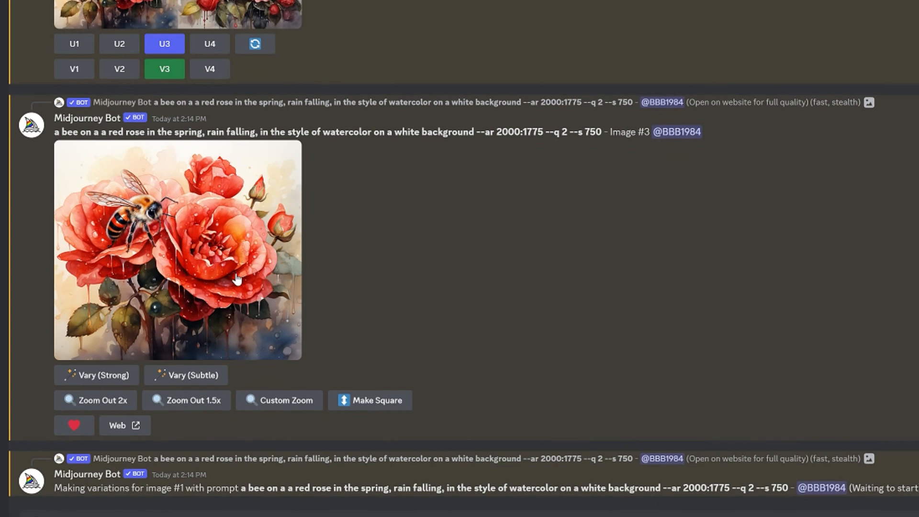
mouse_move(235, 315)
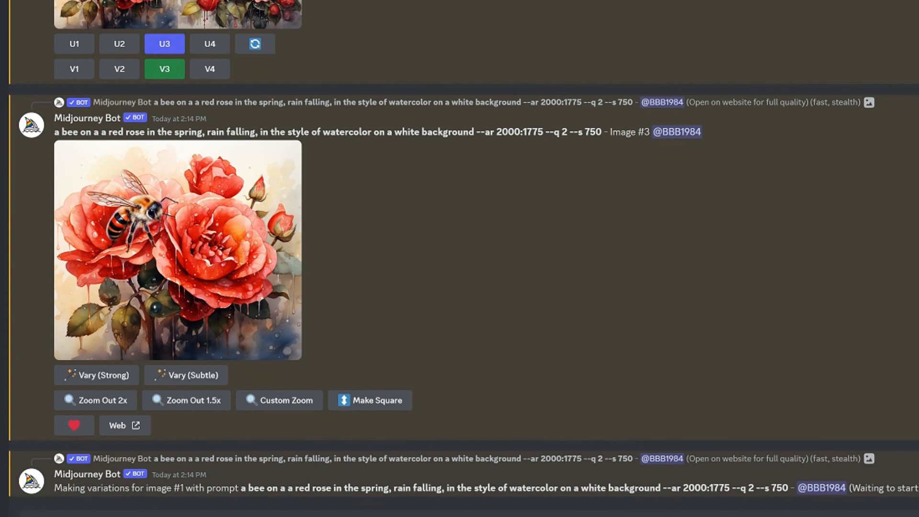
mouse_move(188, 200)
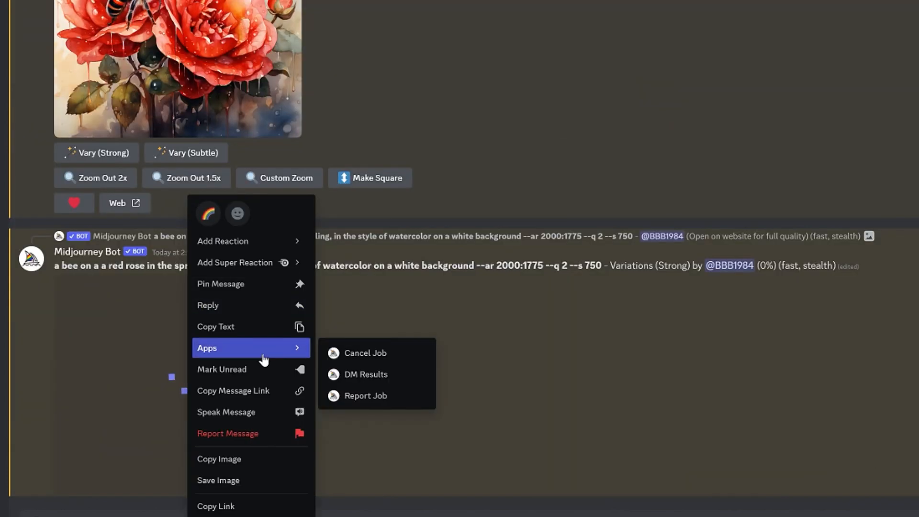
mouse_move(261, 480)
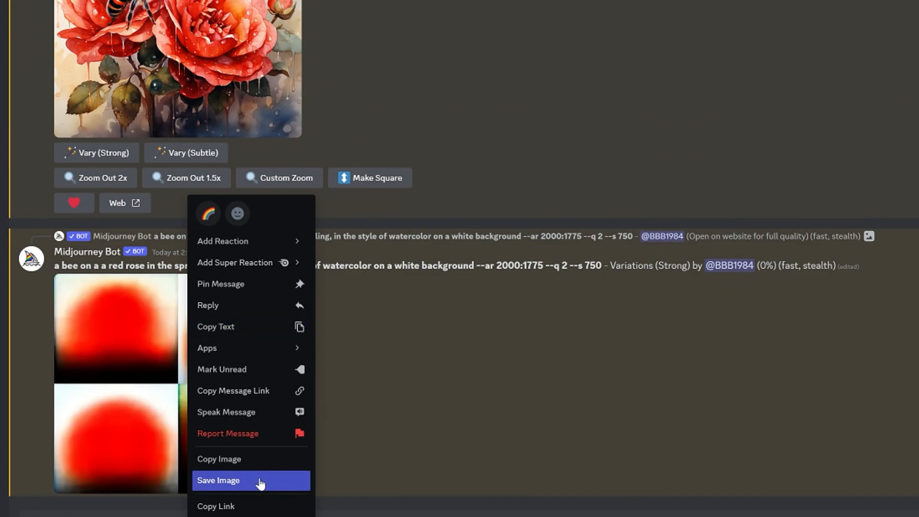
Save the upscaled watercolor bee-on-red-roses image to the computer.
click(219, 480)
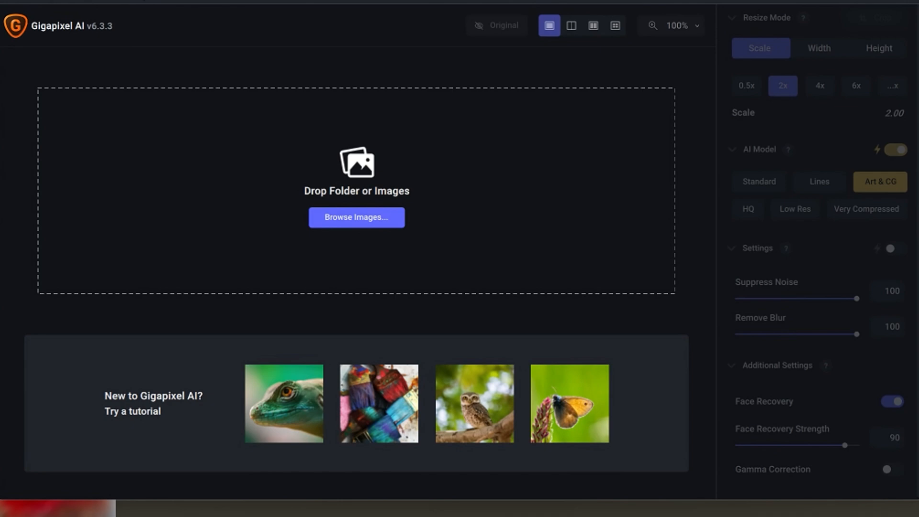
Load the bee-on-red-rose PNG into Gigapixel AI for upscaling.
click(356, 218)
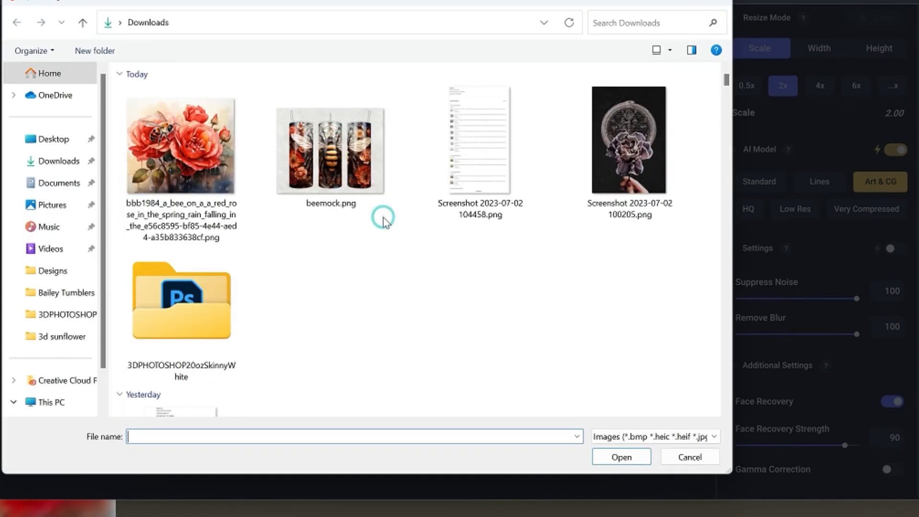
click(180, 145)
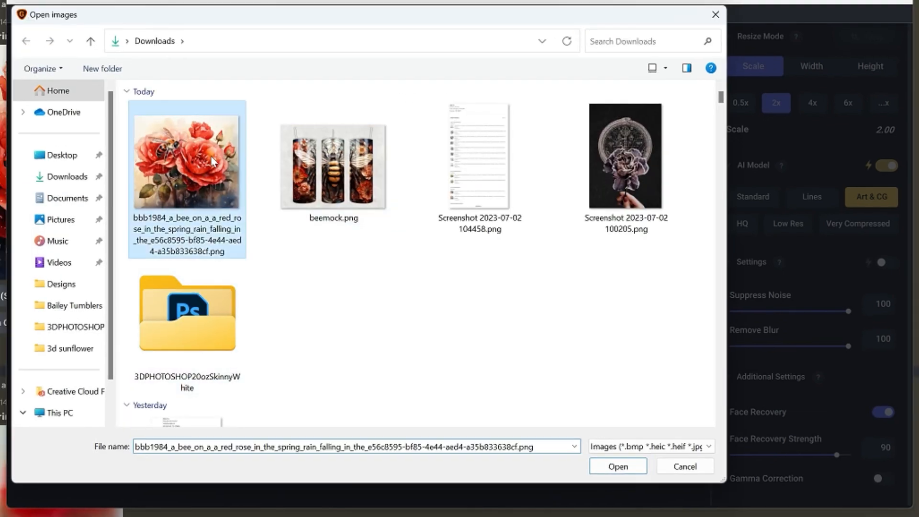
click(617, 466)
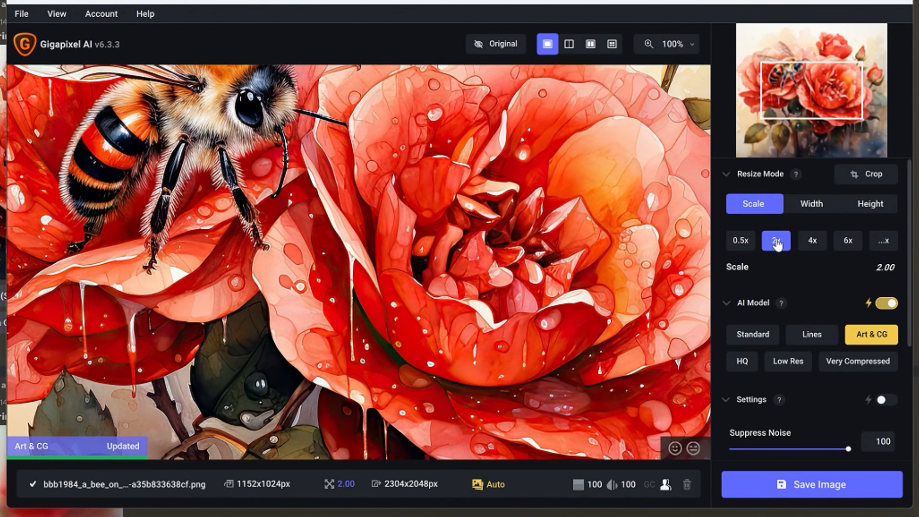
mouse_move(814, 256)
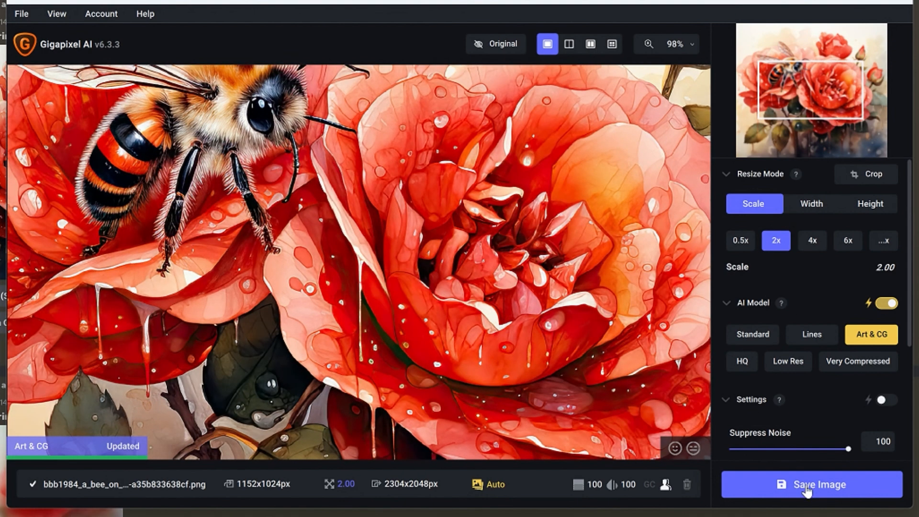
Save the 2x Art & CG upscale (2304x2048px) beside the original file.
click(811, 485)
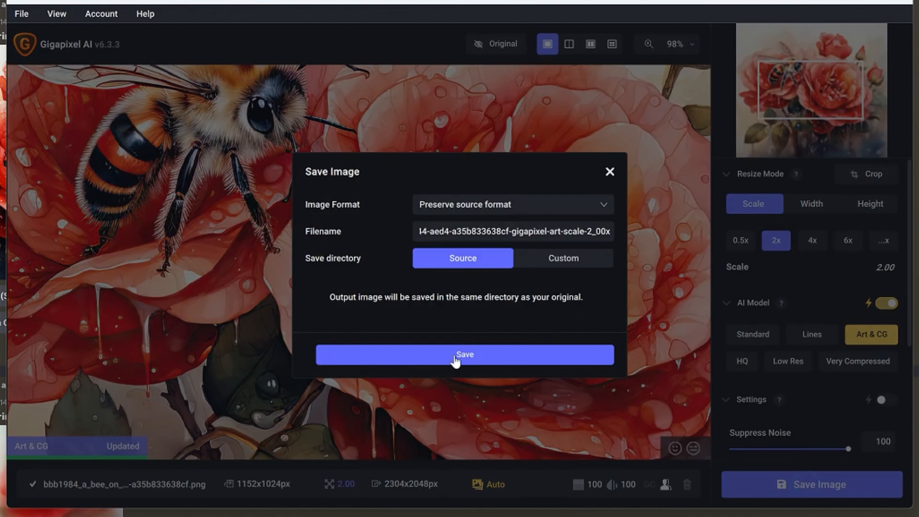
click(464, 354)
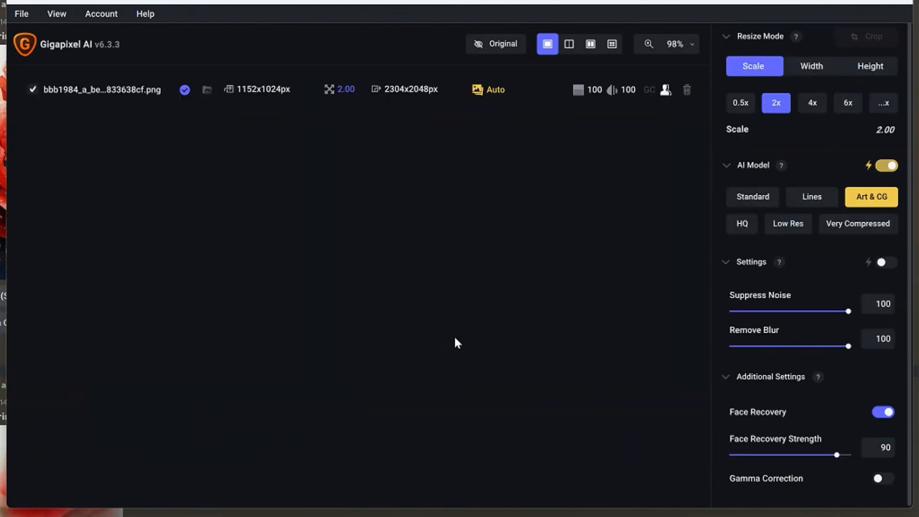
mouse_move(458, 324)
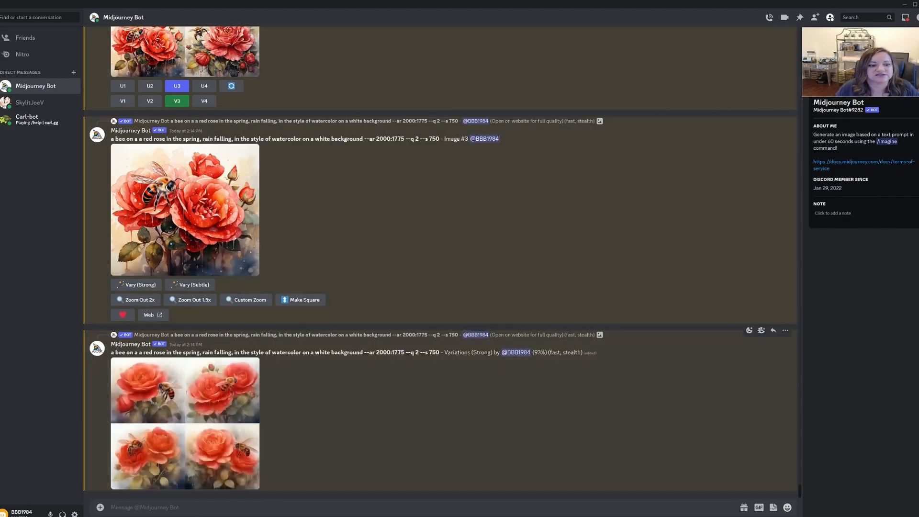
mouse_move(453, 329)
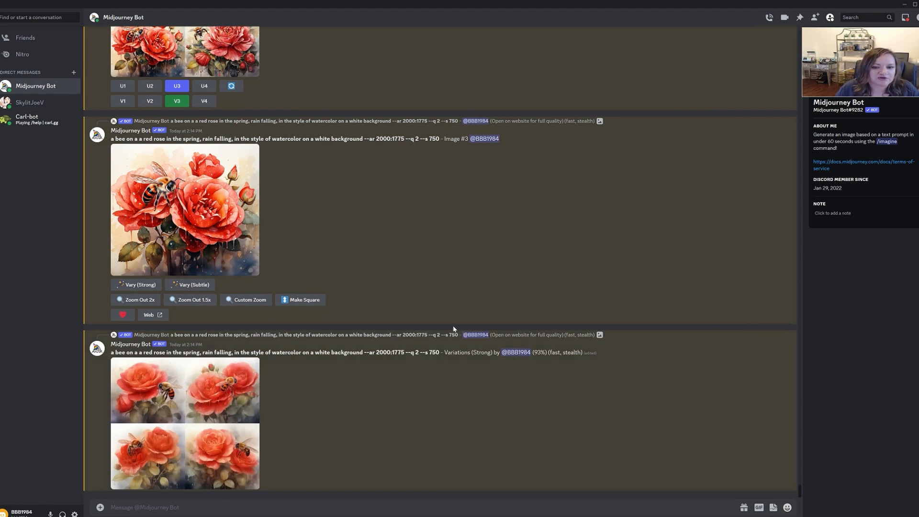
mouse_move(392, 464)
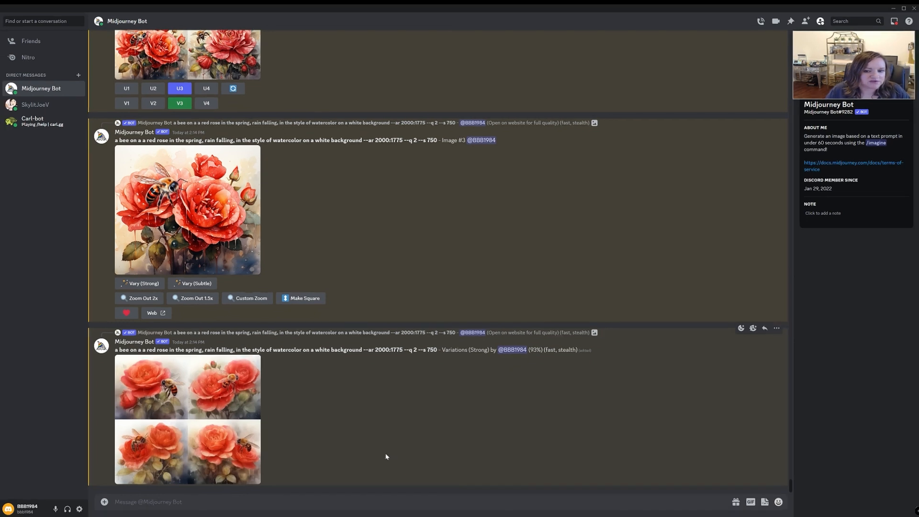
mouse_move(194, 446)
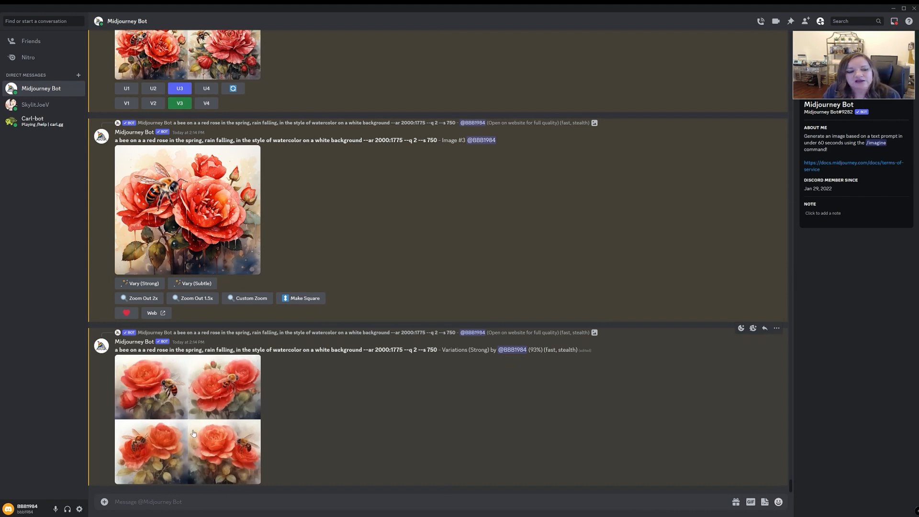
mouse_move(199, 386)
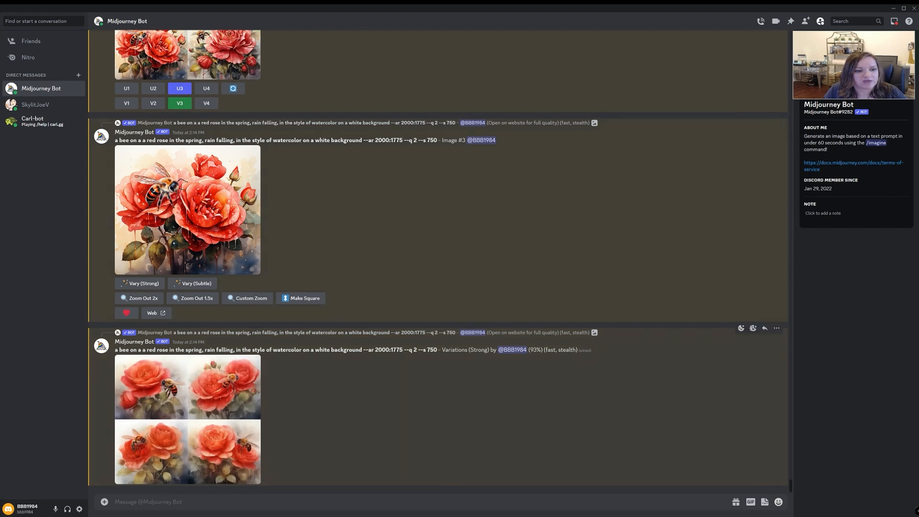
Enlarge the finished Variations (Strong) grid of the bee-on-rose image.
scroll(down, 3)
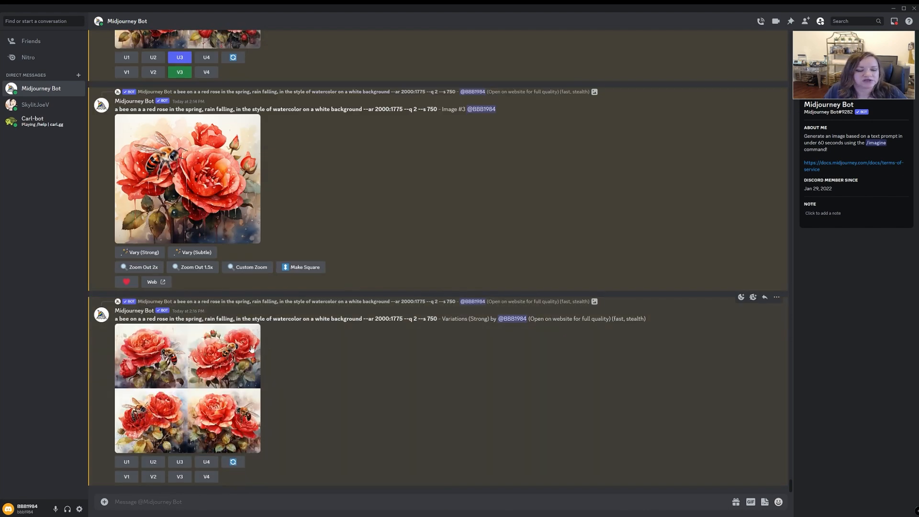
click(186, 387)
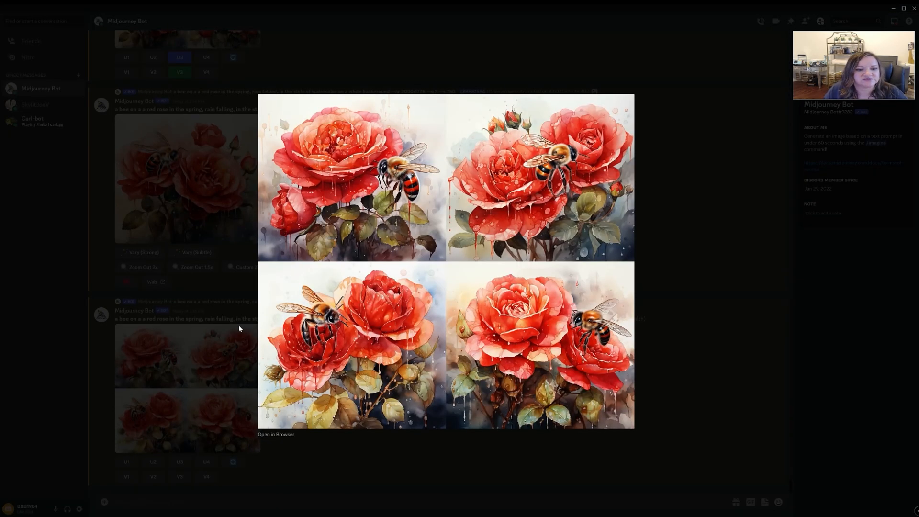
mouse_move(488, 80)
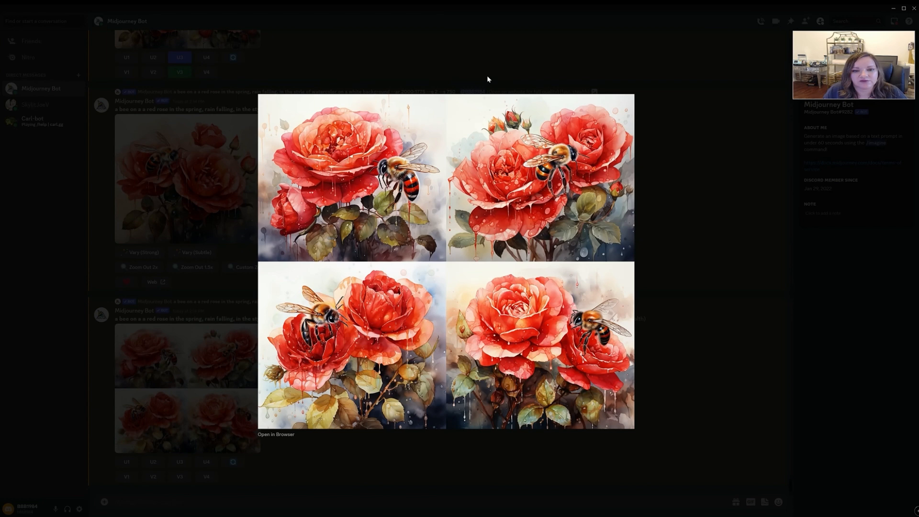
mouse_move(518, 265)
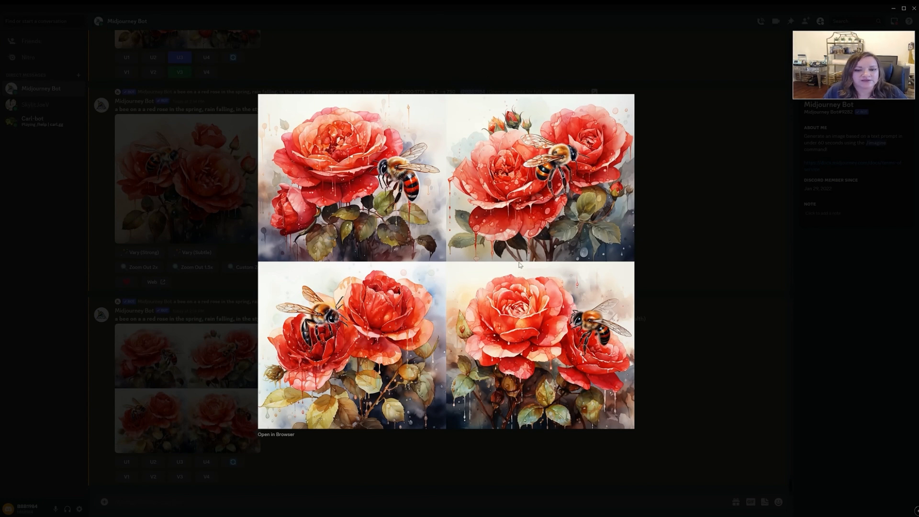
mouse_move(424, 343)
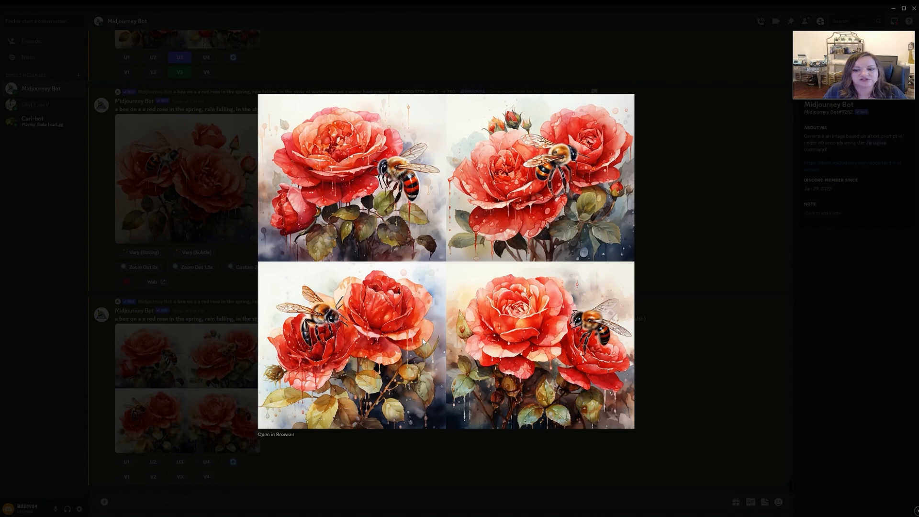
mouse_move(574, 220)
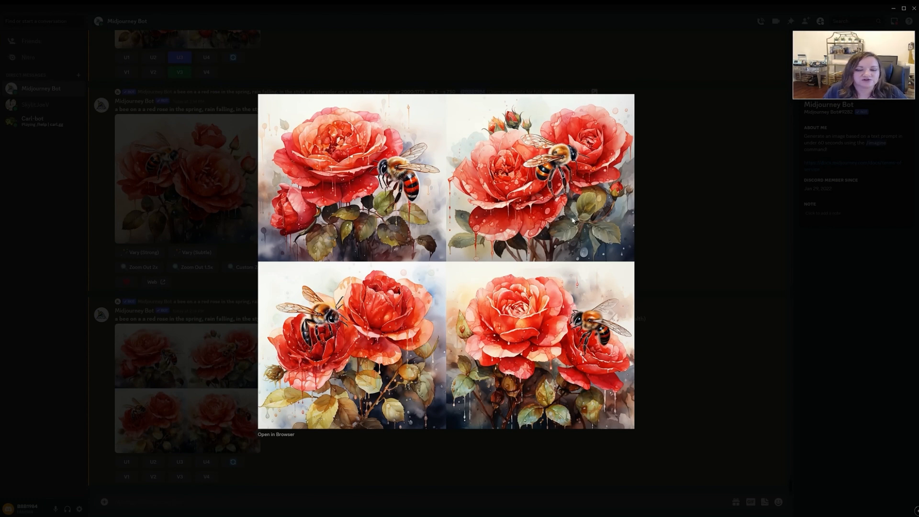
mouse_move(239, 270)
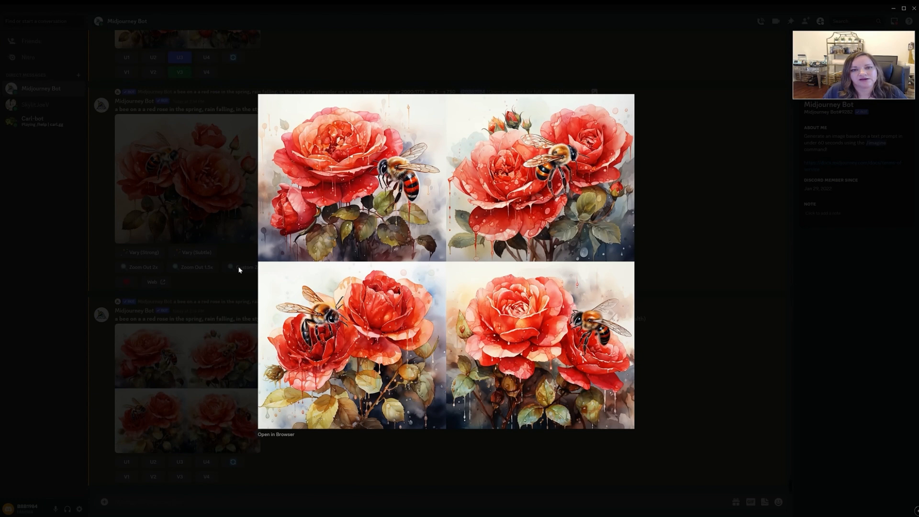
mouse_move(409, 340)
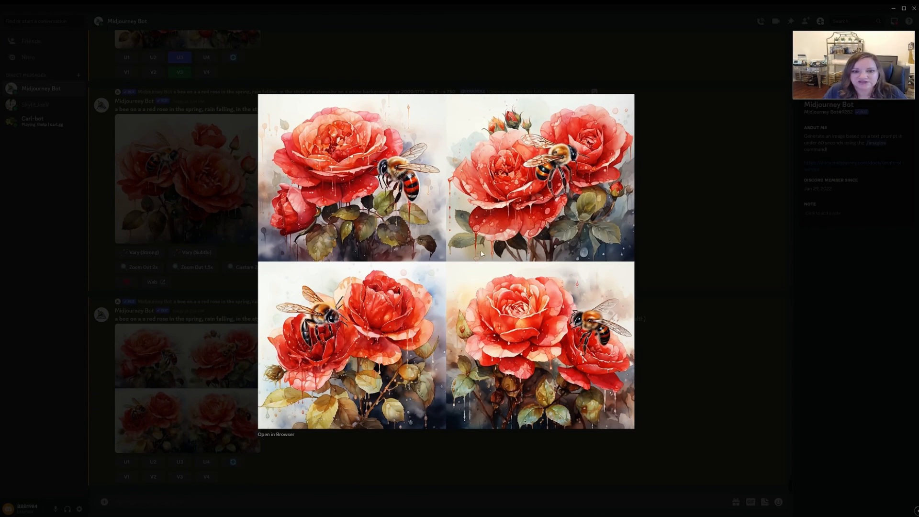
mouse_move(684, 296)
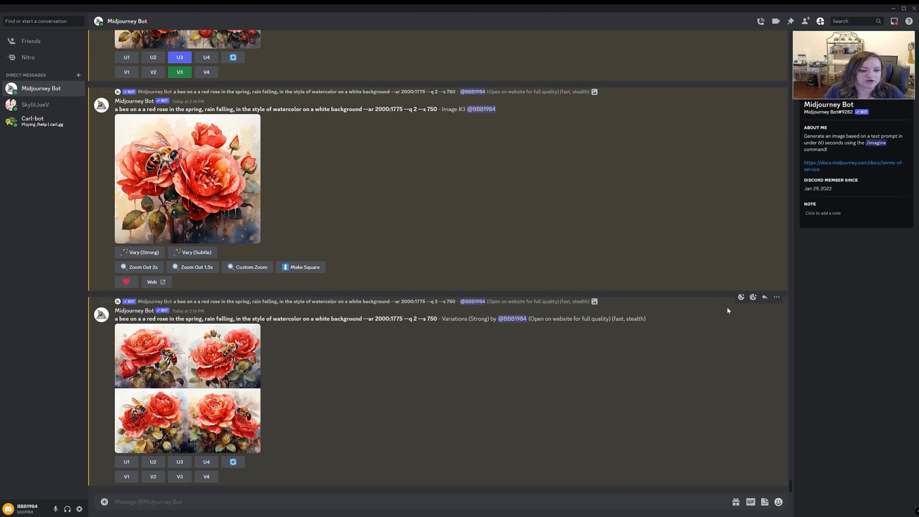
mouse_move(649, 347)
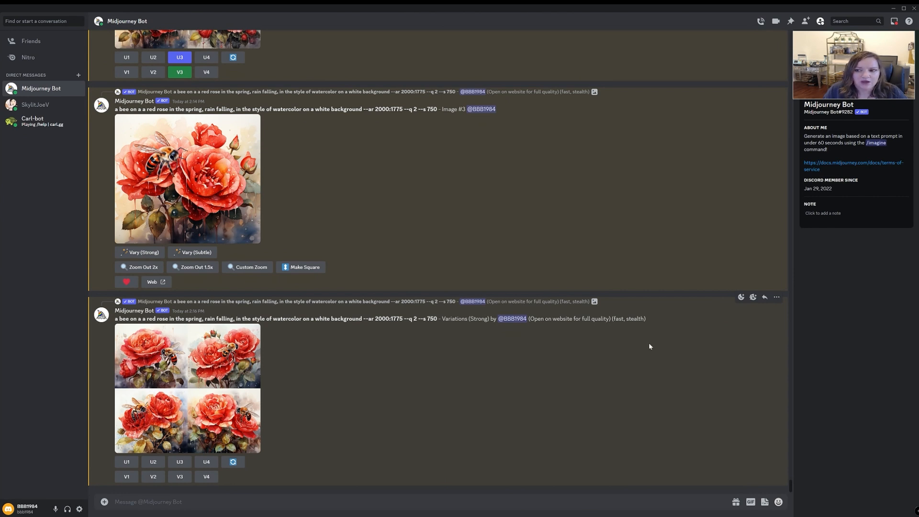
mouse_move(621, 347)
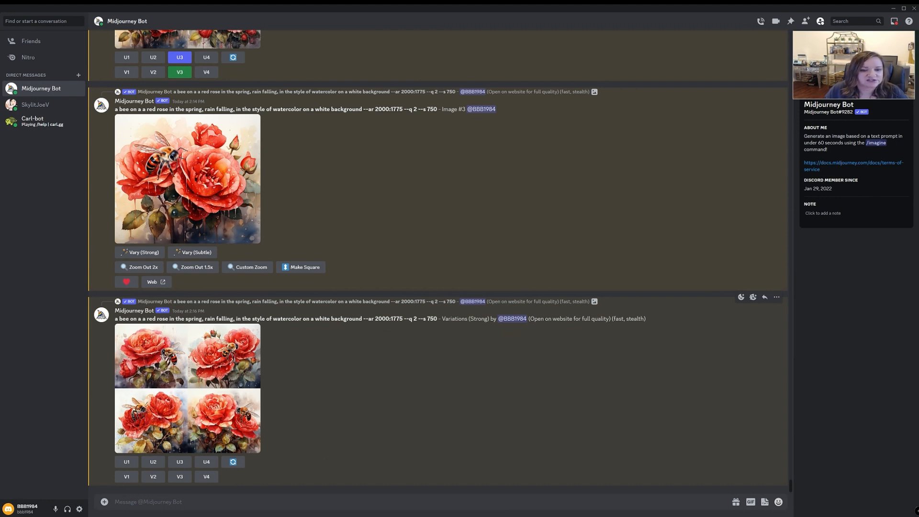
Select the --ar value in the prompt and start a /bl slash command to find /blend.
double_click(385, 318)
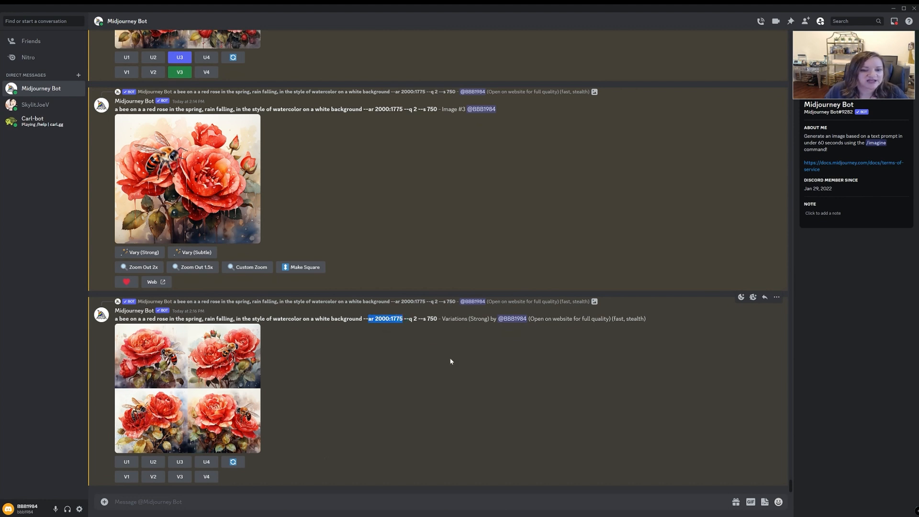
mouse_move(384, 358)
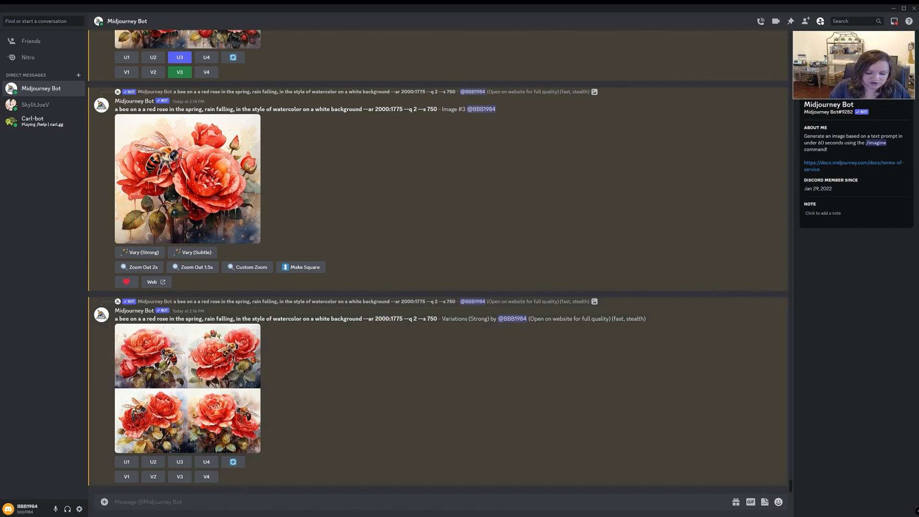
text(/bl)
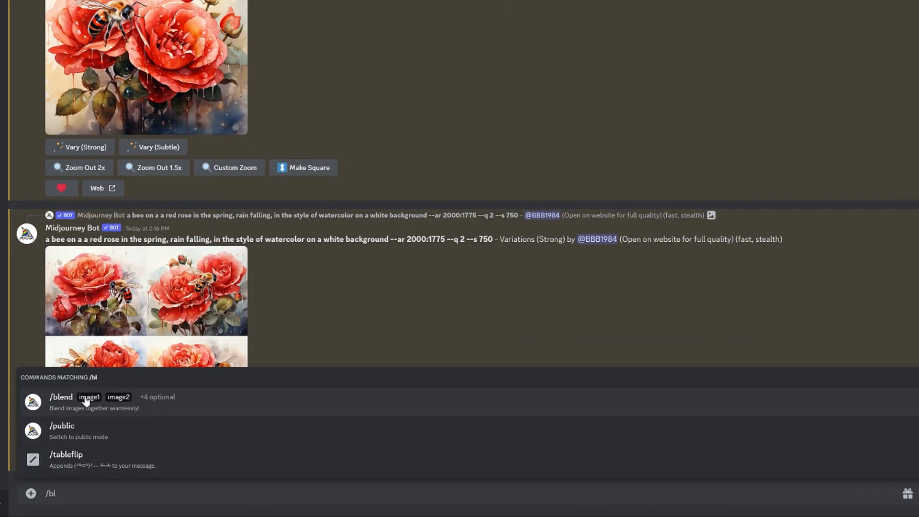
Choose the /blend command so the image1 and image2 upload slots appear.
click(60, 399)
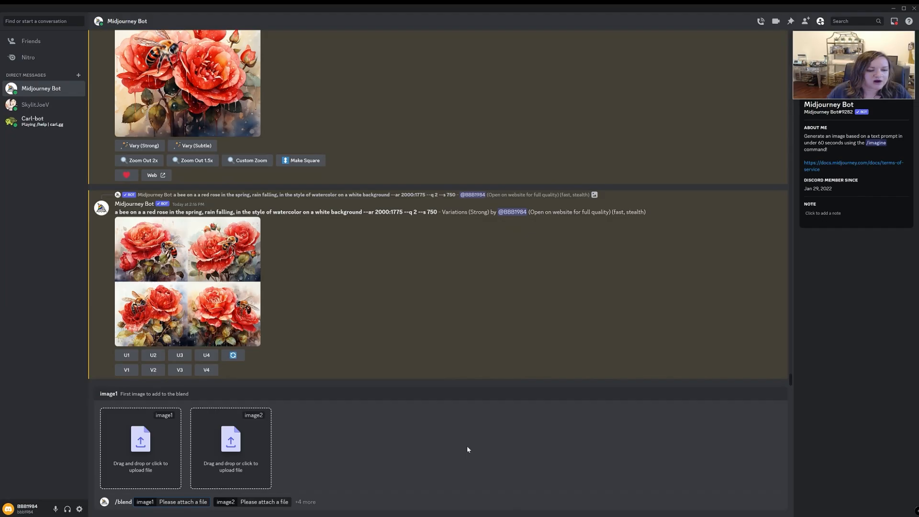
mouse_move(321, 278)
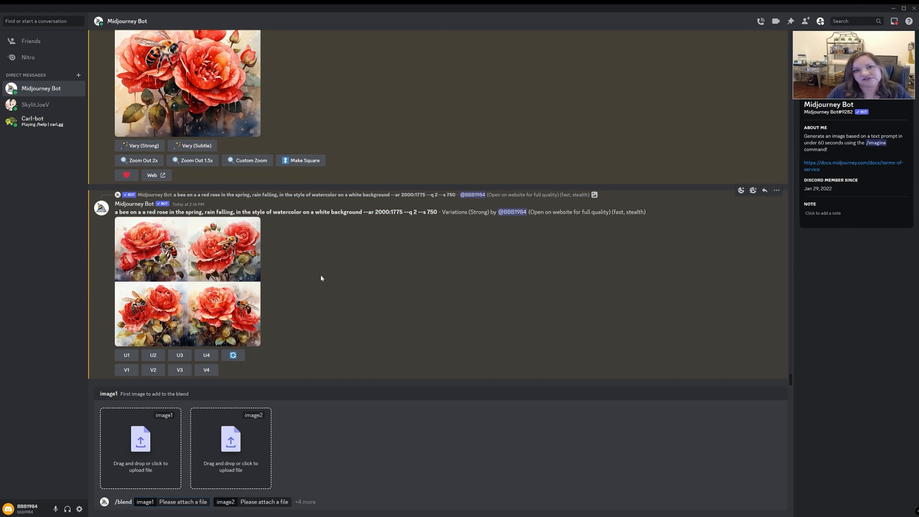
mouse_move(246, 434)
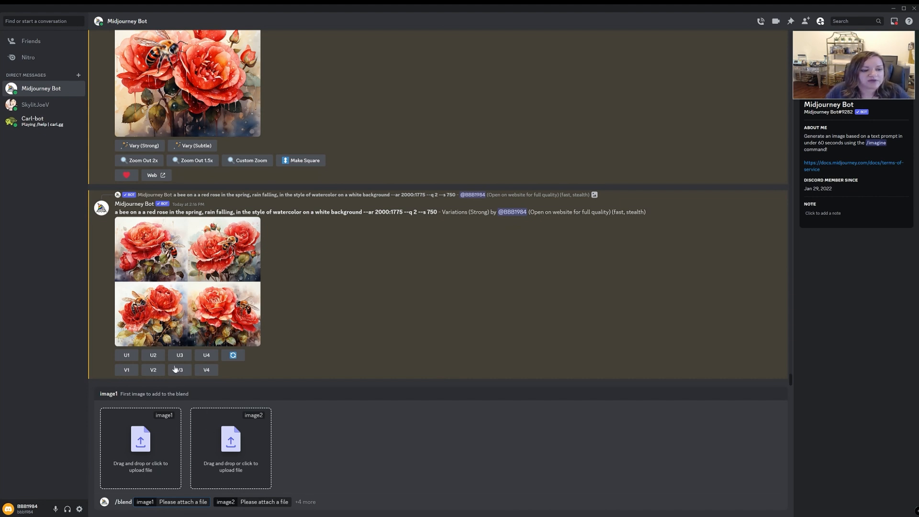
mouse_move(156, 467)
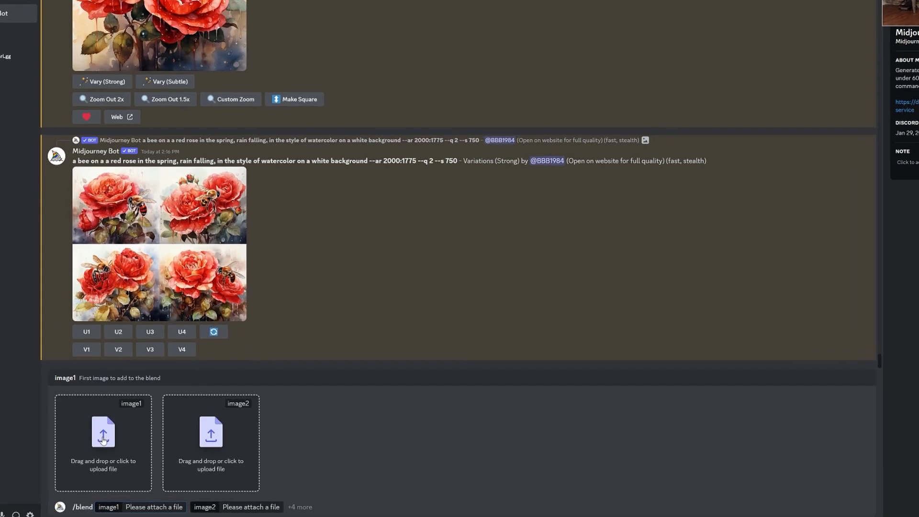
Attach CoralMoonFloral.png as the blend's first image.
click(103, 442)
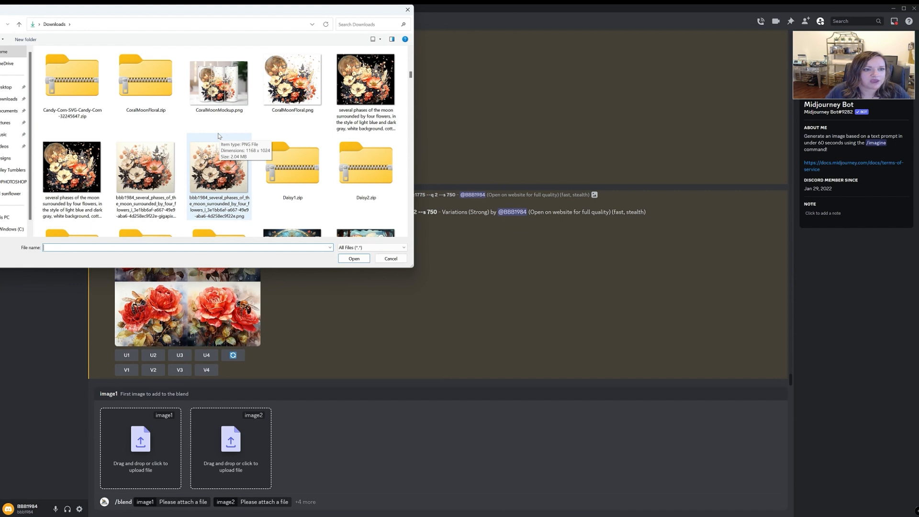
mouse_move(218, 135)
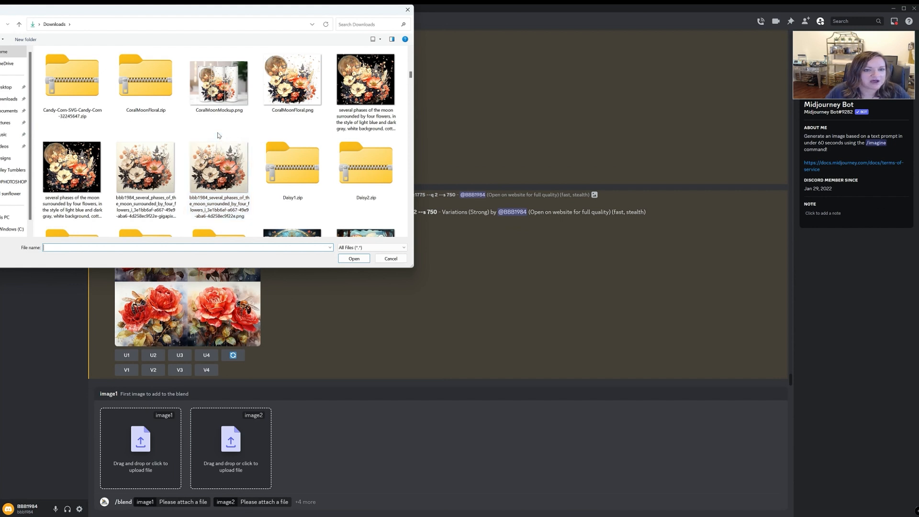
mouse_move(202, 122)
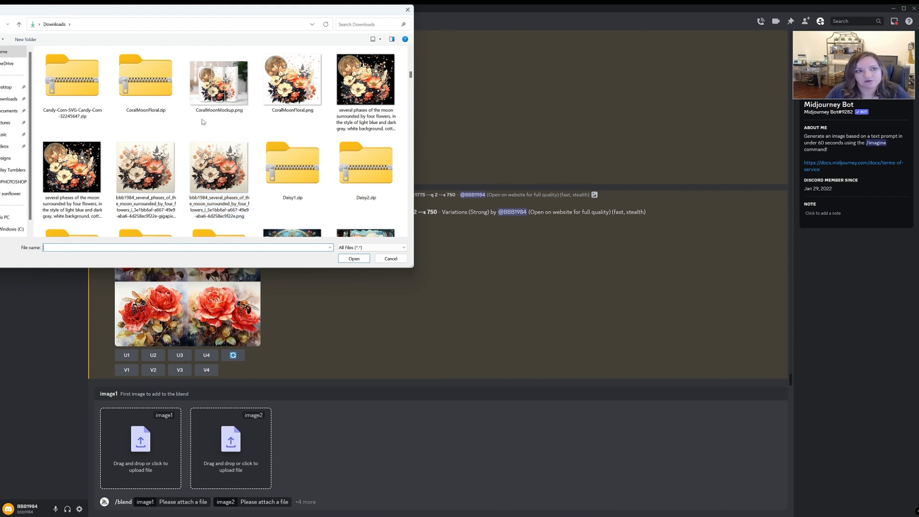
click(292, 83)
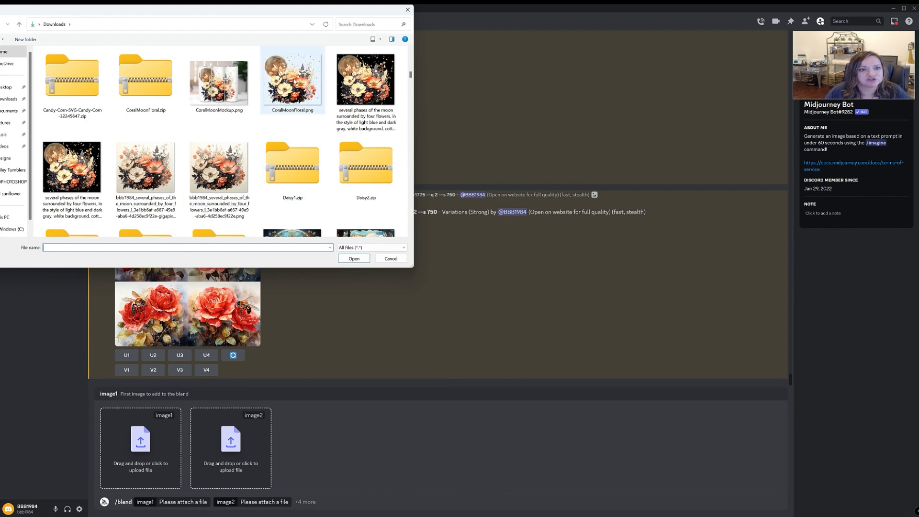
click(354, 259)
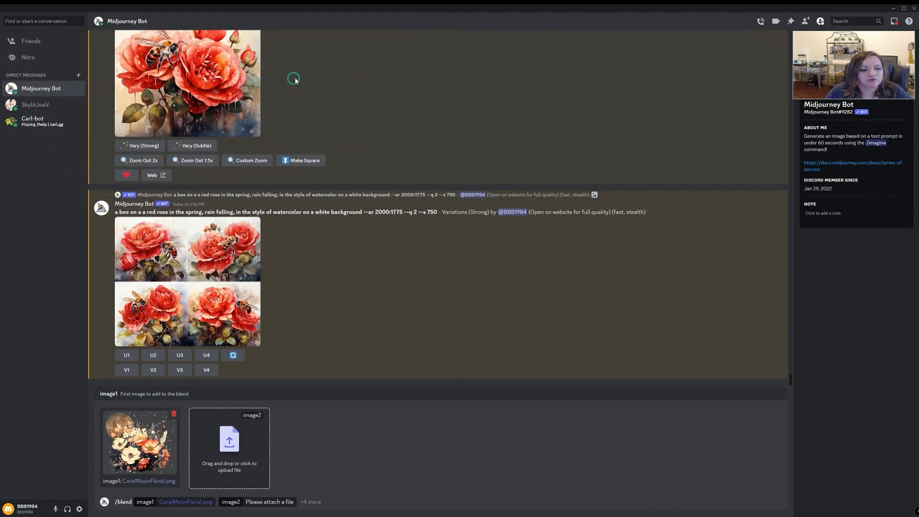
Attach 3DBee.png as the blend's second image.
click(229, 447)
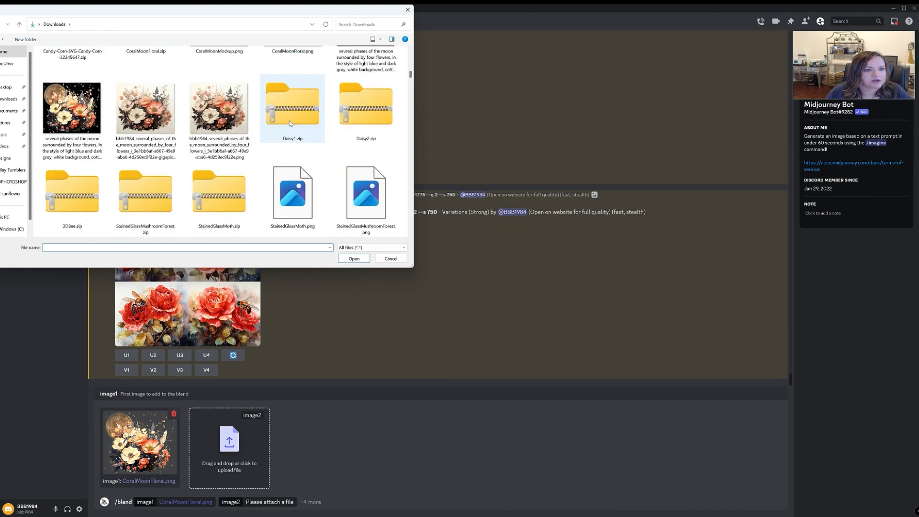
scroll(down, 3)
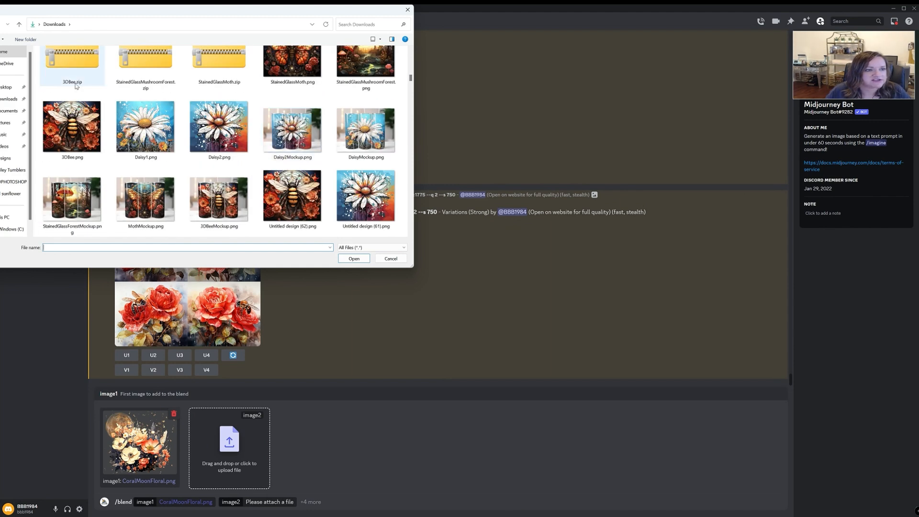
click(72, 124)
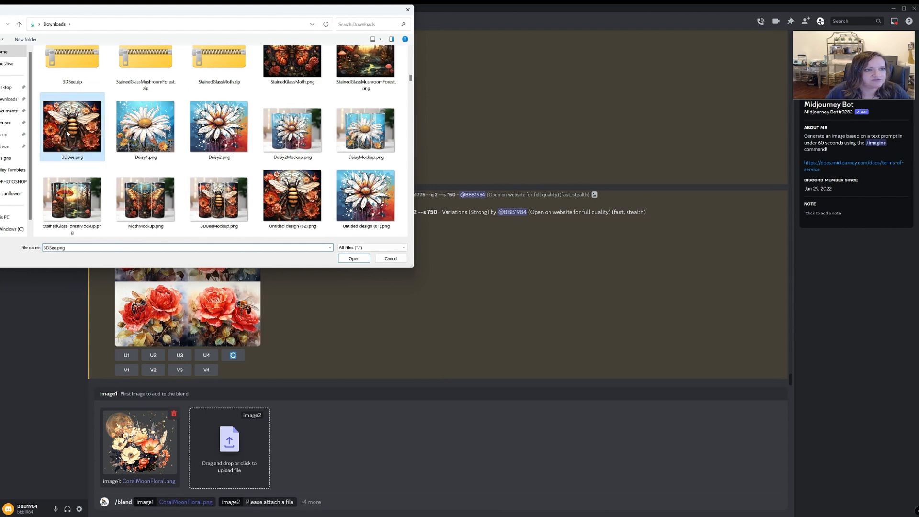
click(354, 258)
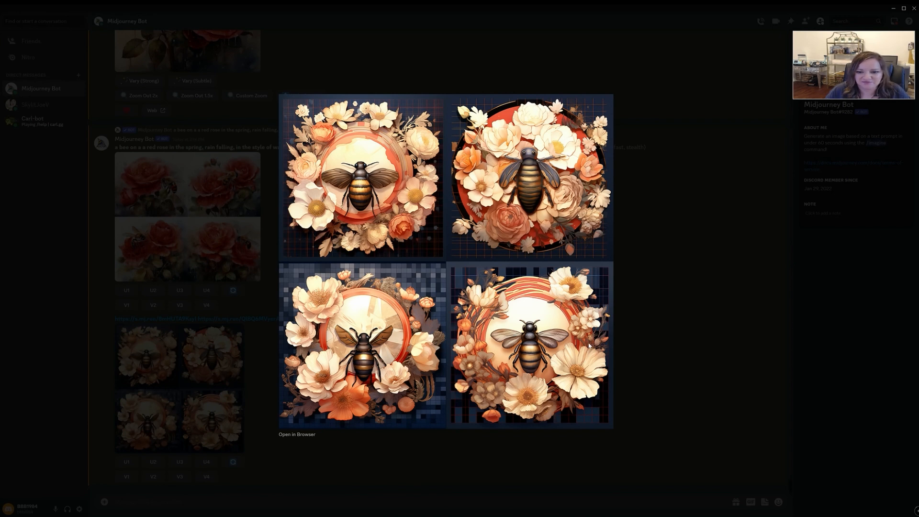
mouse_move(524, 312)
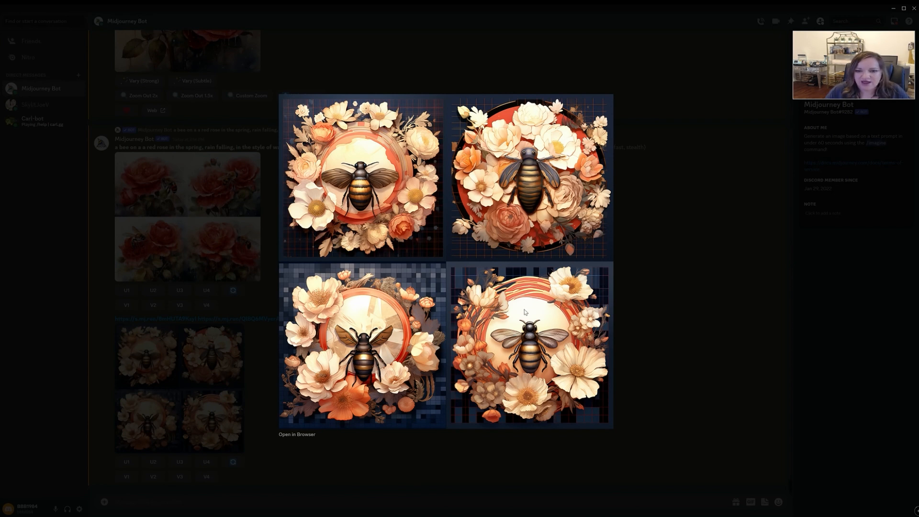
mouse_move(583, 261)
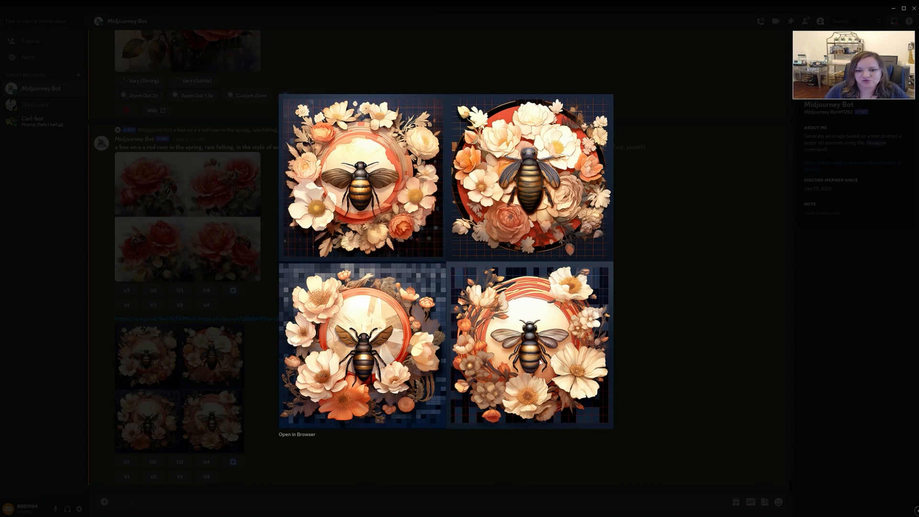
mouse_move(590, 374)
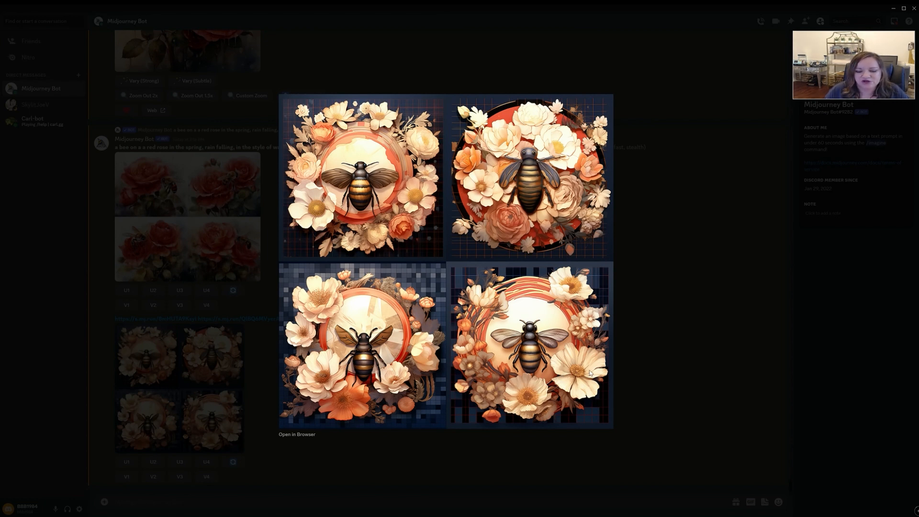
mouse_move(395, 276)
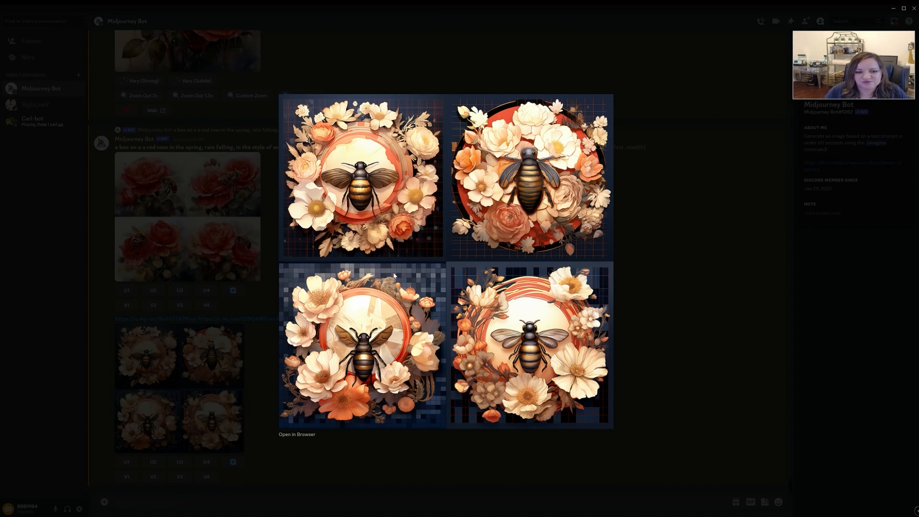
mouse_move(392, 272)
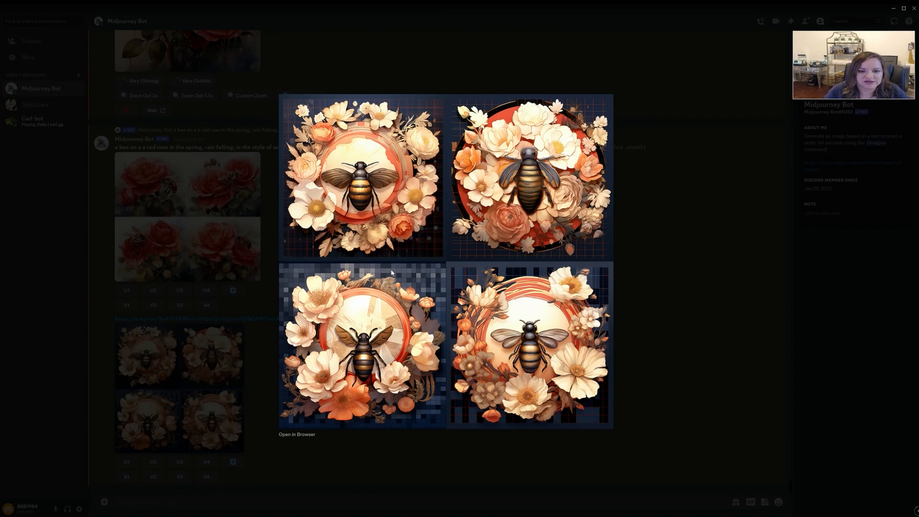
mouse_move(746, 296)
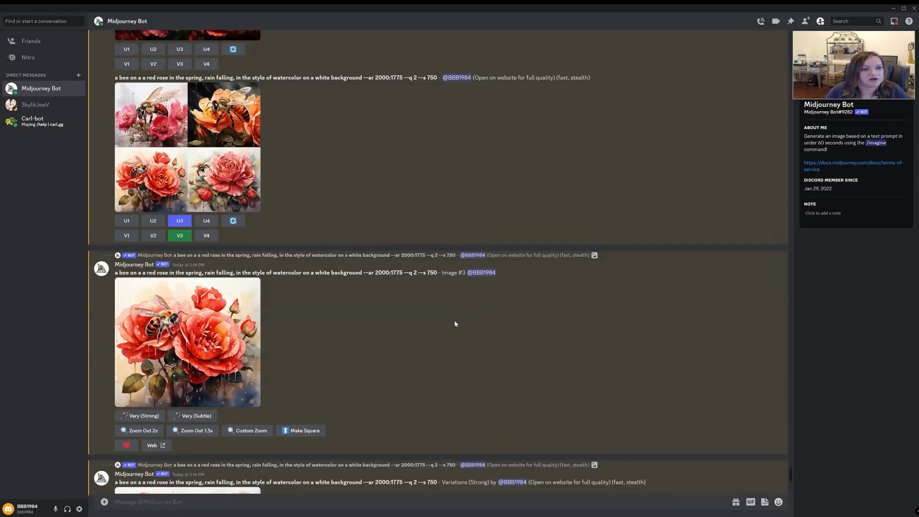
View the earlier daisy-circle grid enlarged, then return to the newest blended bee grid.
scroll(down, 3)
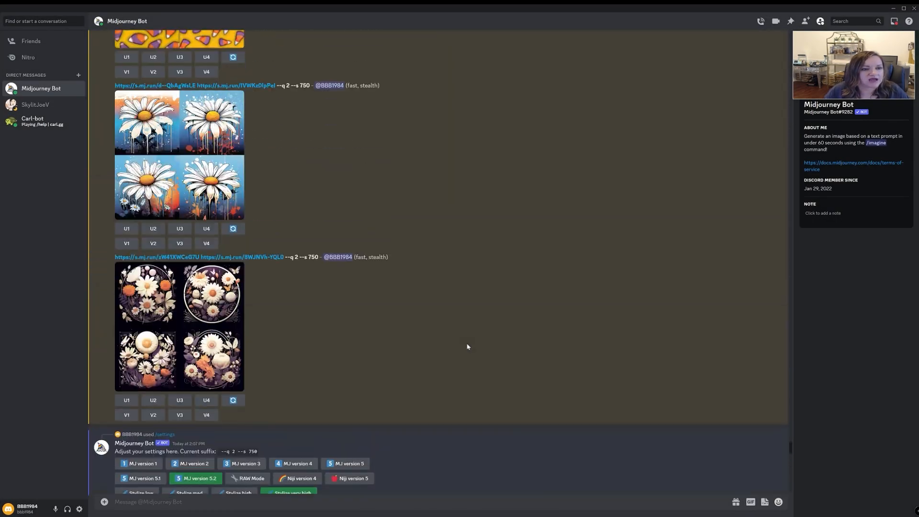
scroll(down, 3)
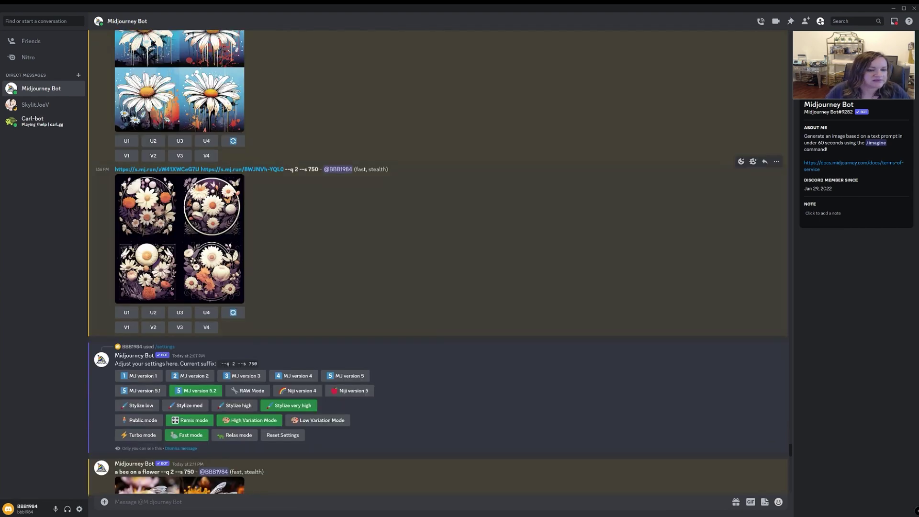
click(179, 239)
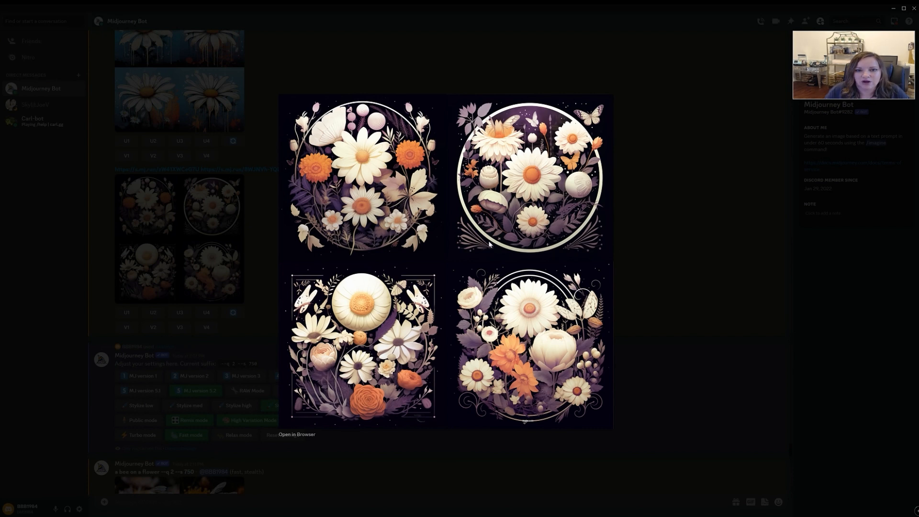
mouse_move(541, 232)
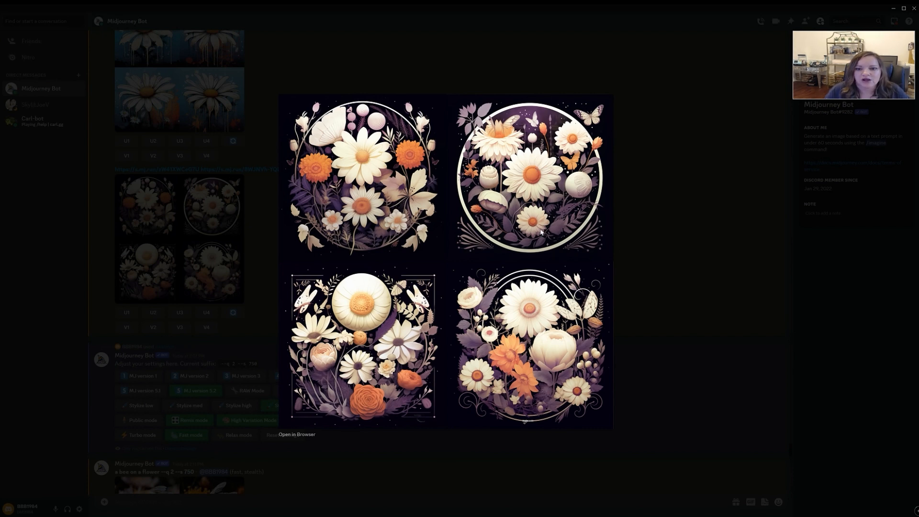
mouse_move(378, 326)
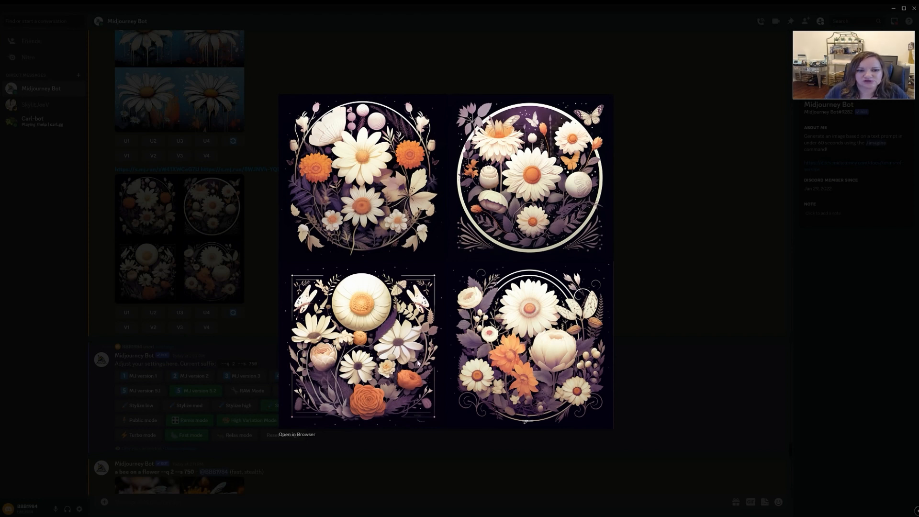
mouse_move(655, 273)
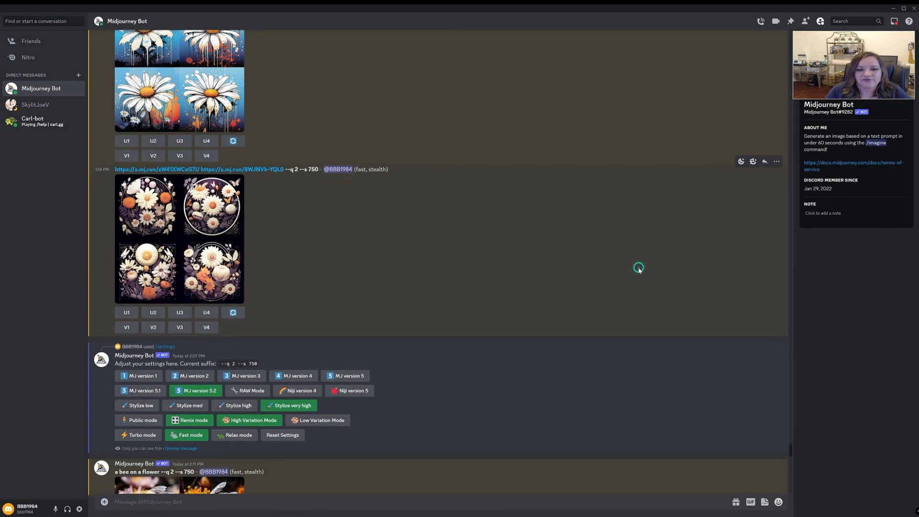
scroll(down, 3)
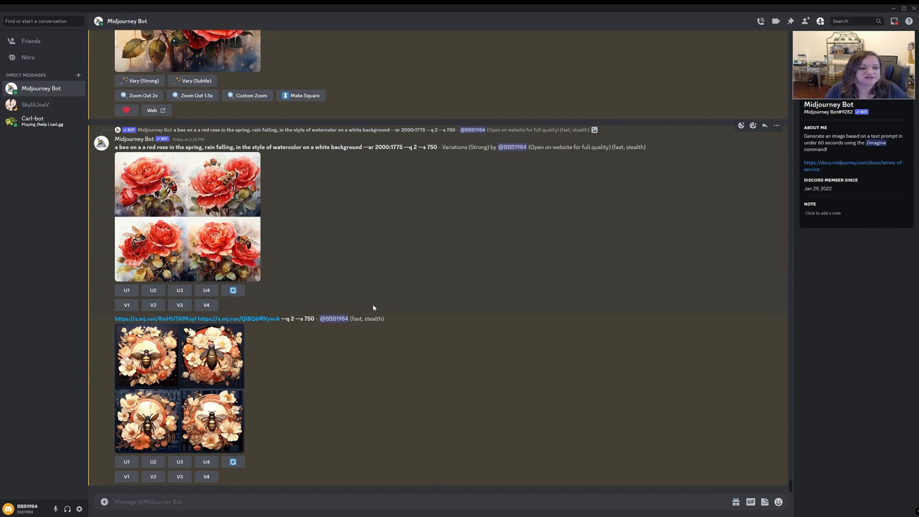
mouse_move(368, 299)
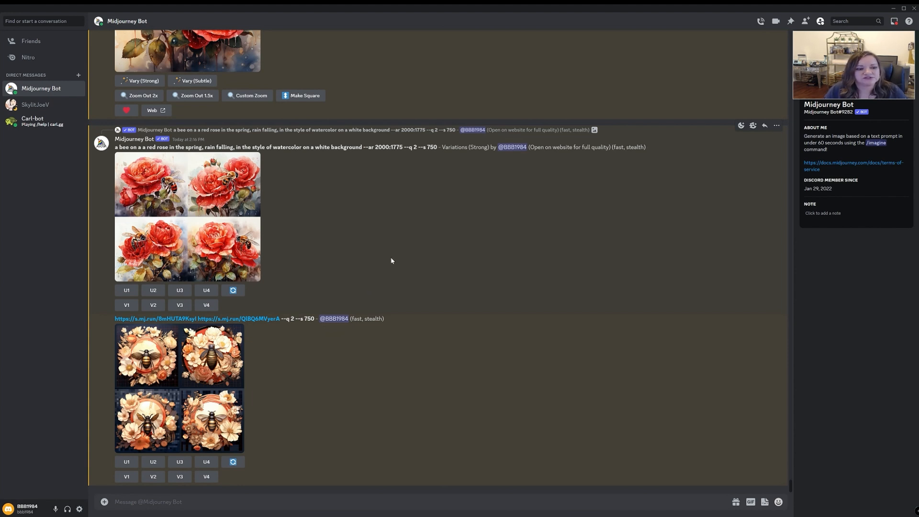
mouse_move(456, 377)
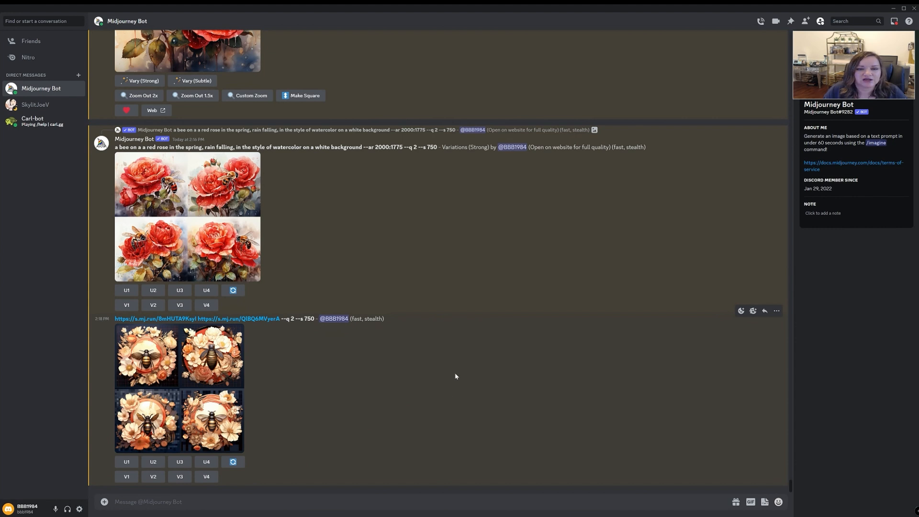